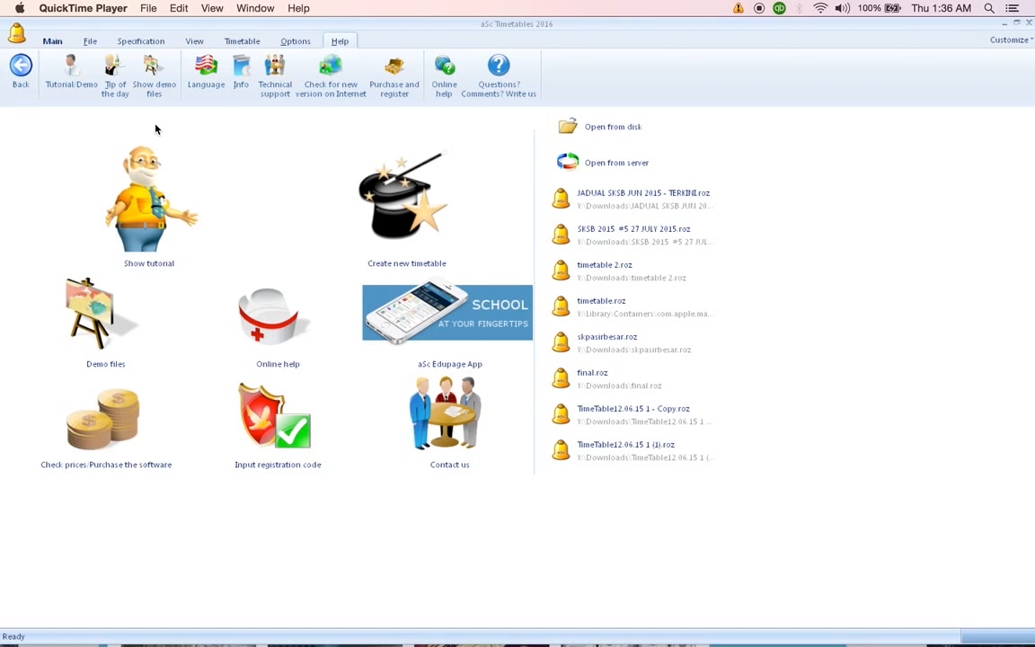
mouse_move(406, 223)
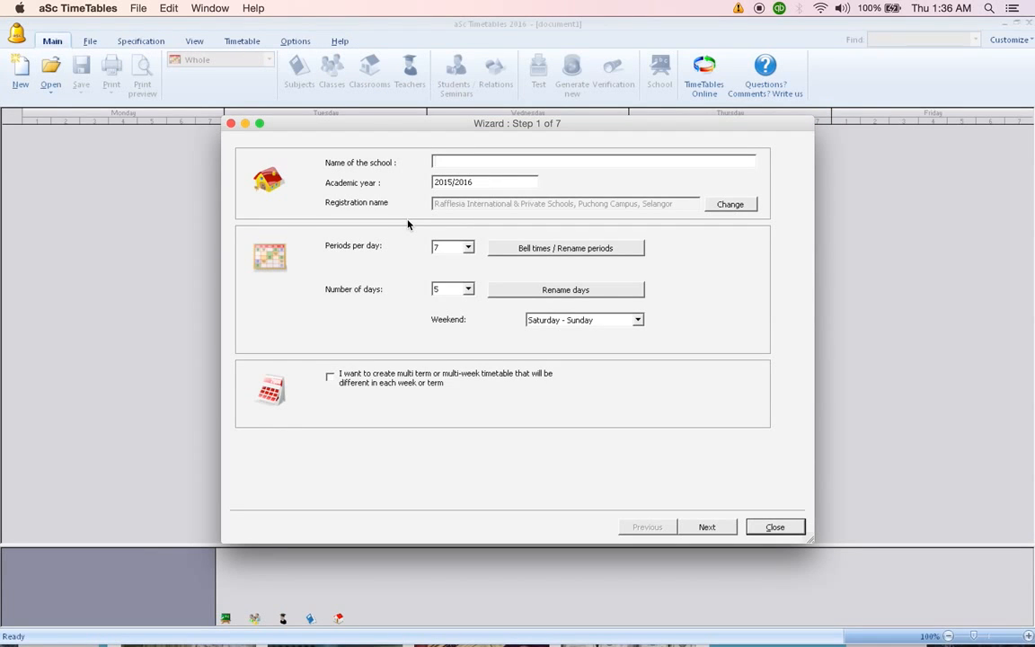
Enter SMK St Paul as the name of the school.
text(S)
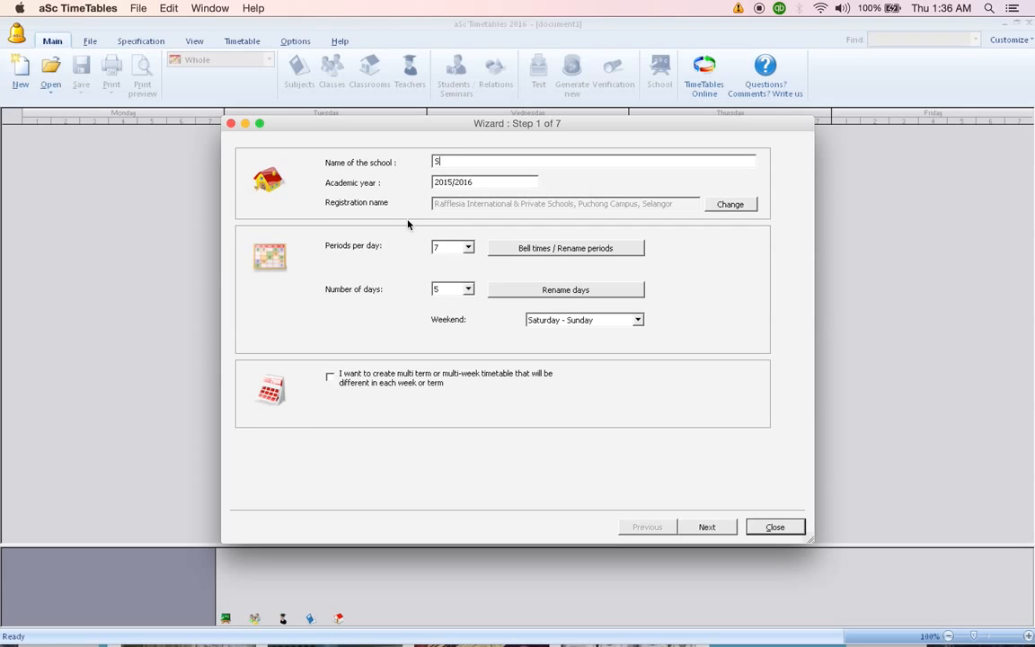
text(SMK St Pa)
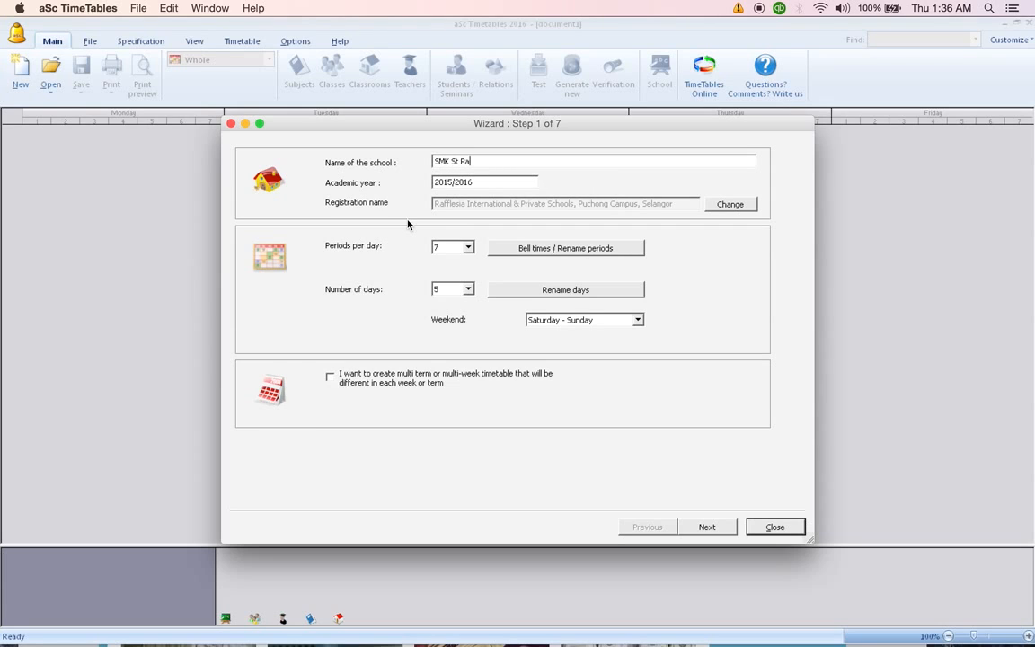
text(ul)
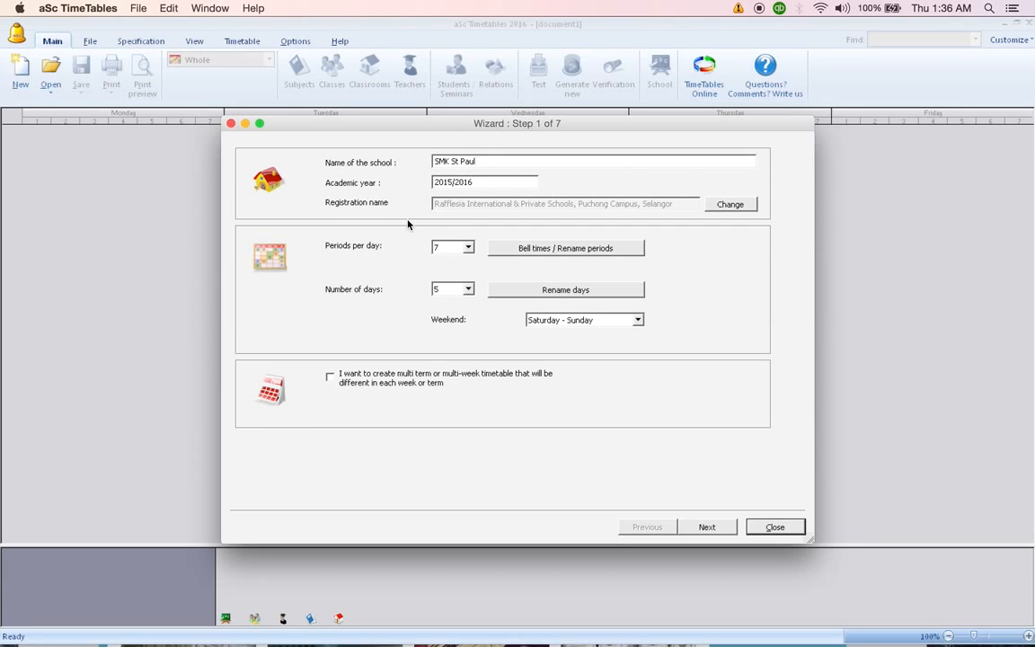
Replace the existing academic year with 2015.
triple_click(483, 181)
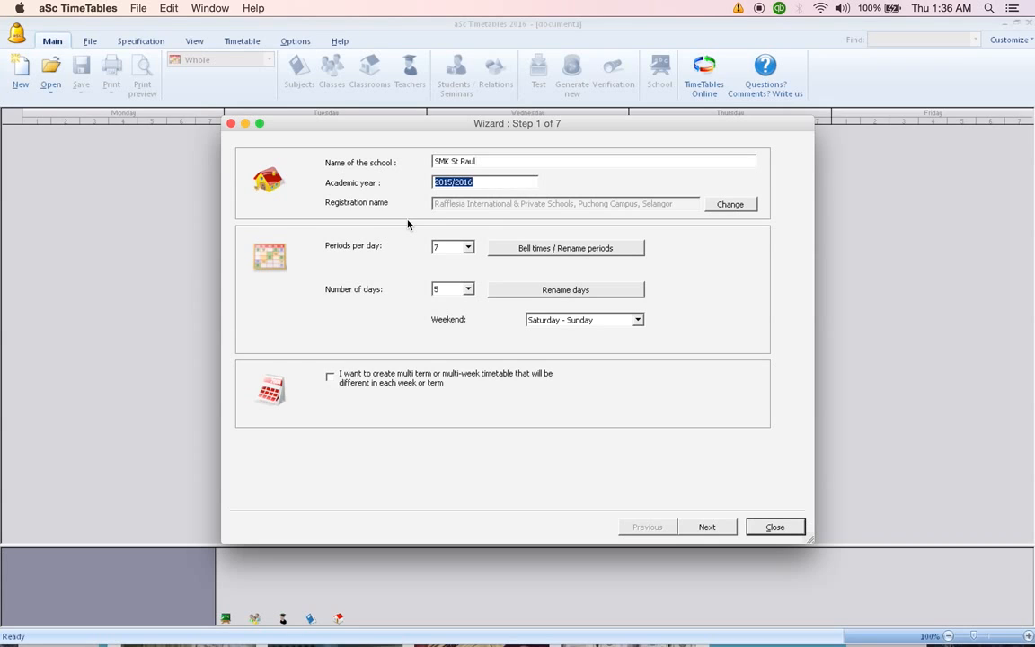
text(20)
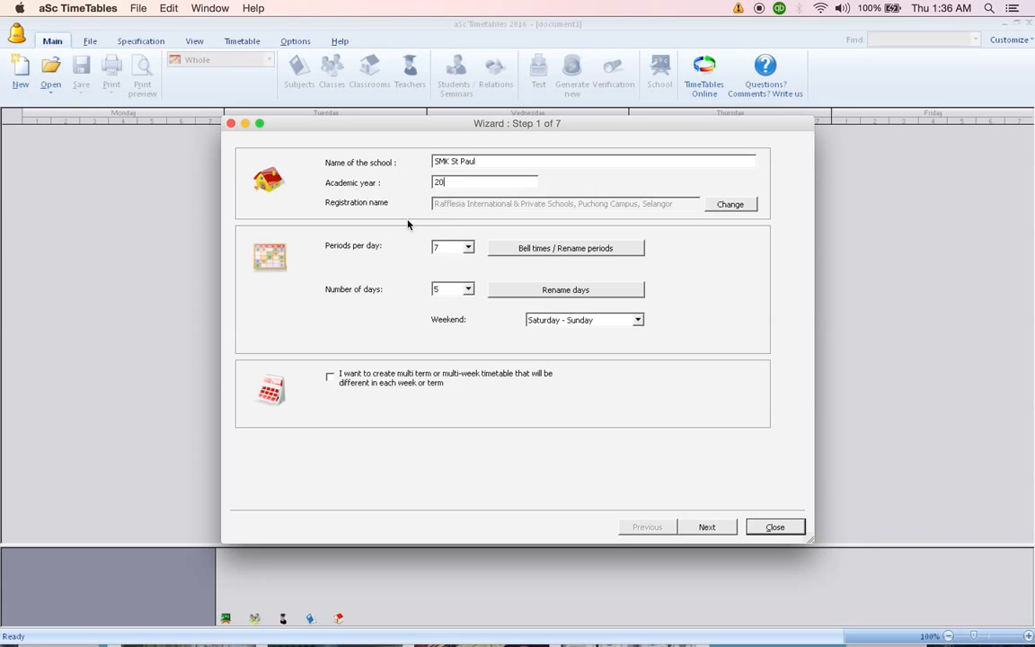
text(15)
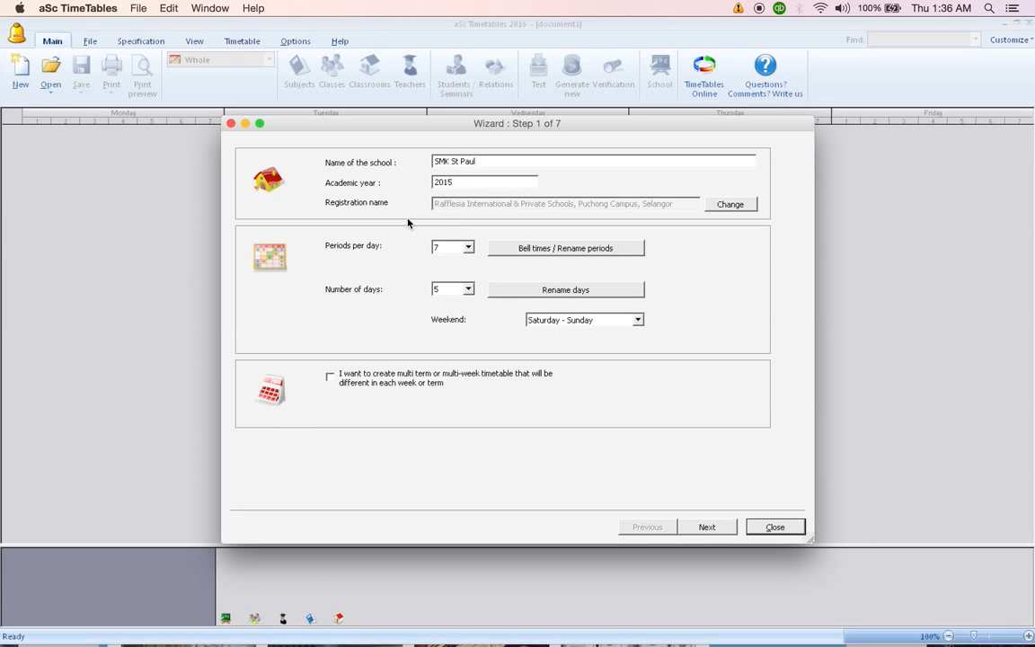
mouse_move(508, 225)
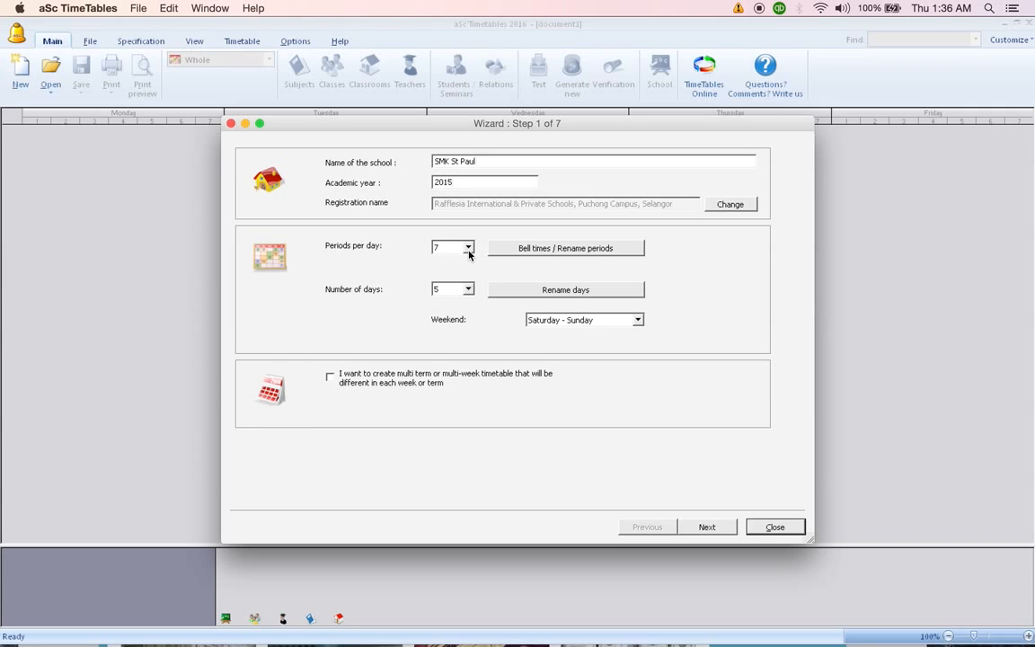
Choose 13 in the Periods per day dropdown.
click(467, 247)
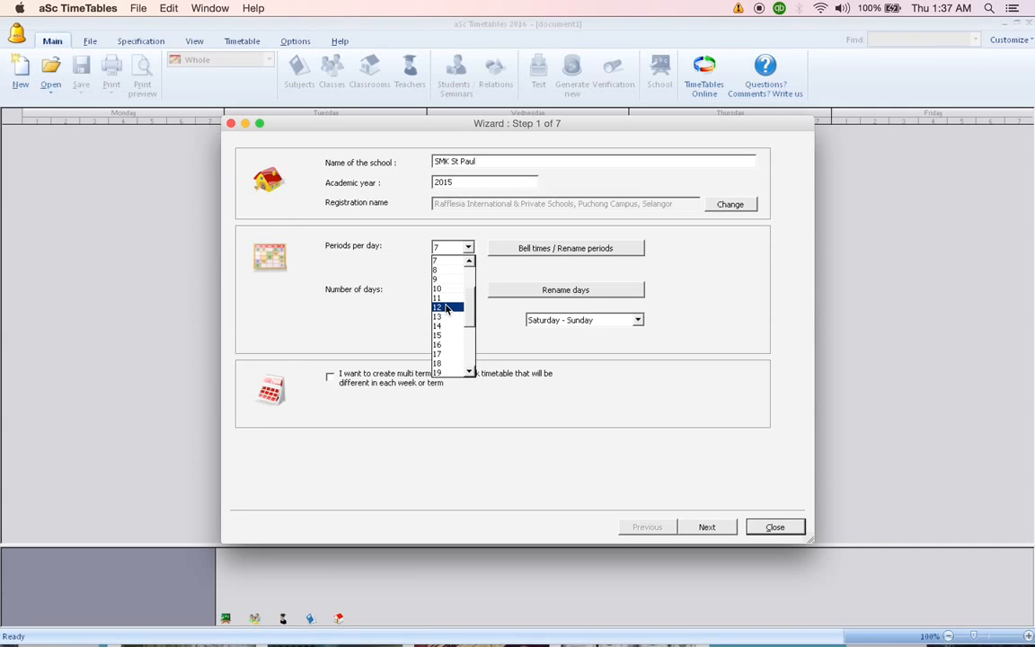
mouse_move(446, 312)
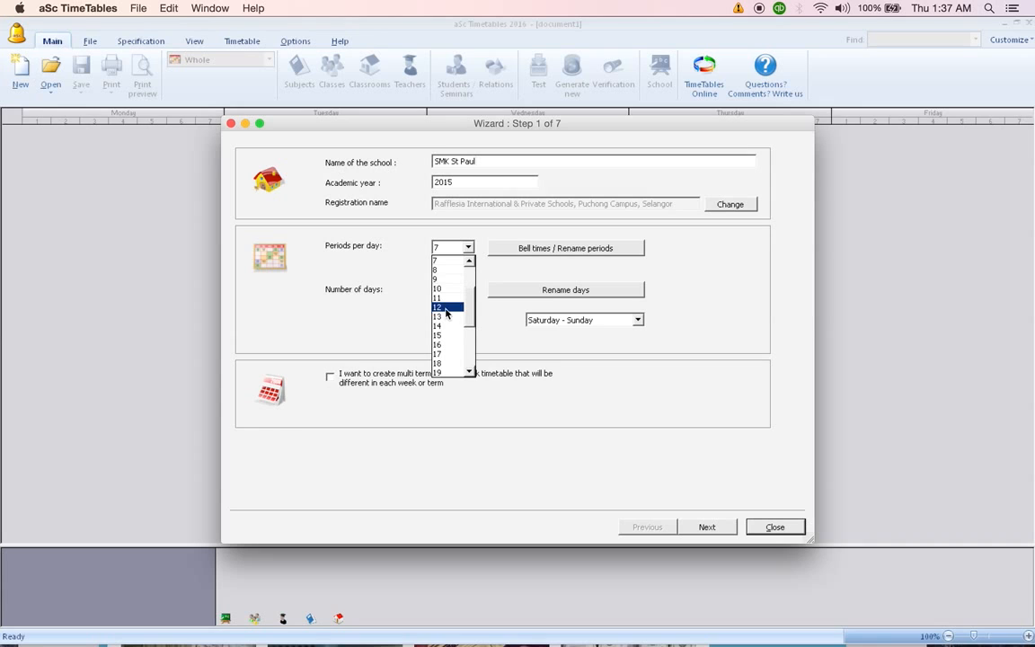
click(436, 315)
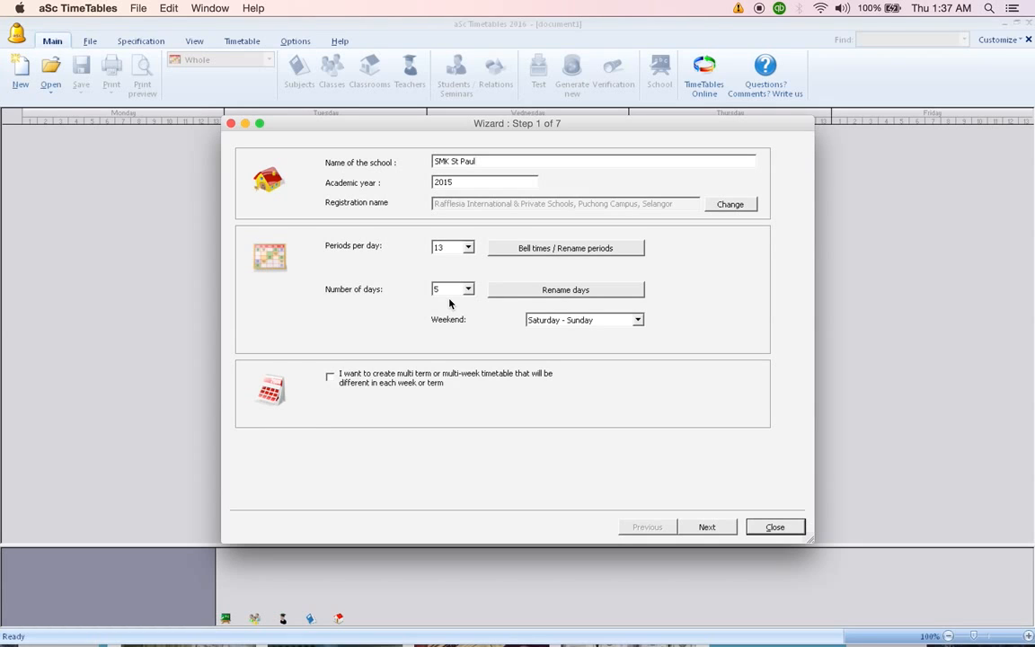
mouse_move(553, 251)
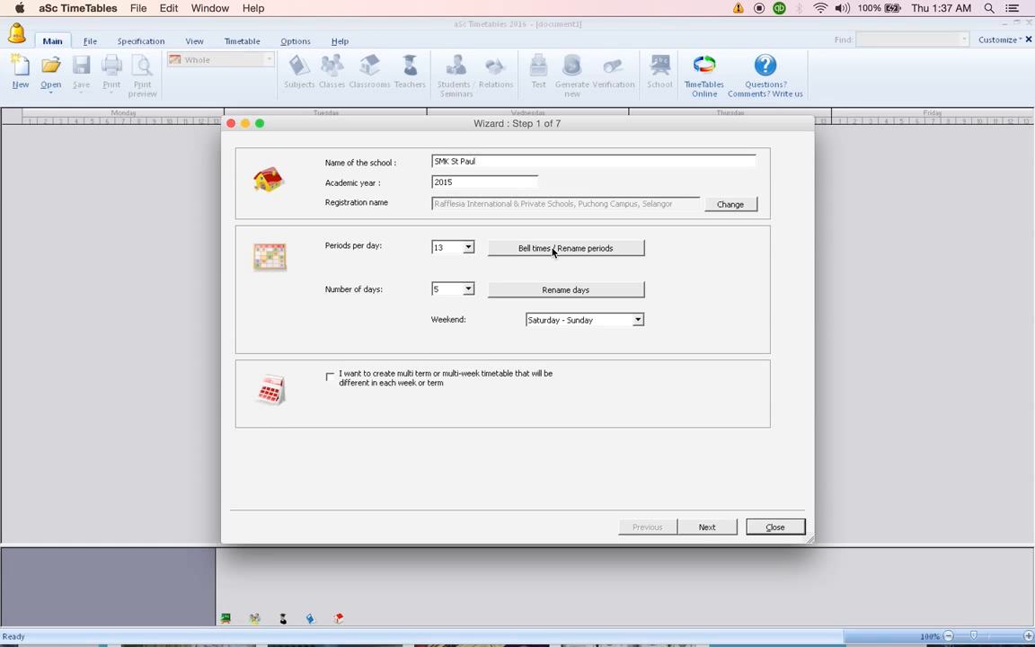
In Bell times, set period 1 to start at 7:30 and end at 8:10.
click(565, 248)
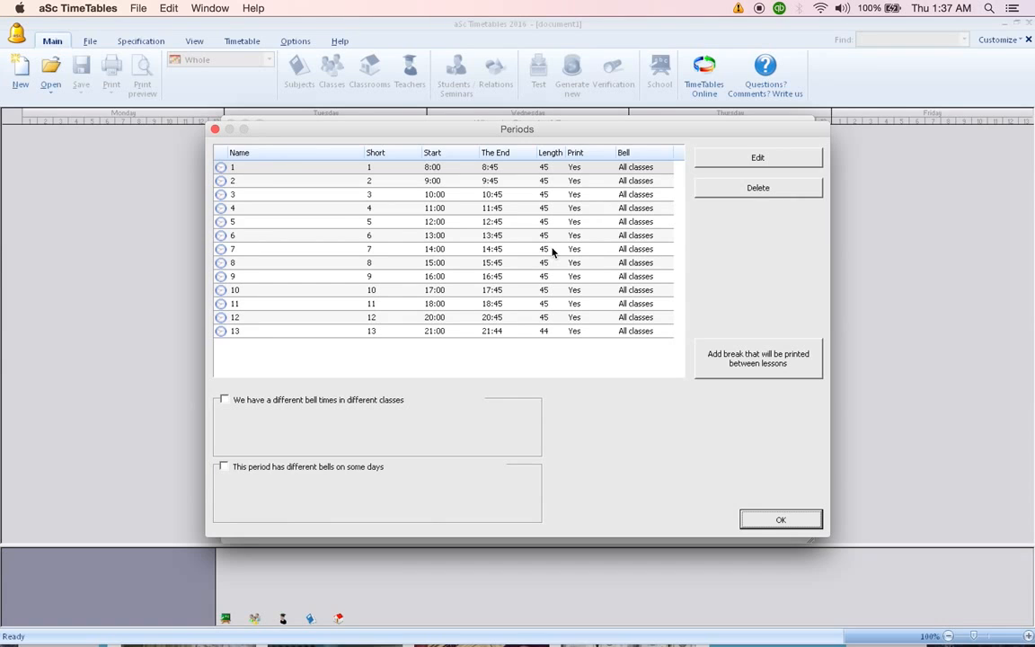
mouse_move(458, 171)
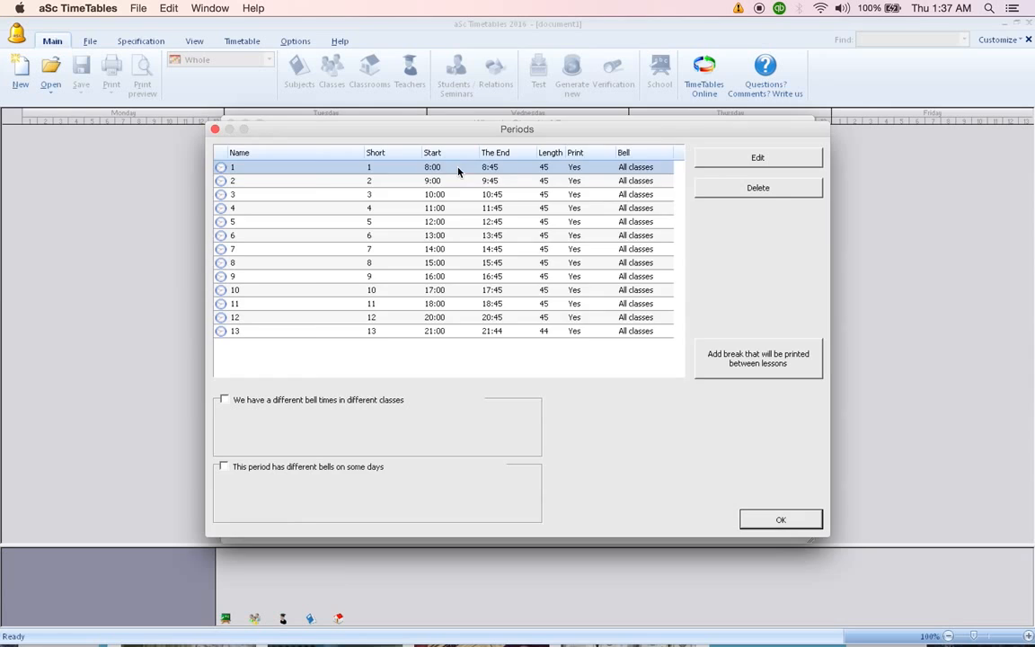
click(757, 157)
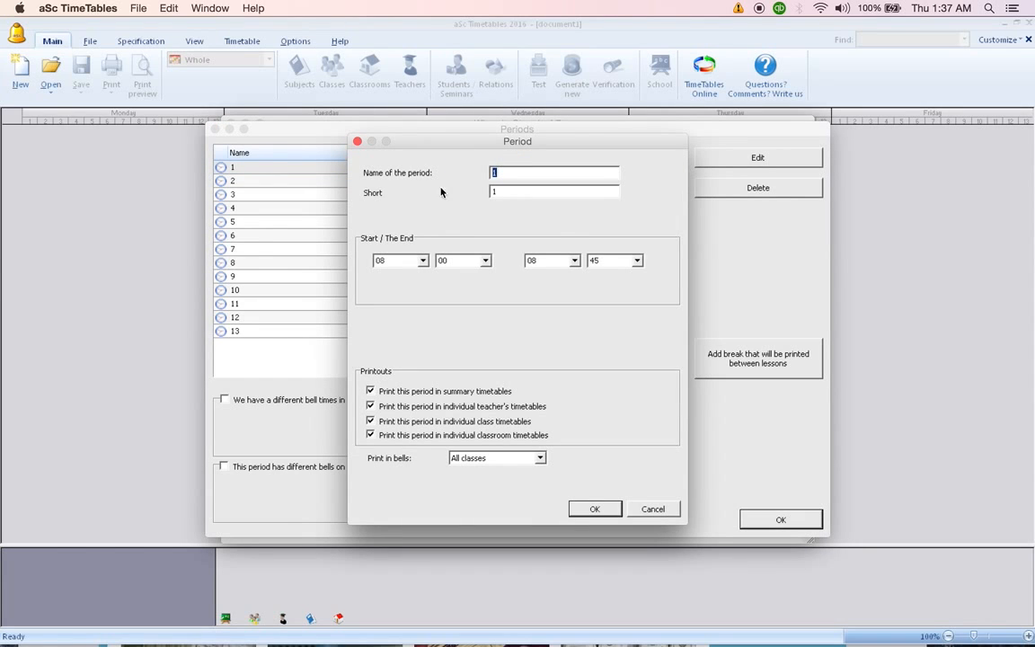
click(423, 260)
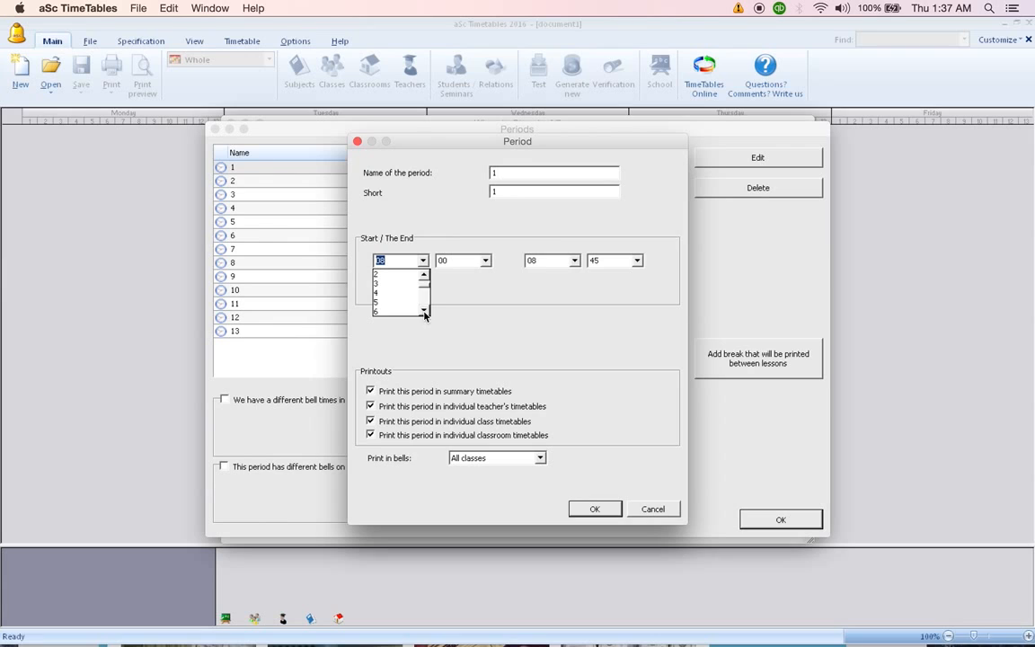
click(395, 307)
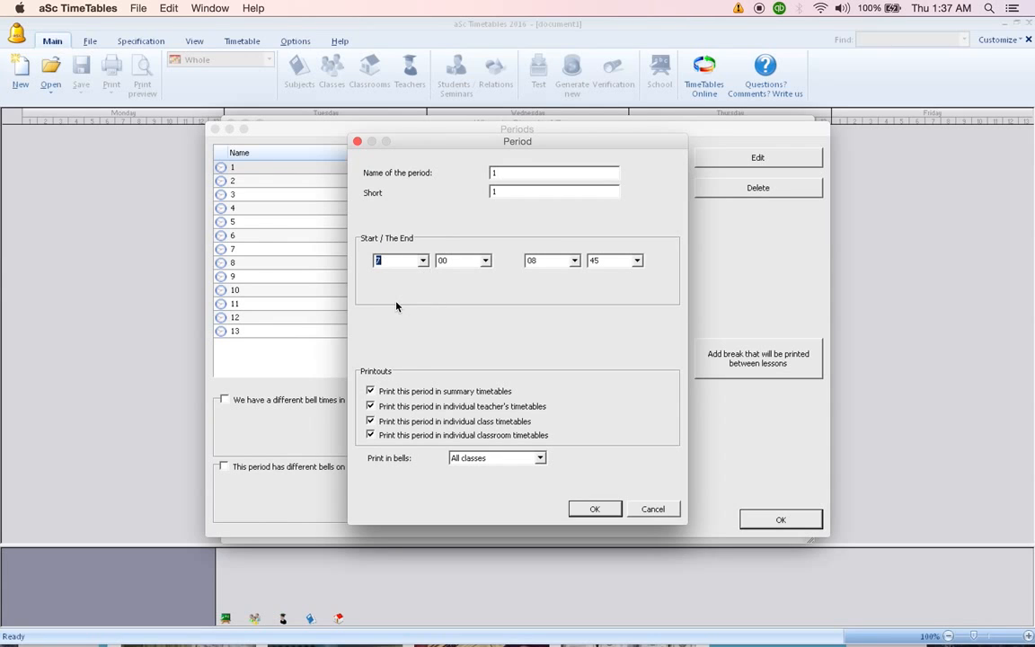
click(485, 261)
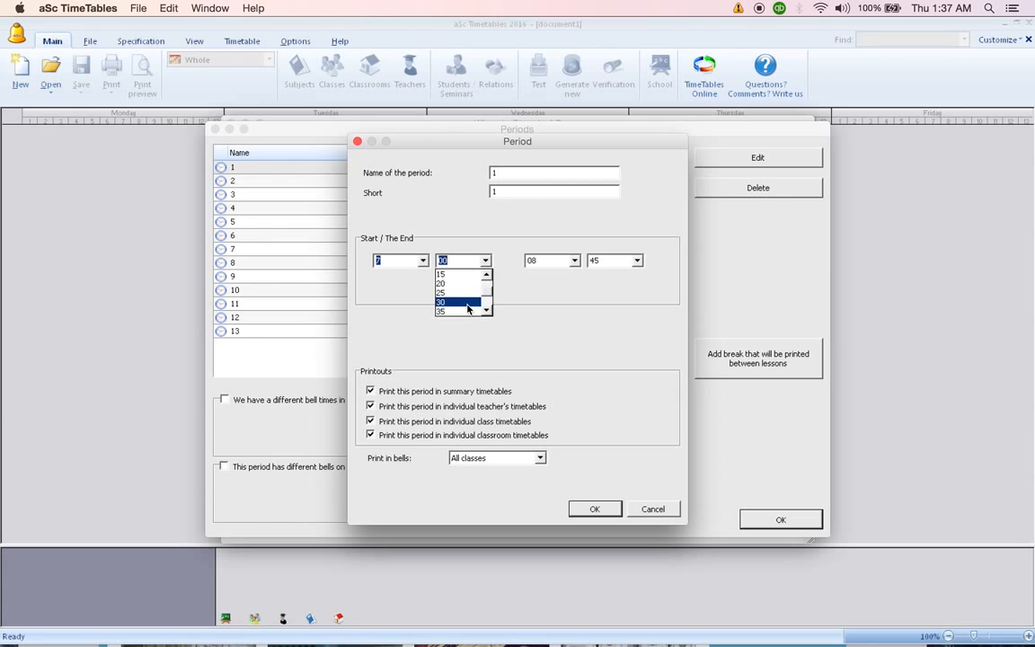
click(440, 301)
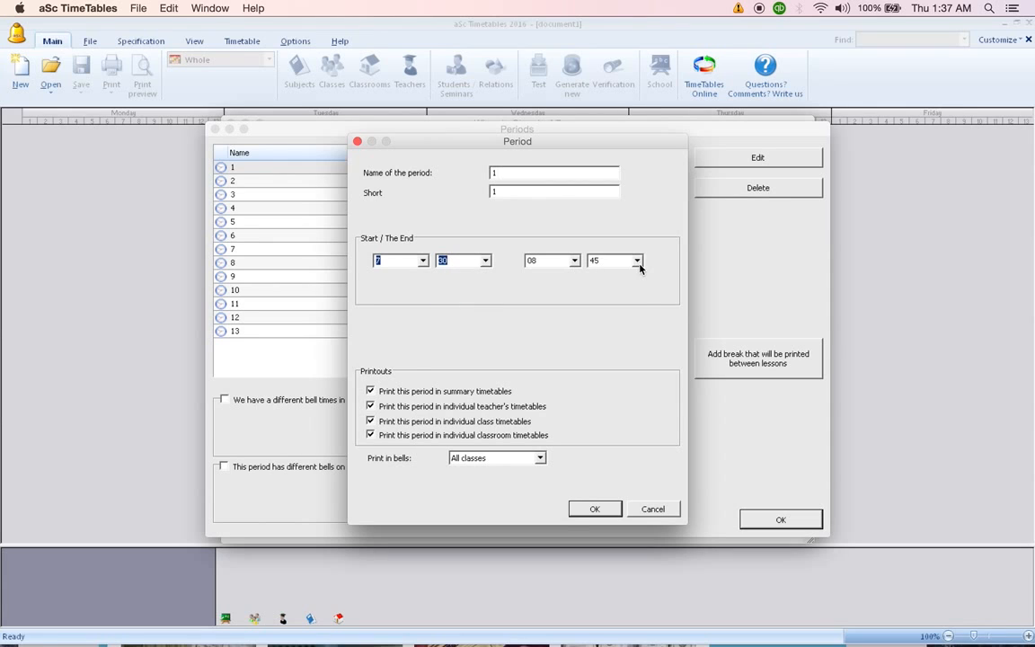
click(637, 260)
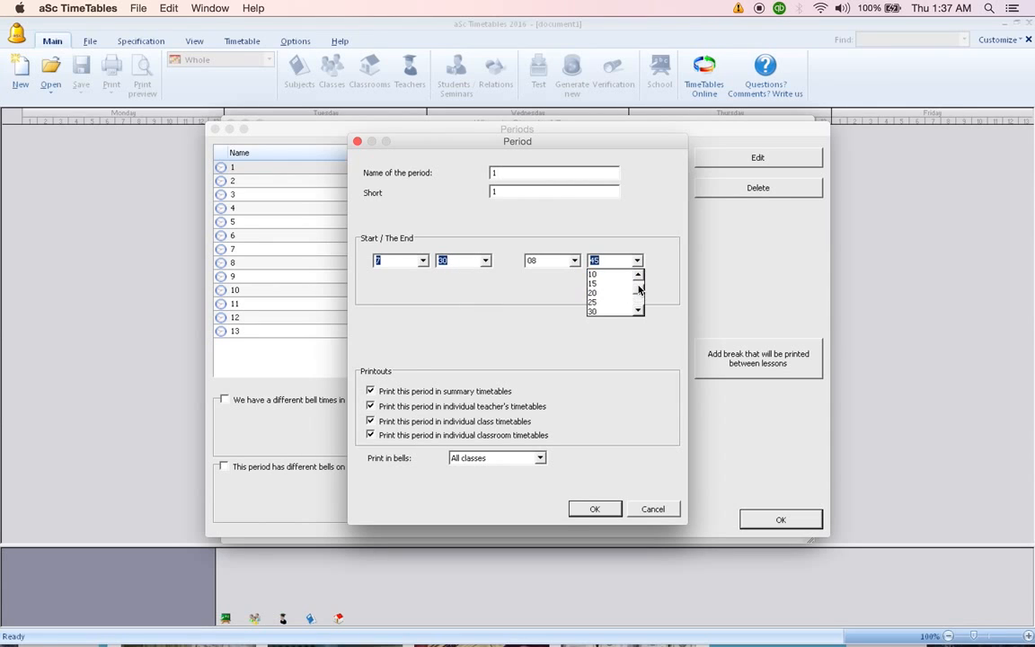
click(592, 274)
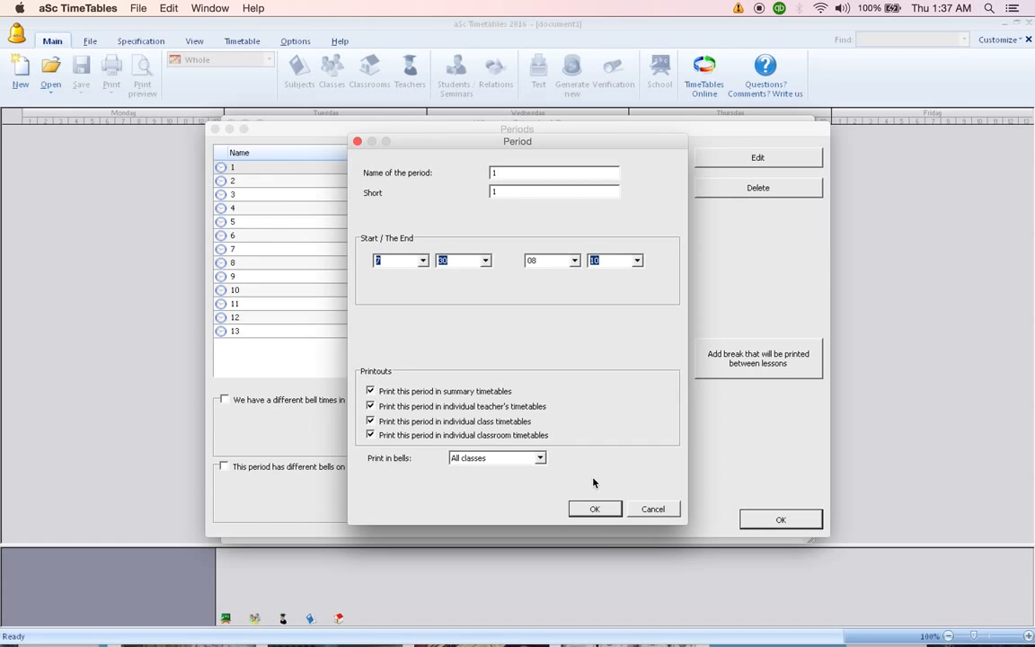
click(594, 508)
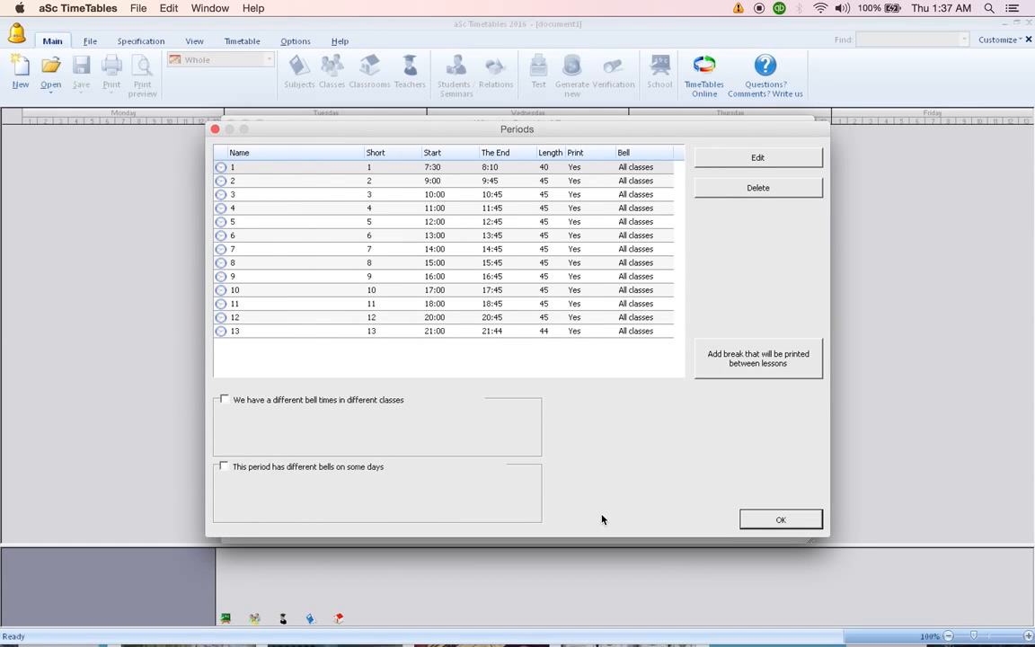
mouse_move(510, 187)
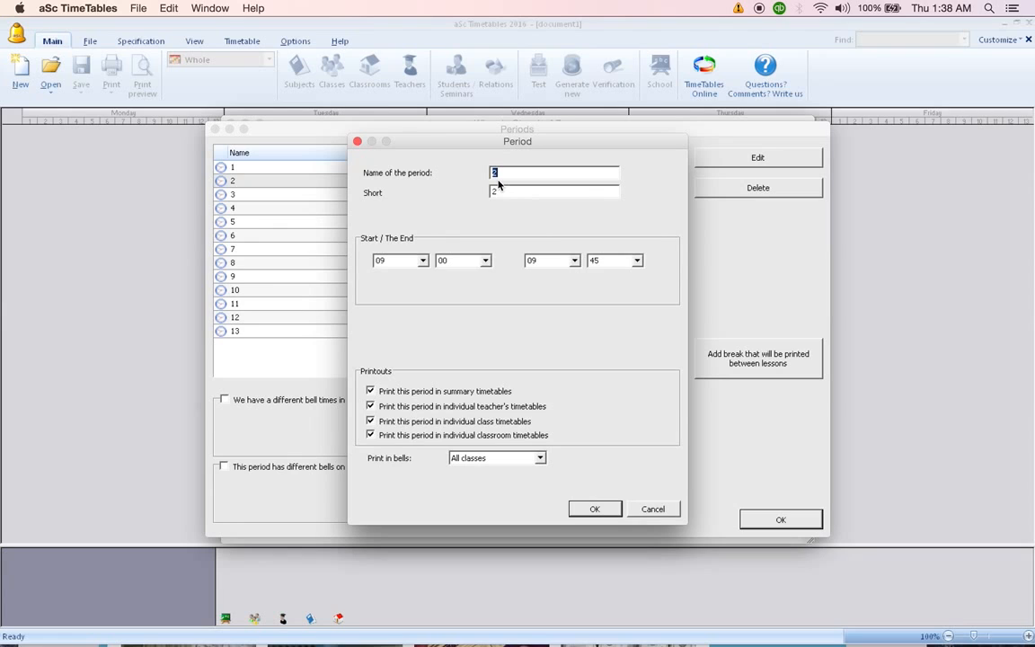
Set period 2 to run 8:10–8:50 and accept the bell times.
click(422, 260)
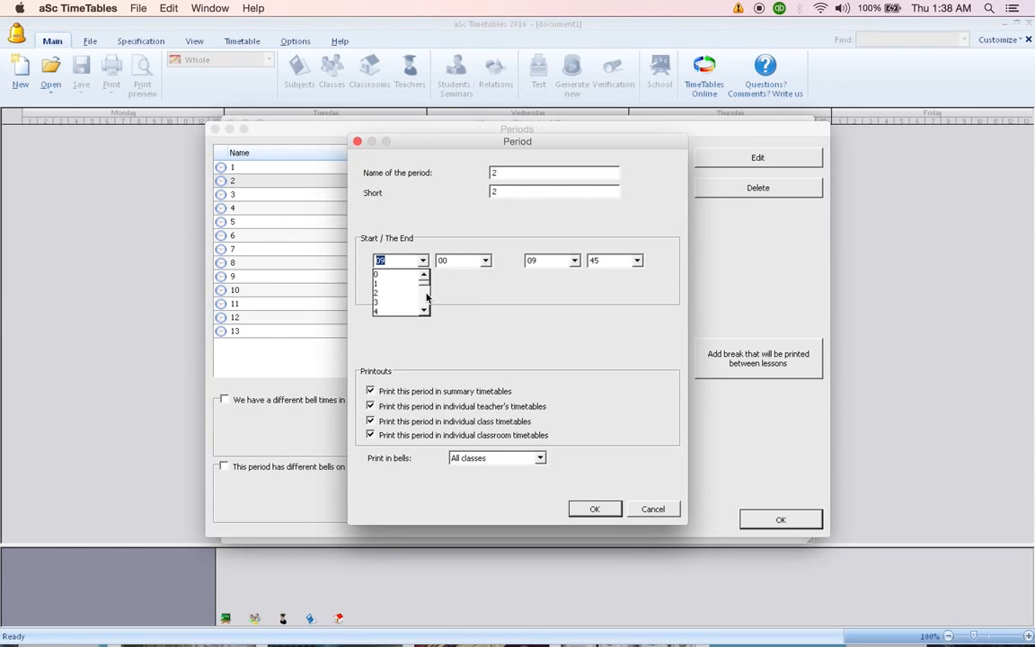
click(400, 292)
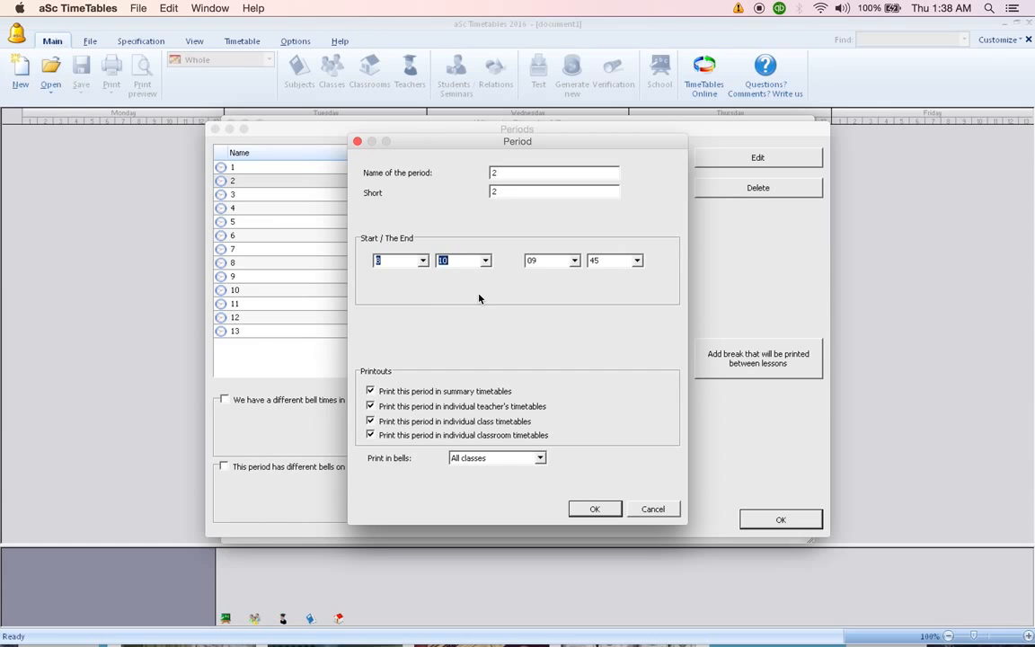
click(572, 260)
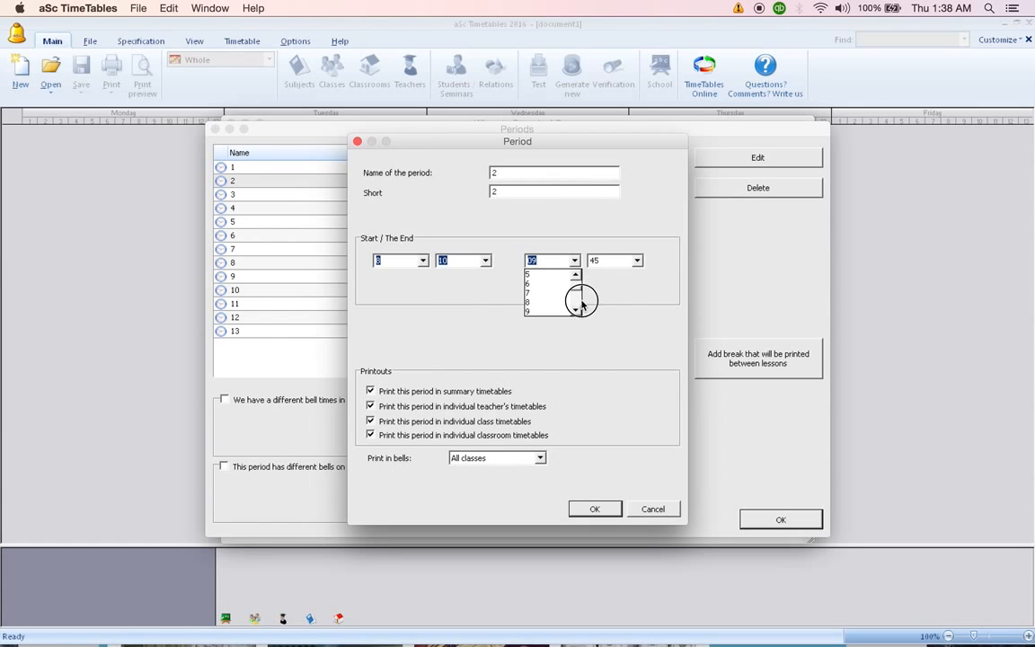
click(638, 260)
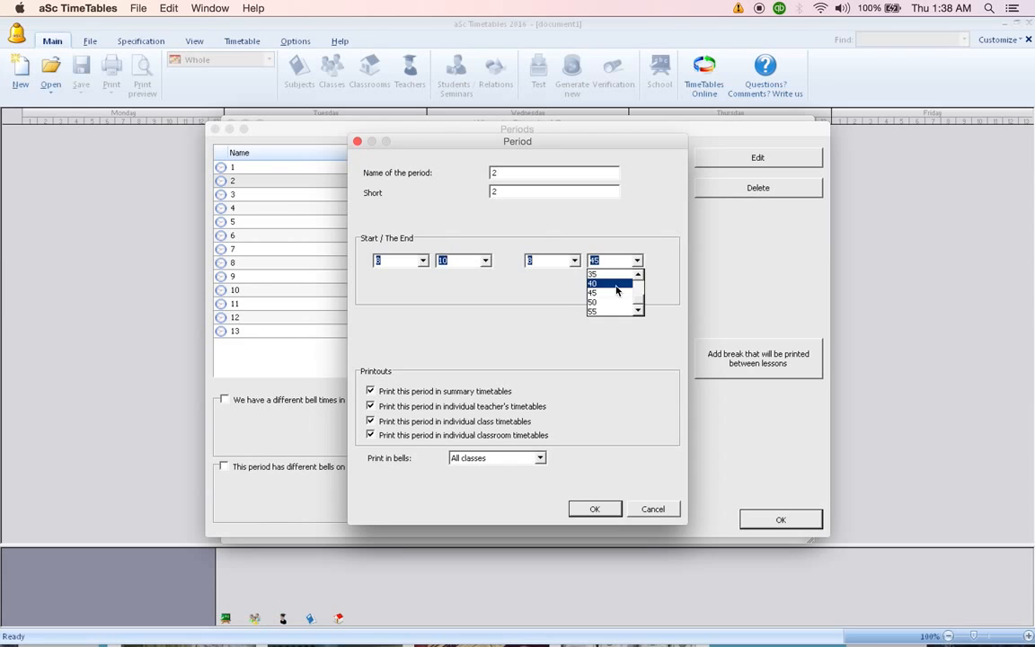
click(592, 303)
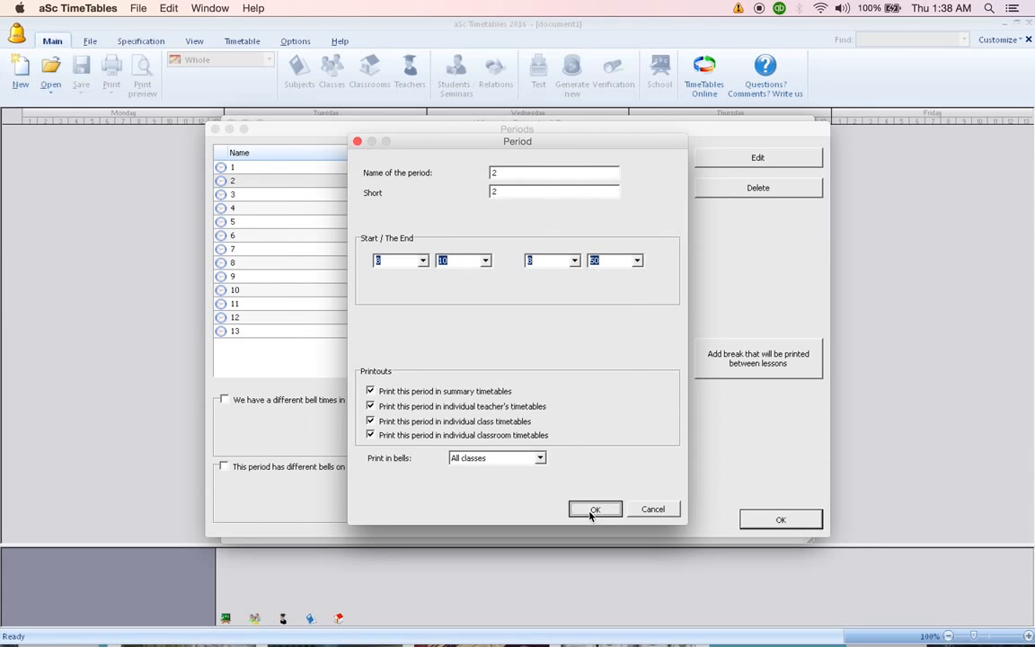
click(594, 508)
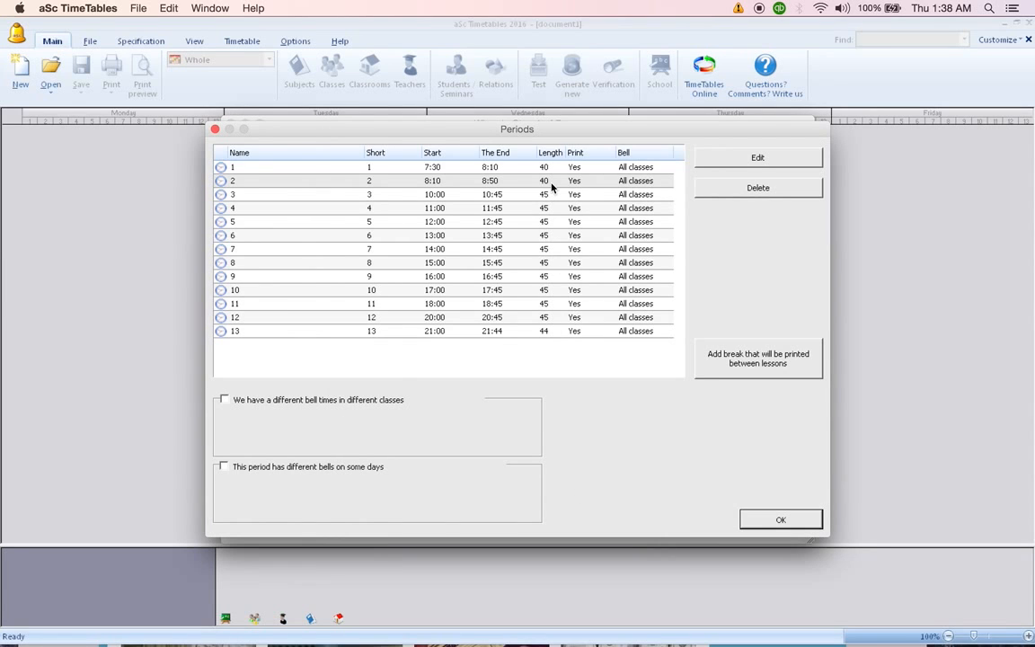
mouse_move(483, 343)
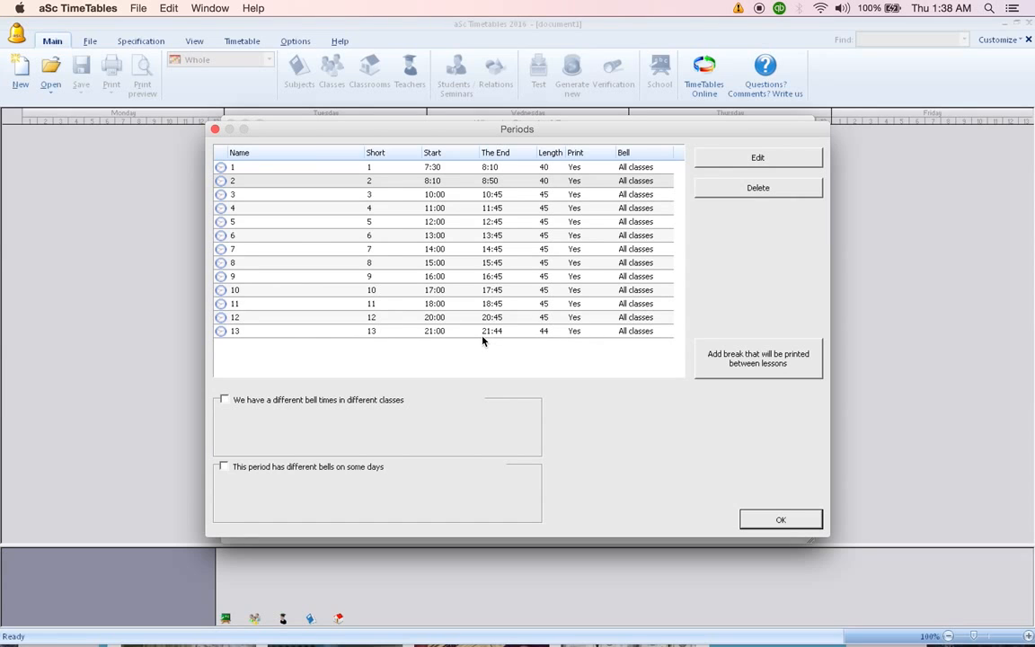
mouse_move(780, 530)
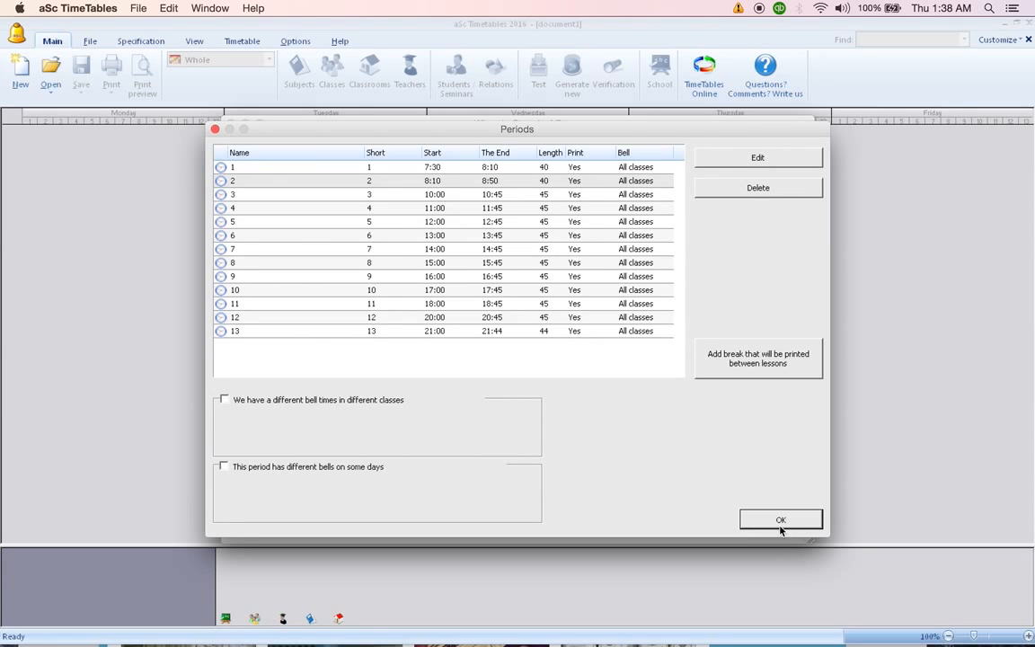
click(780, 519)
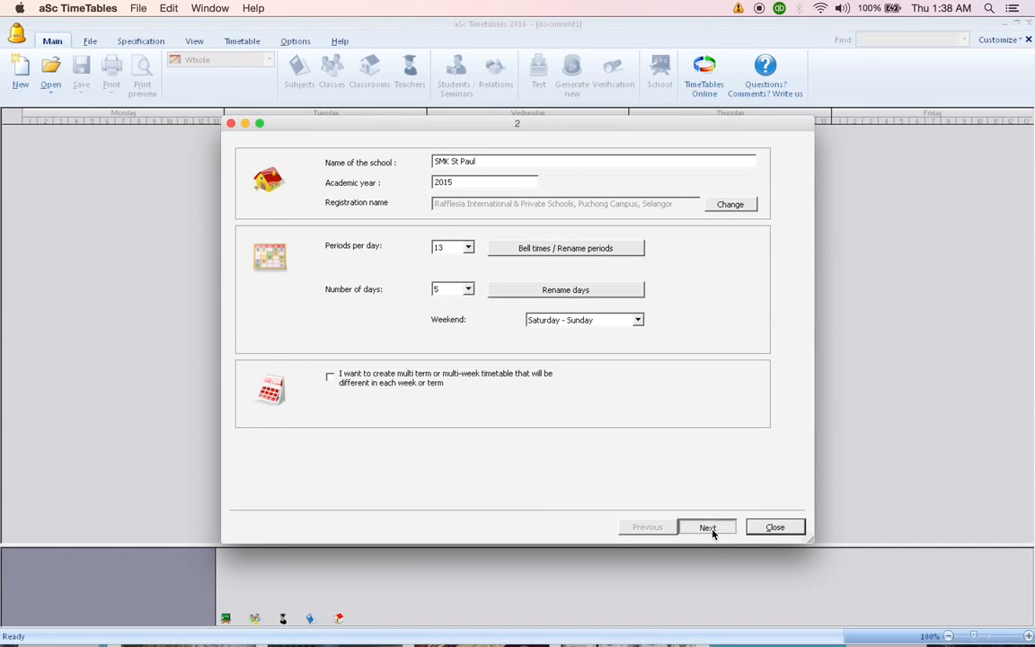
Answer Subject, classes yes, individual schedules no, options no, multiple buildings yes.
click(707, 527)
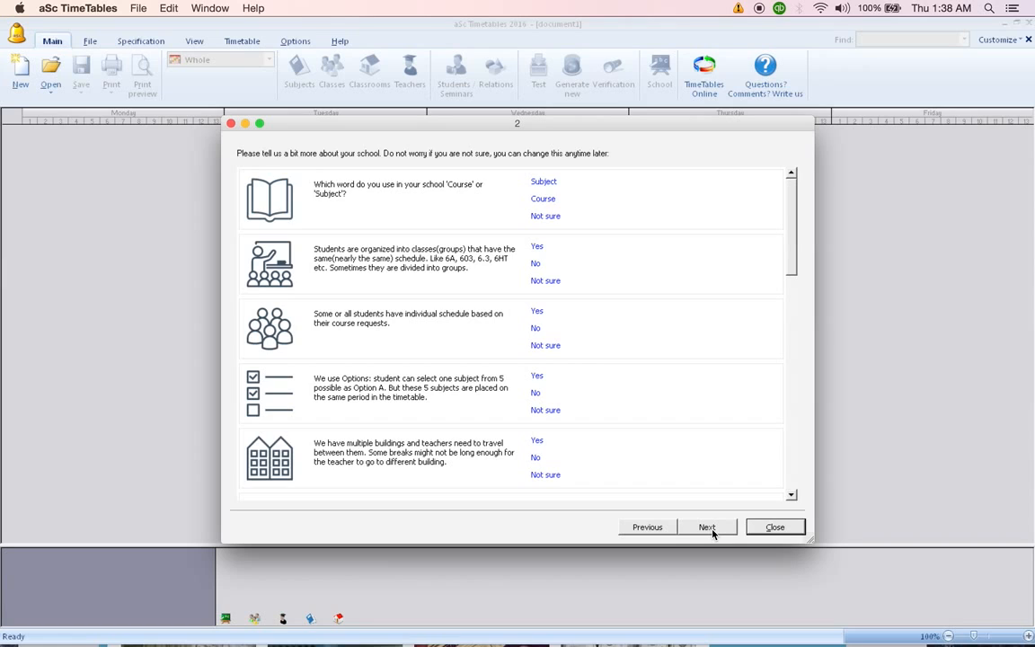
mouse_move(559, 189)
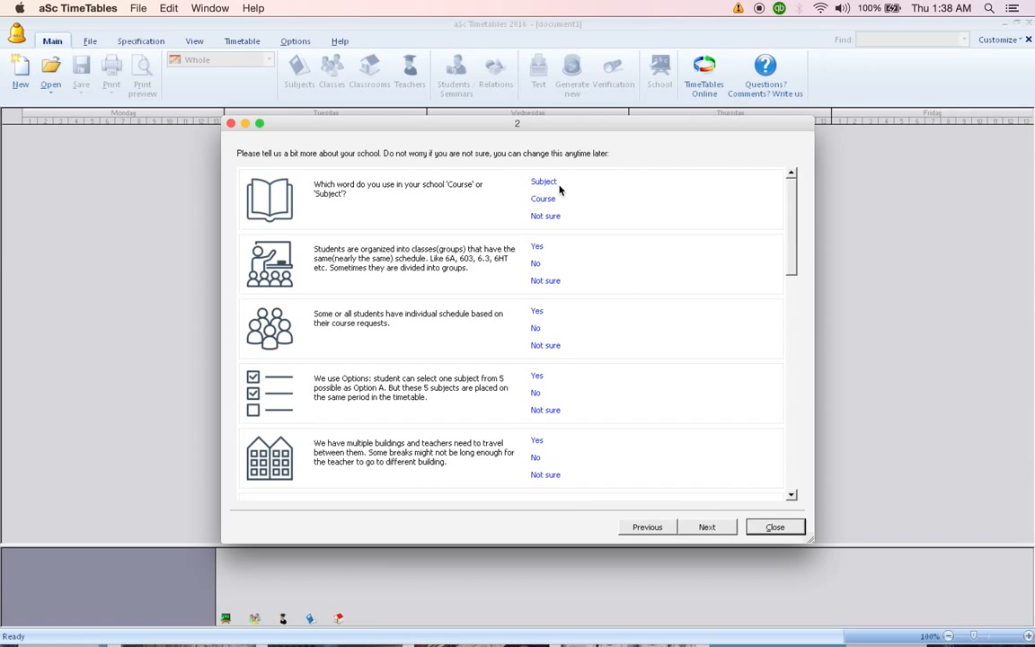
mouse_move(544, 182)
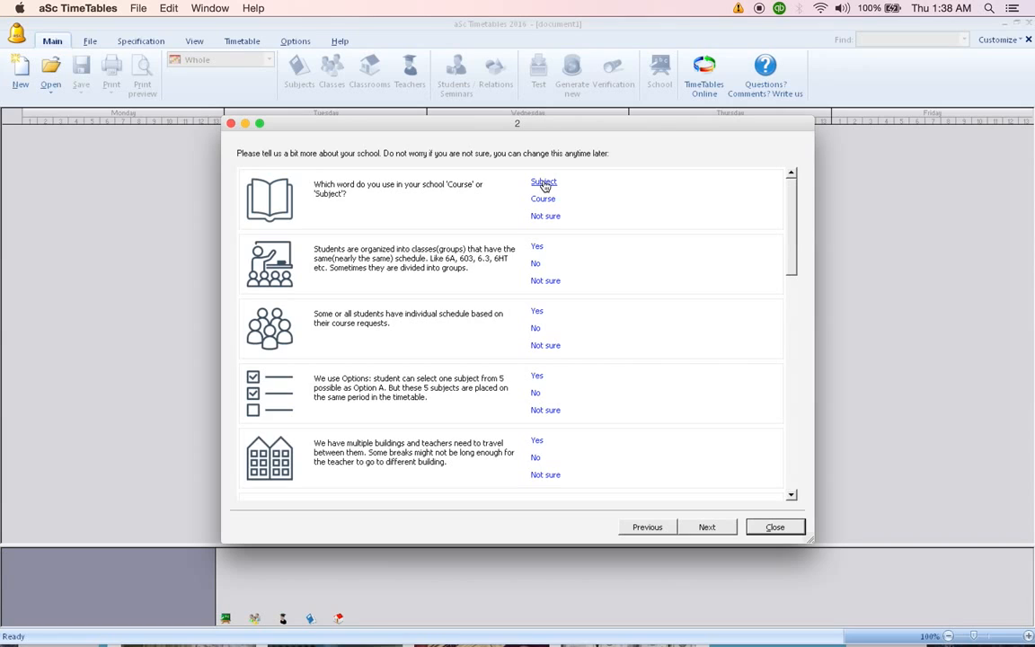
click(543, 181)
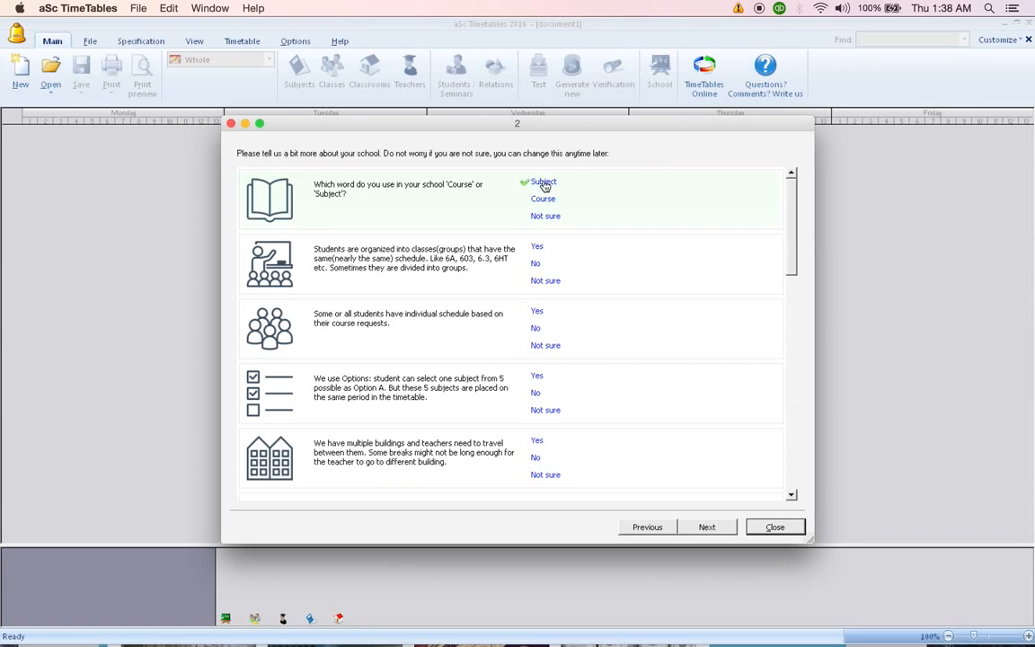
mouse_move(538, 247)
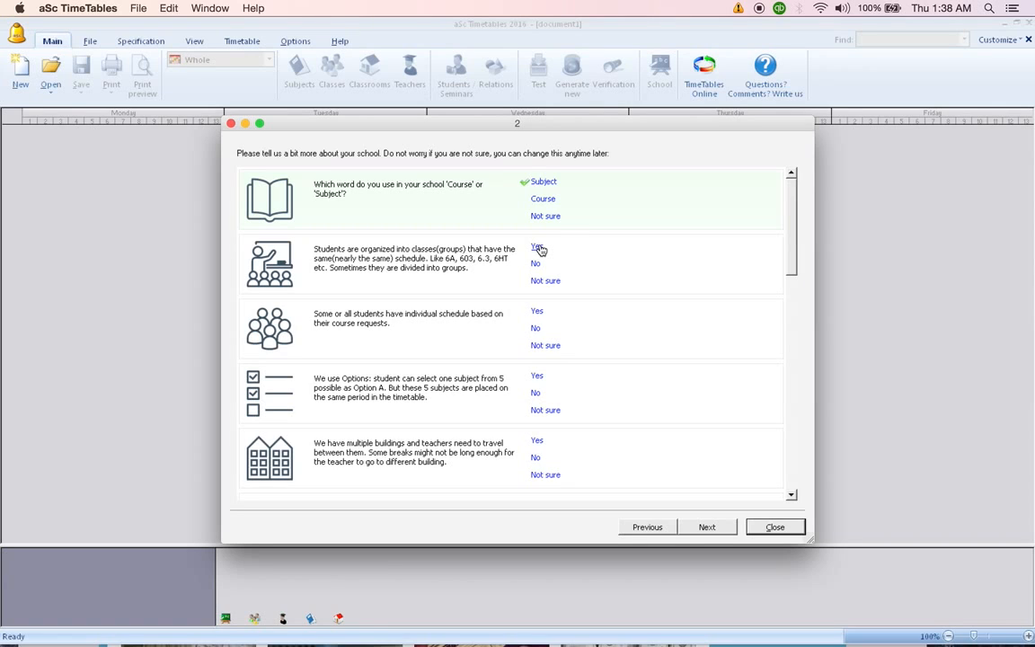
click(537, 247)
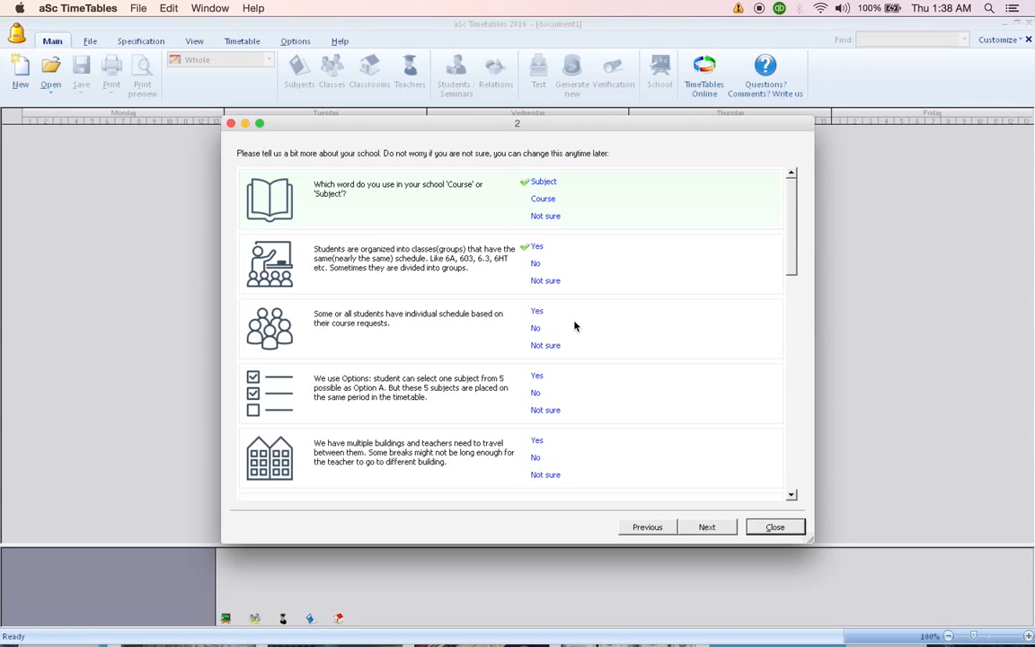
mouse_move(535, 332)
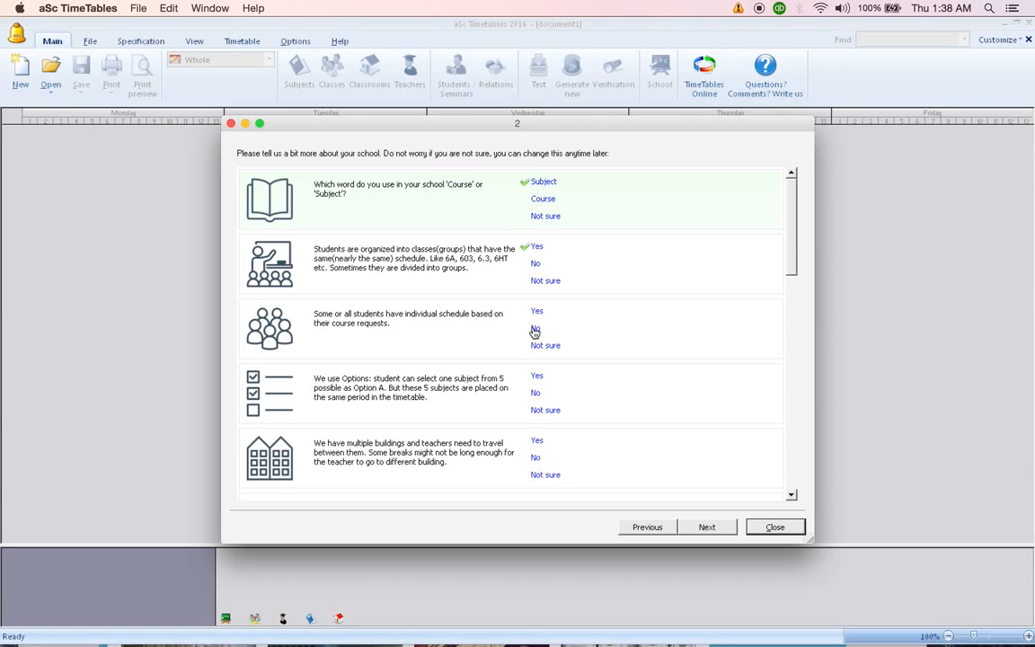
click(535, 328)
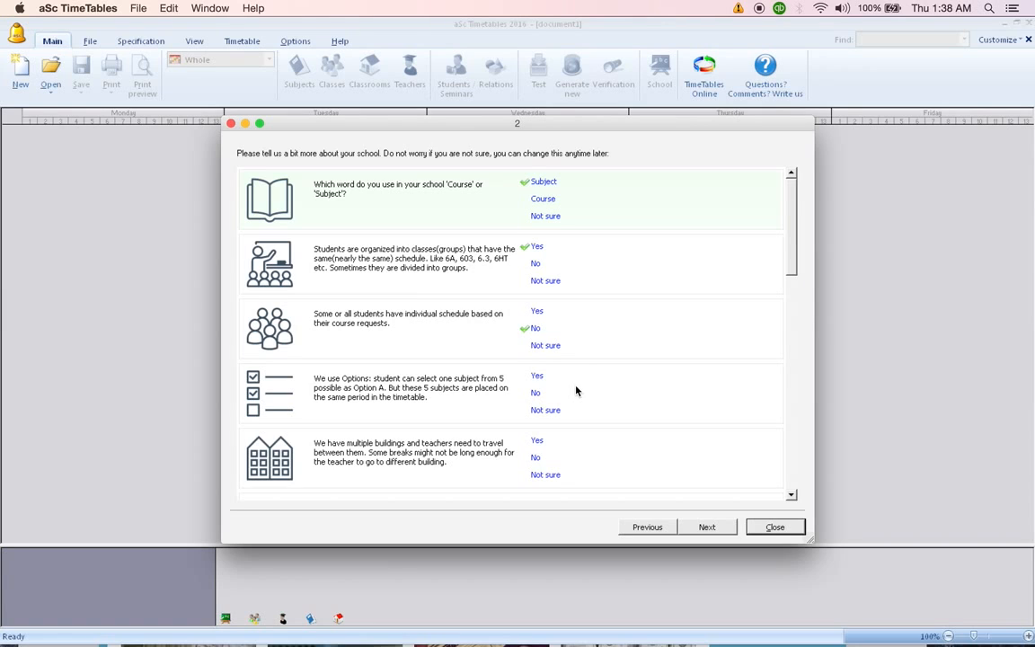
mouse_move(571, 390)
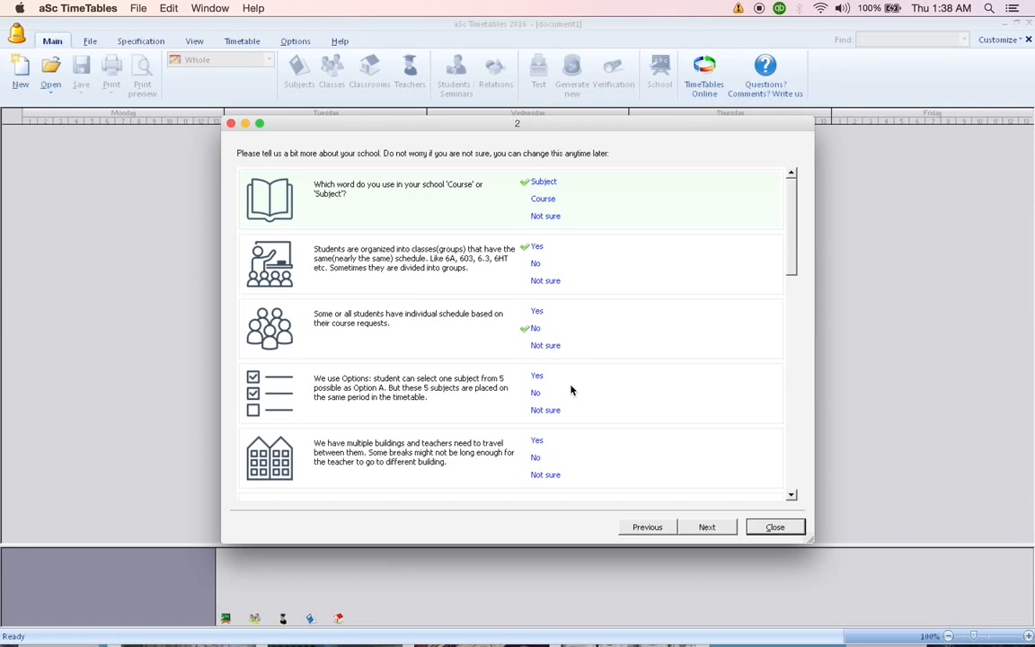
click(536, 392)
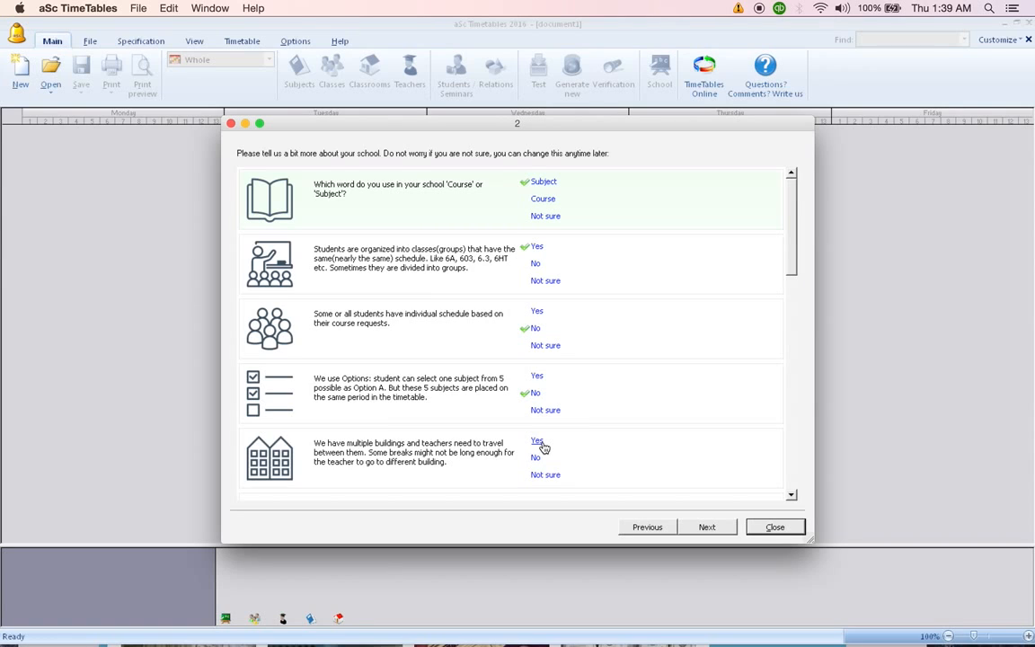
click(536, 440)
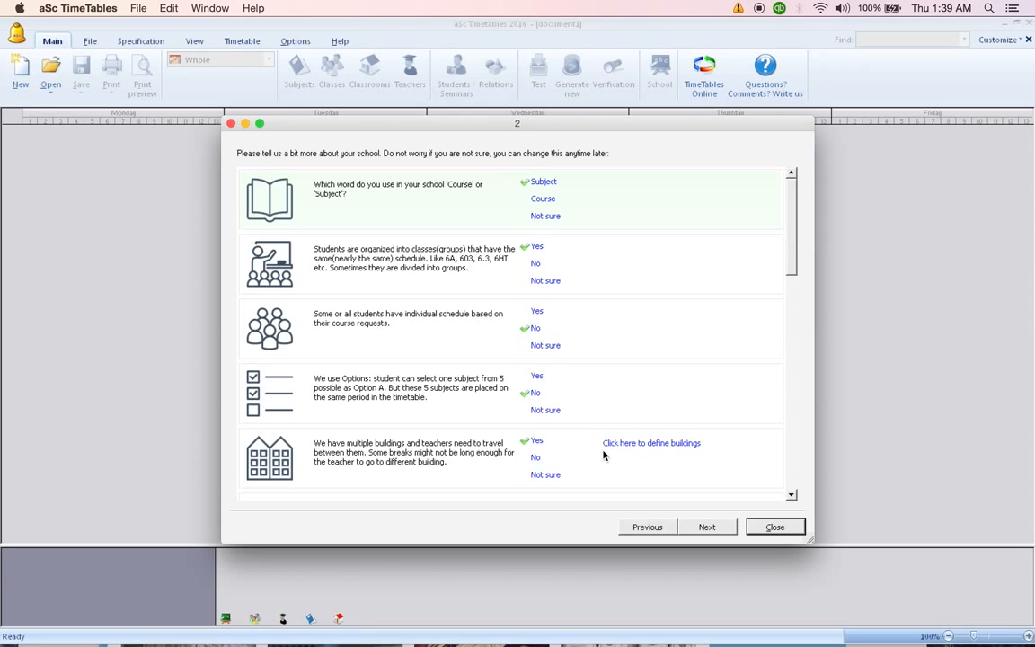
mouse_move(645, 448)
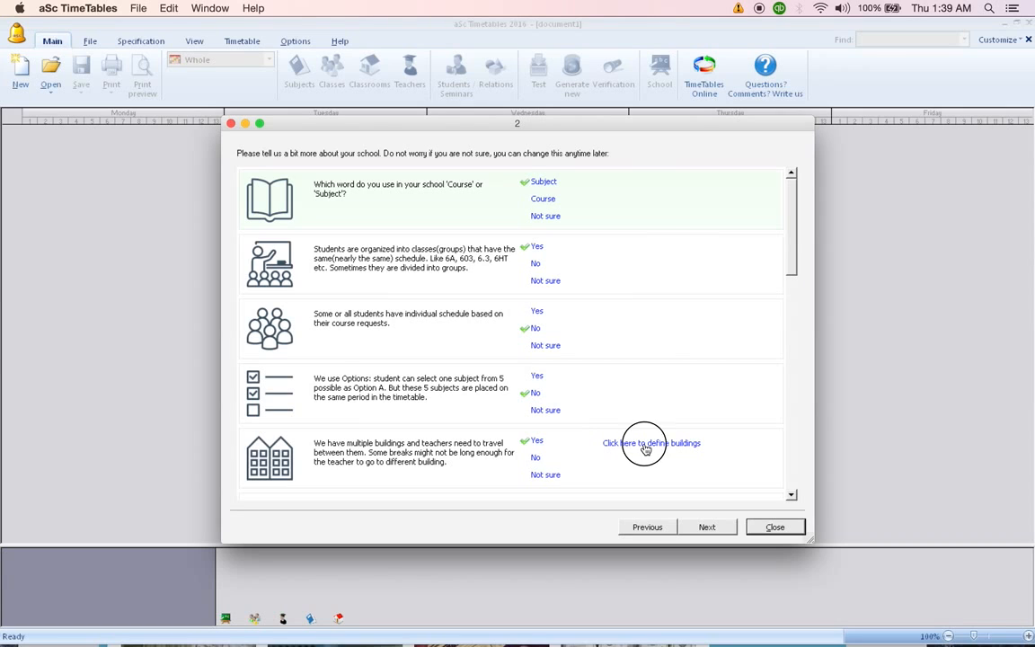
Add the building Block A with short name Blk A.
click(650, 442)
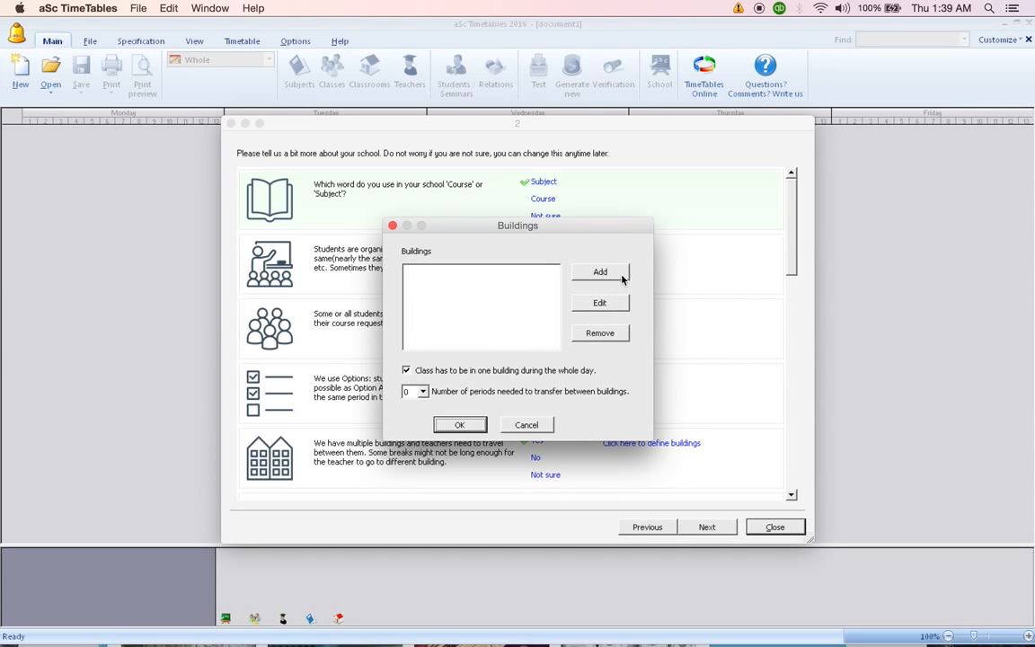
click(599, 271)
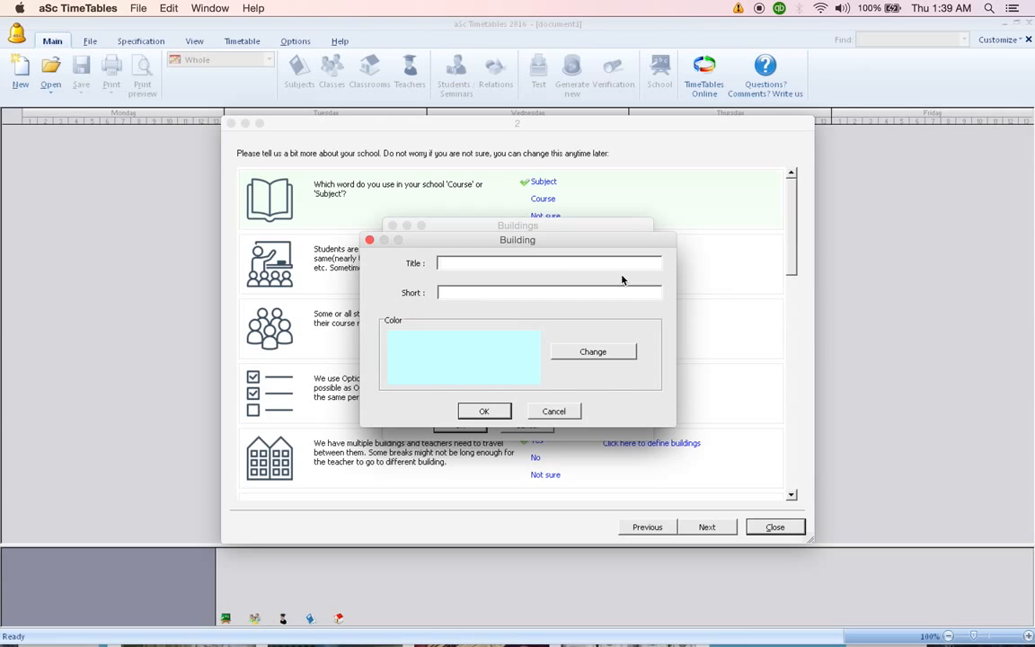
text(Buil)
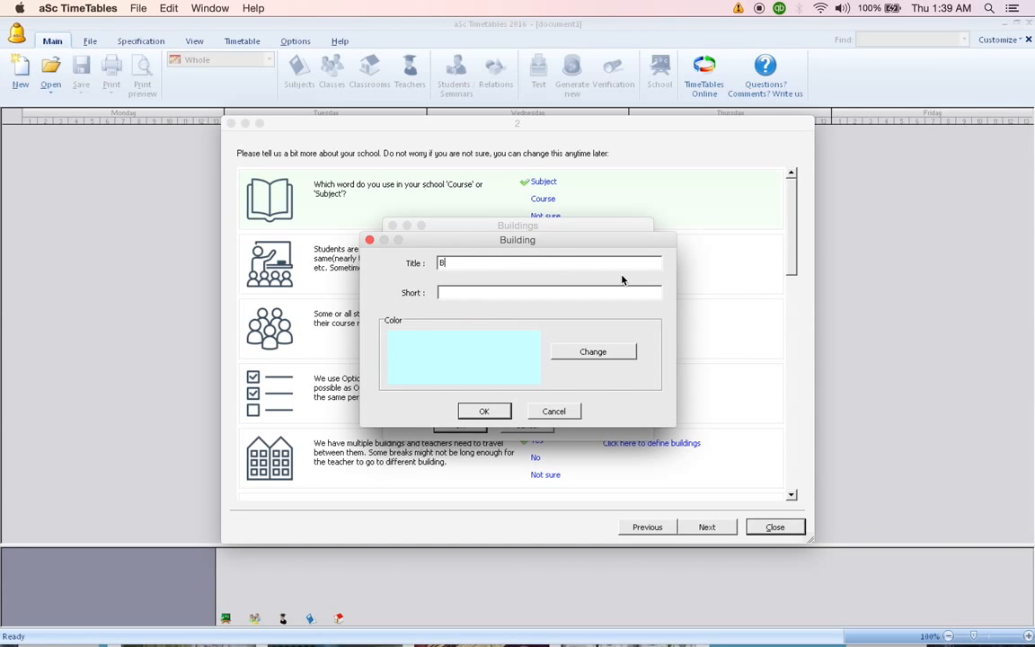
text(lock A)
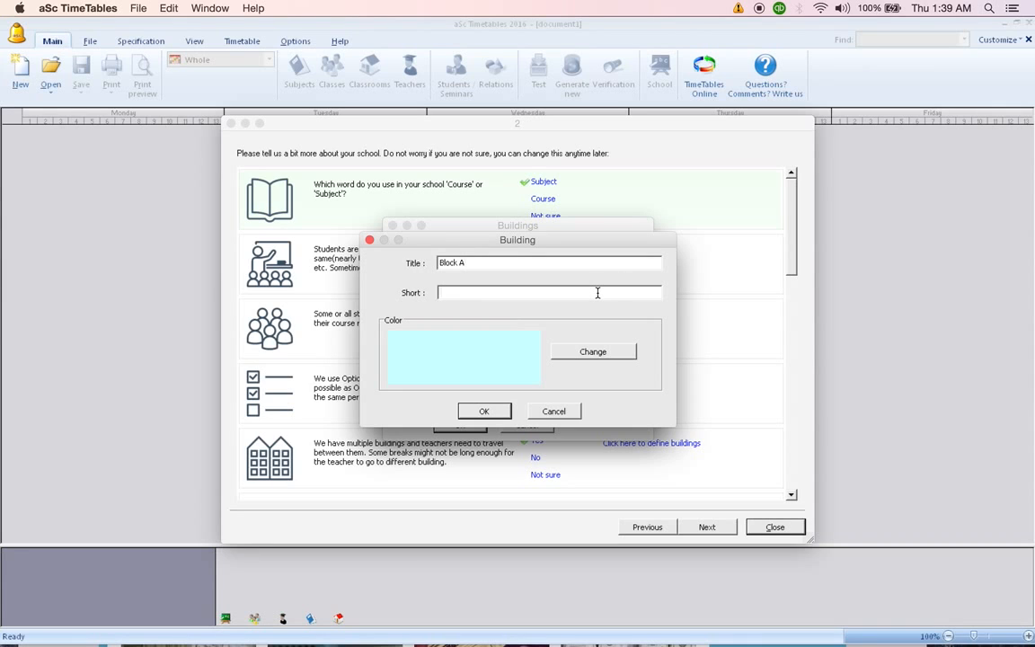
text(Blk A)
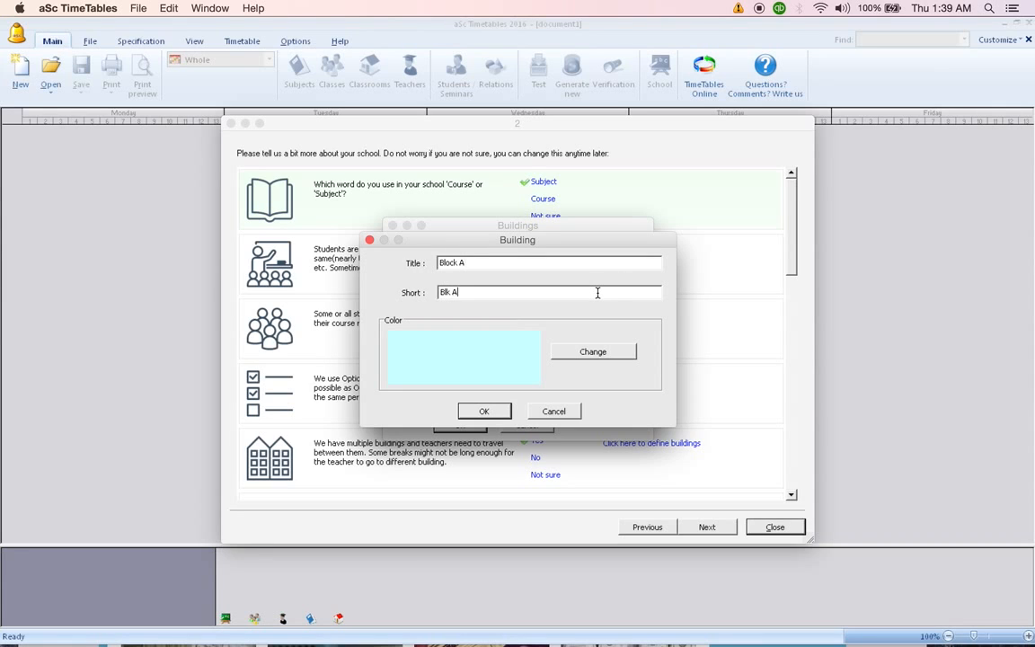
click(483, 411)
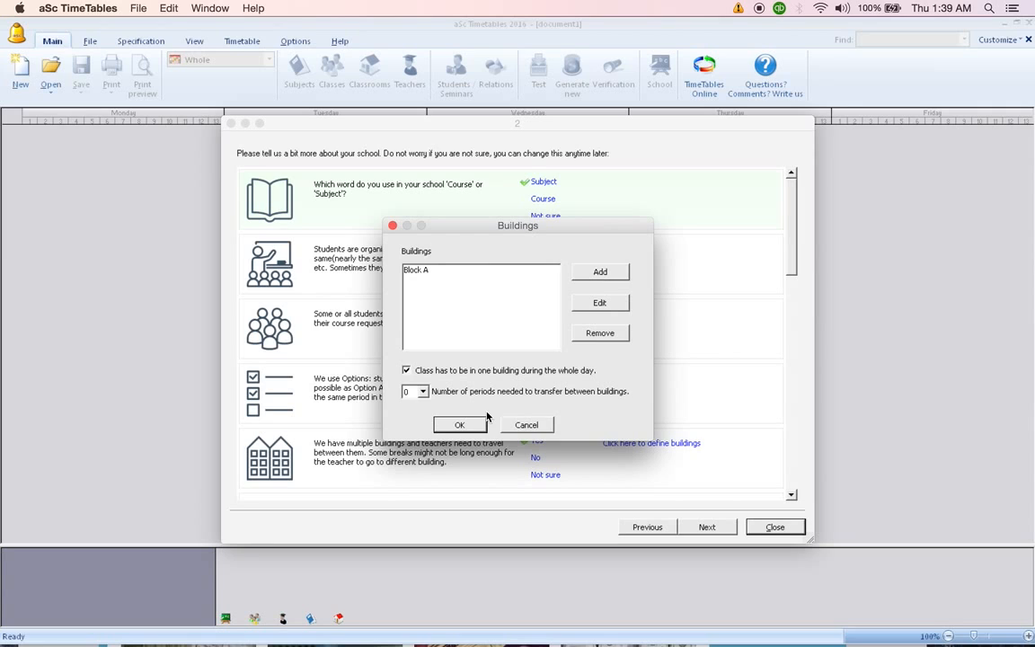
Add the building Block B with short name Blk B.
click(599, 271)
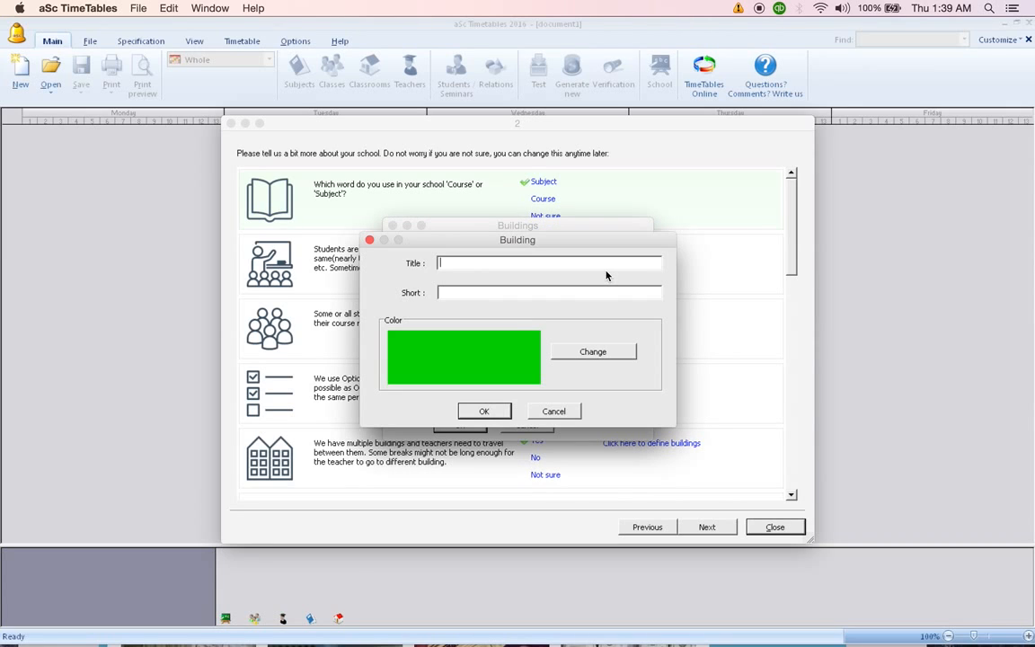
text(Block)
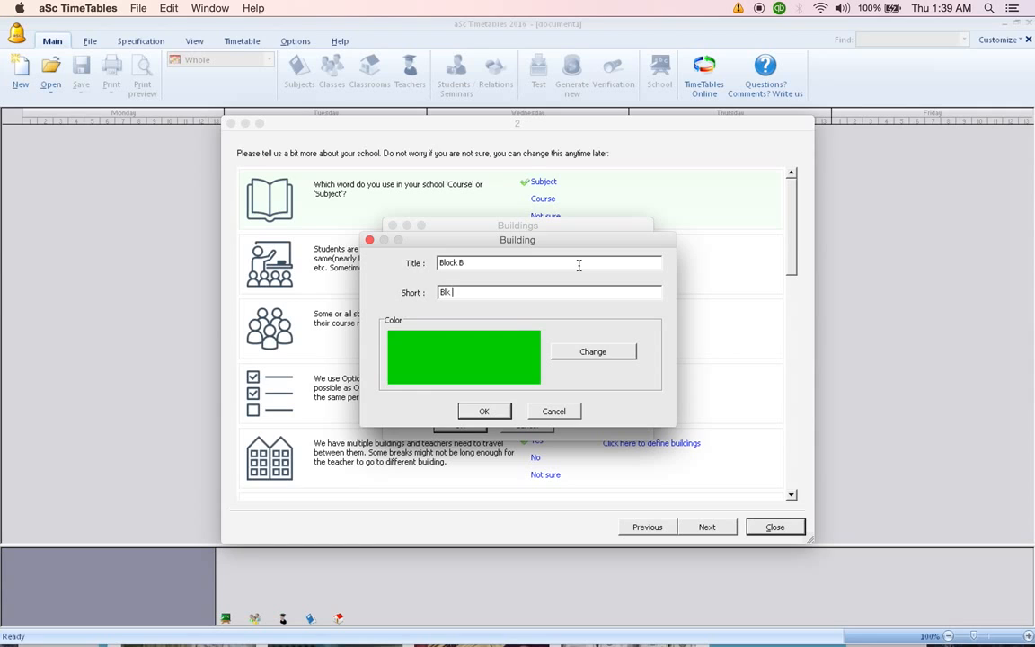
text(B)
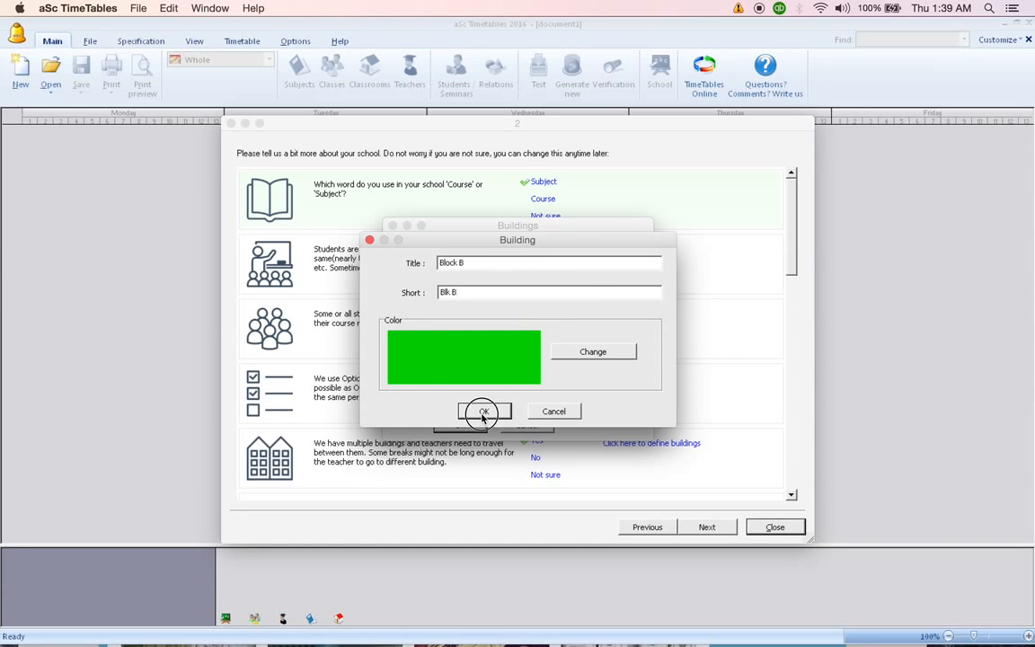
click(483, 410)
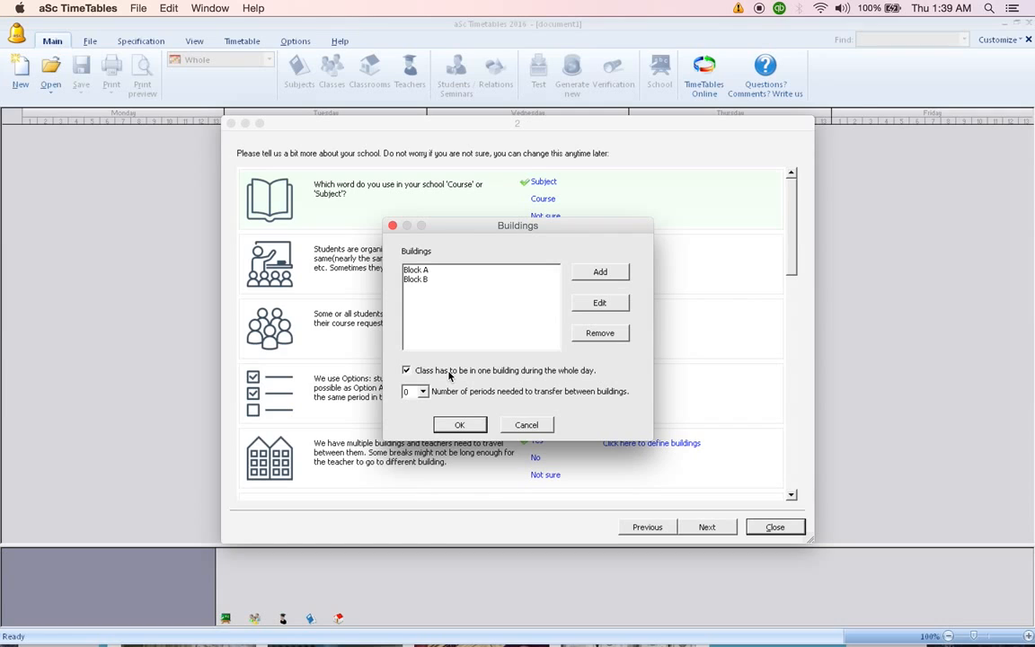
Let classes change buildings with one transfer period, and save the building settings.
click(406, 370)
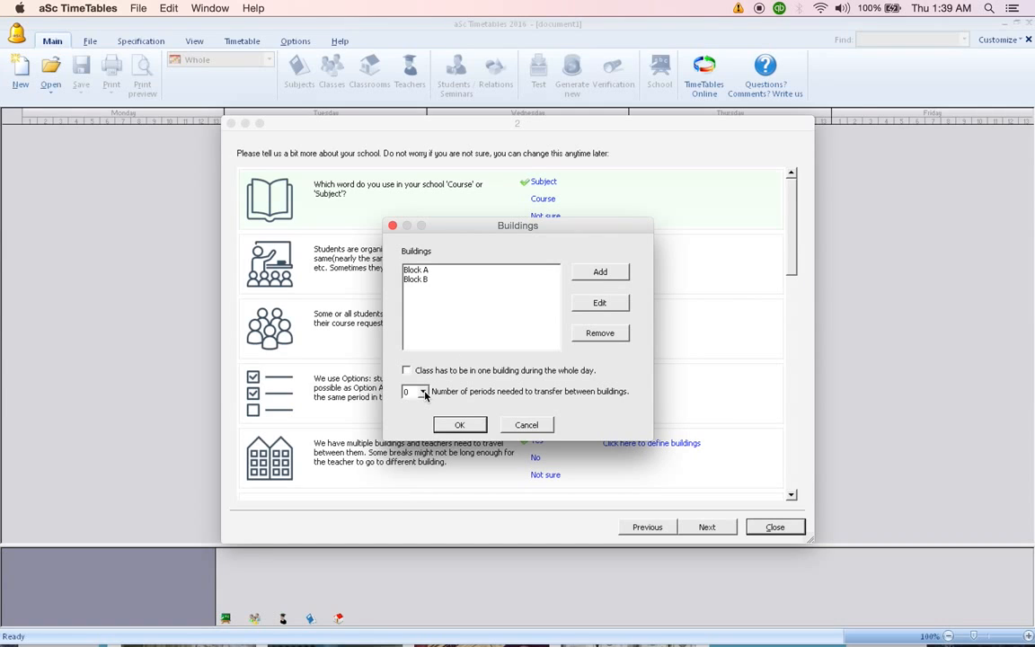
click(423, 391)
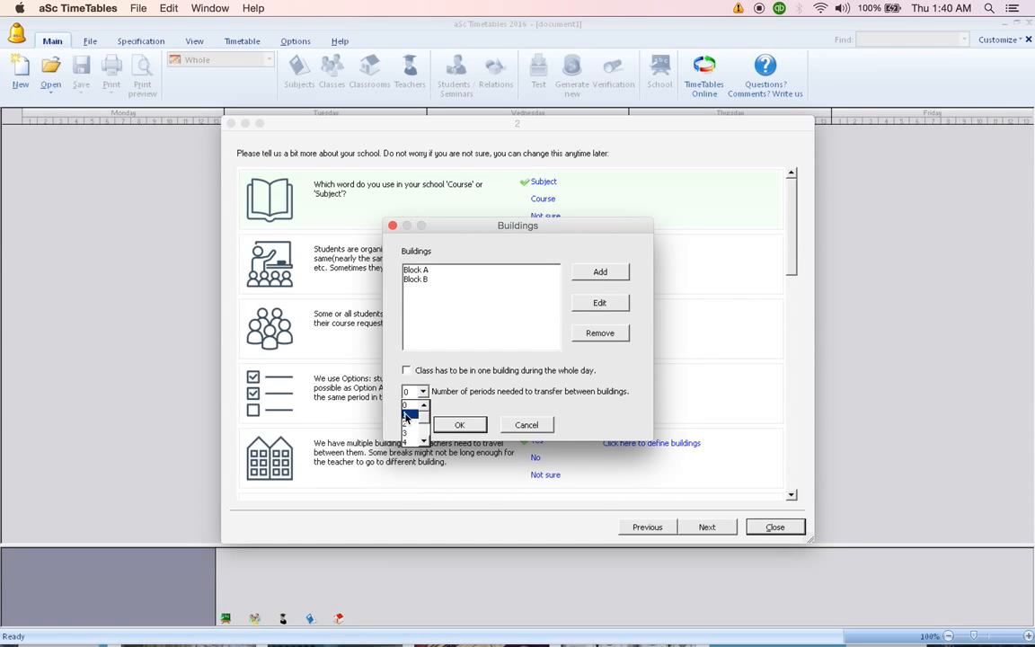
click(409, 403)
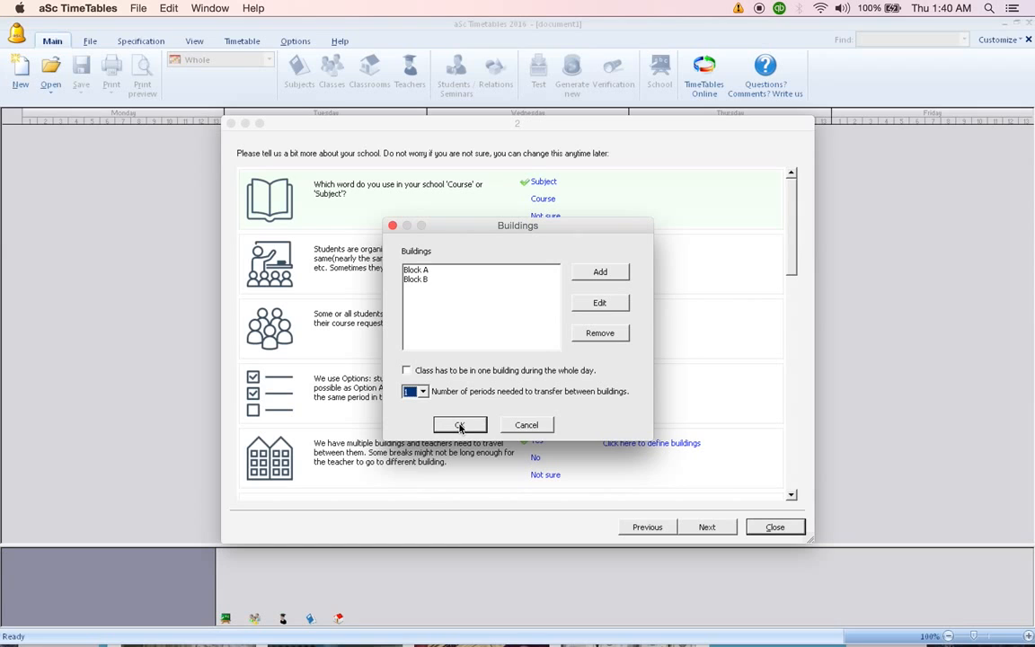
click(460, 424)
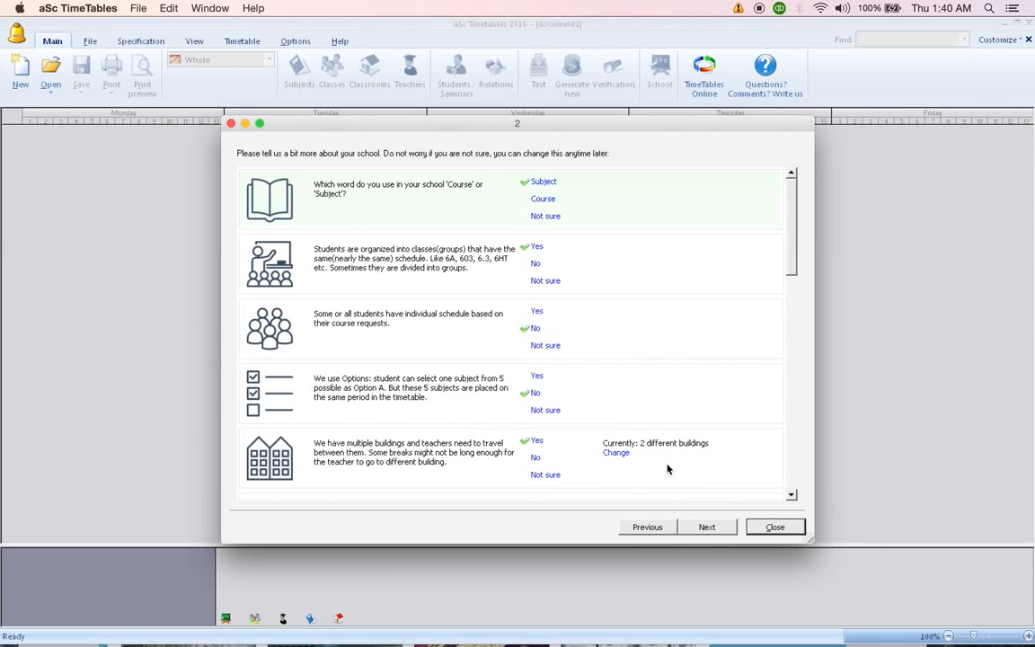
Add the subjects BAHASA MELAYU (BM) and BAHASA INGGERIS (BI).
click(706, 526)
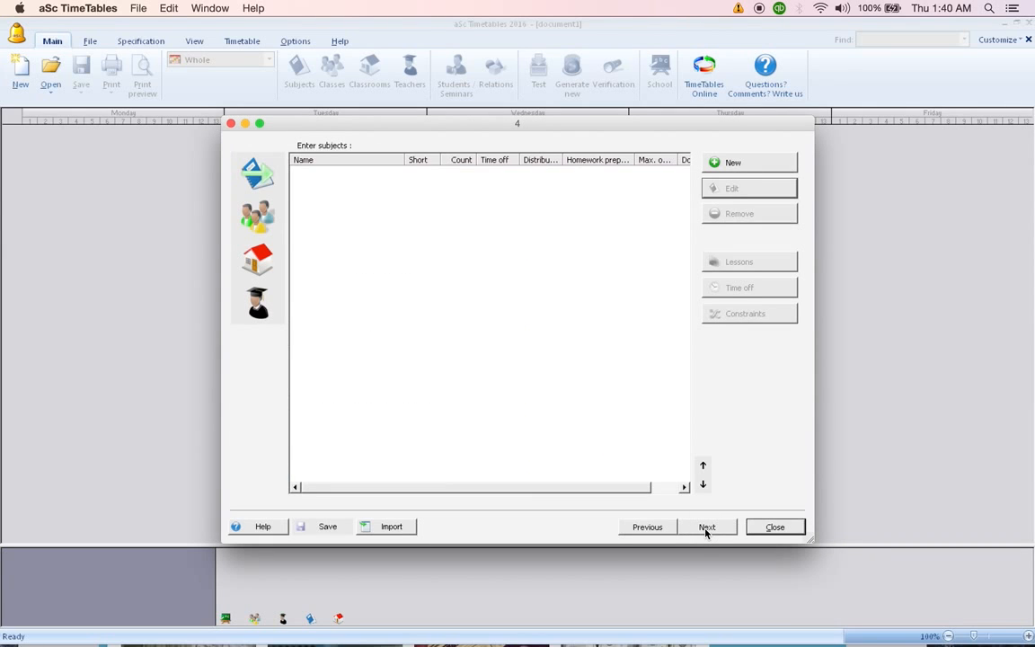
mouse_move(734, 162)
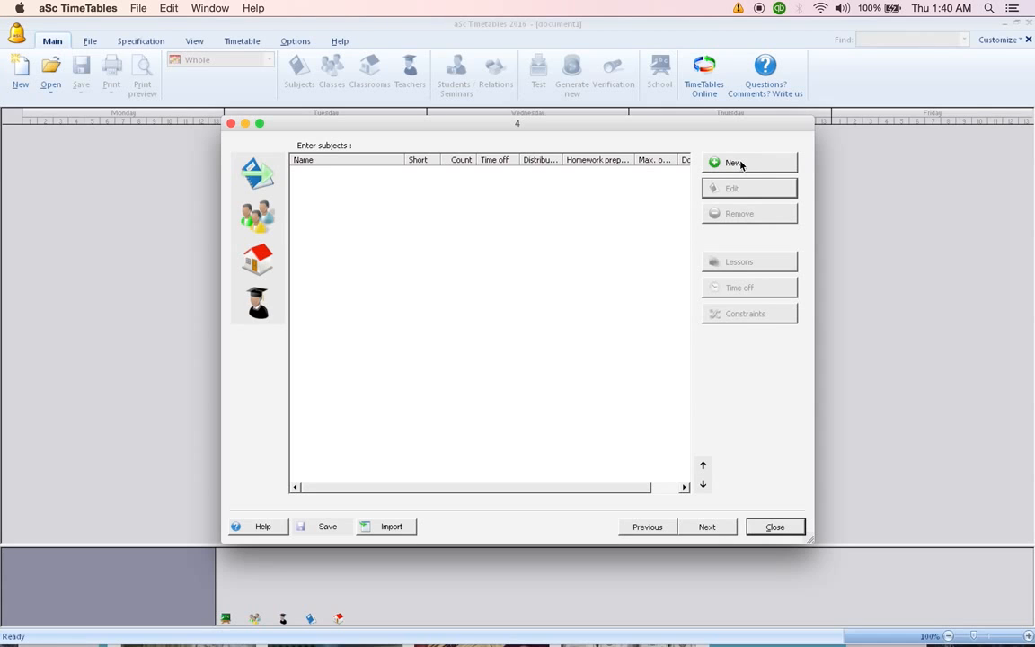
click(733, 163)
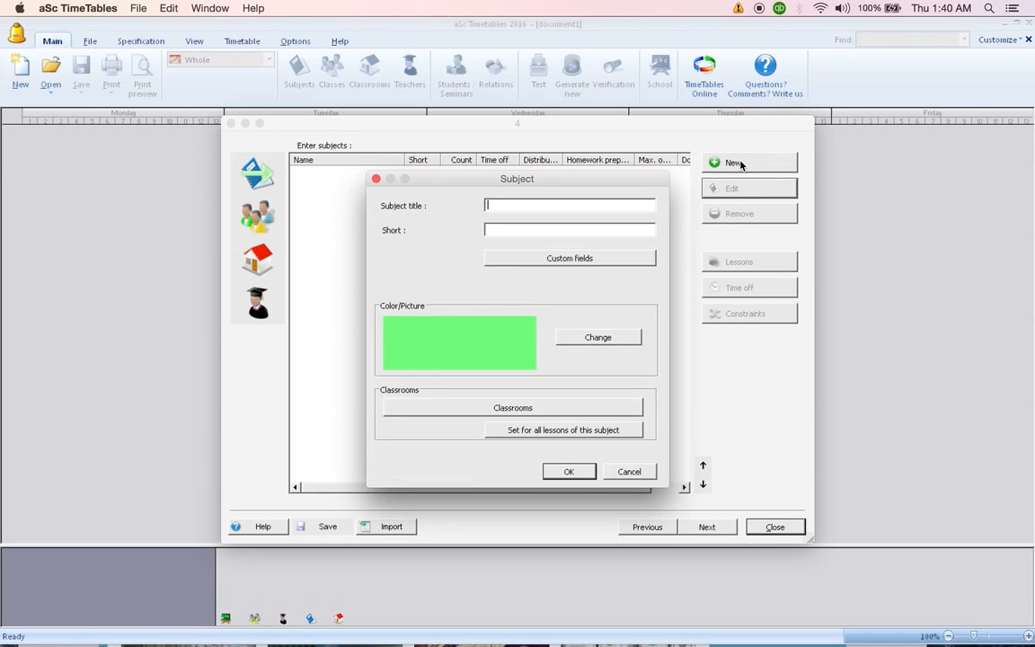
text(BAHASA ME)
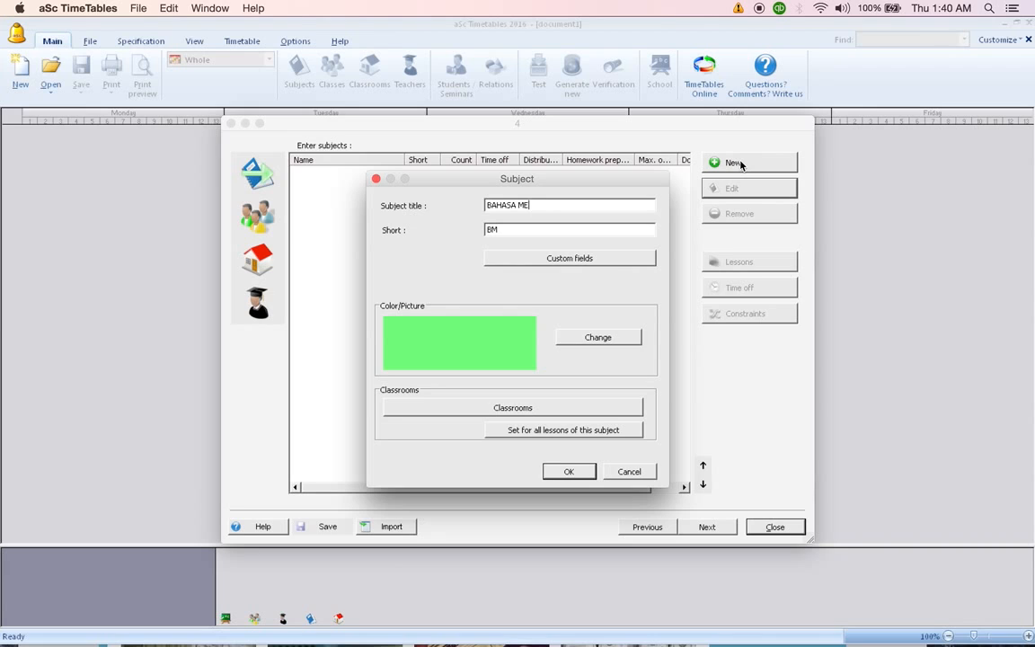
text(LAYU)
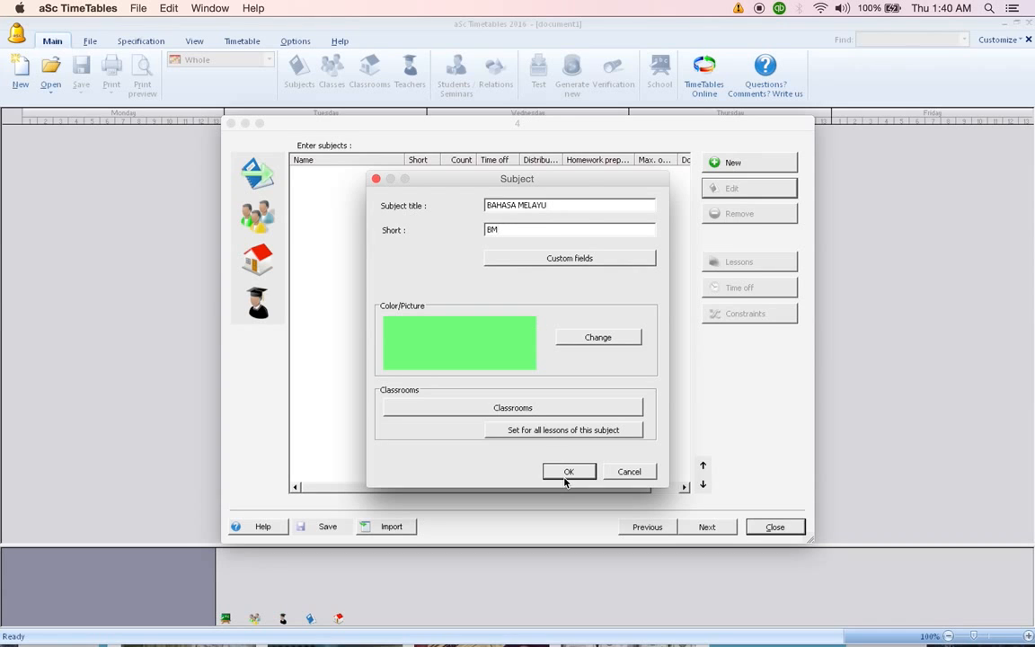
click(568, 472)
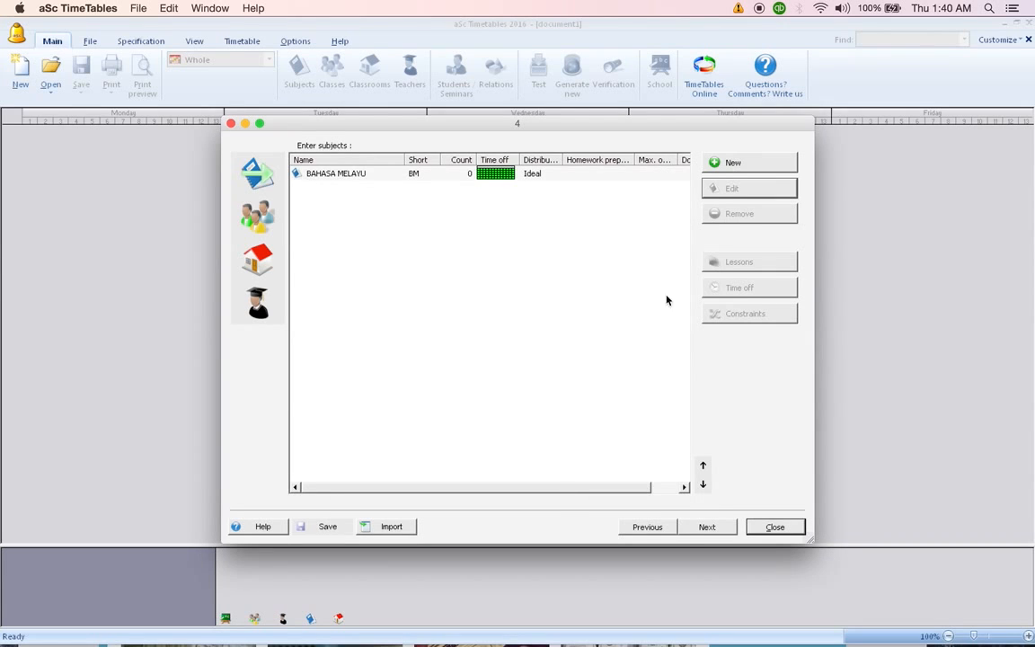
click(733, 163)
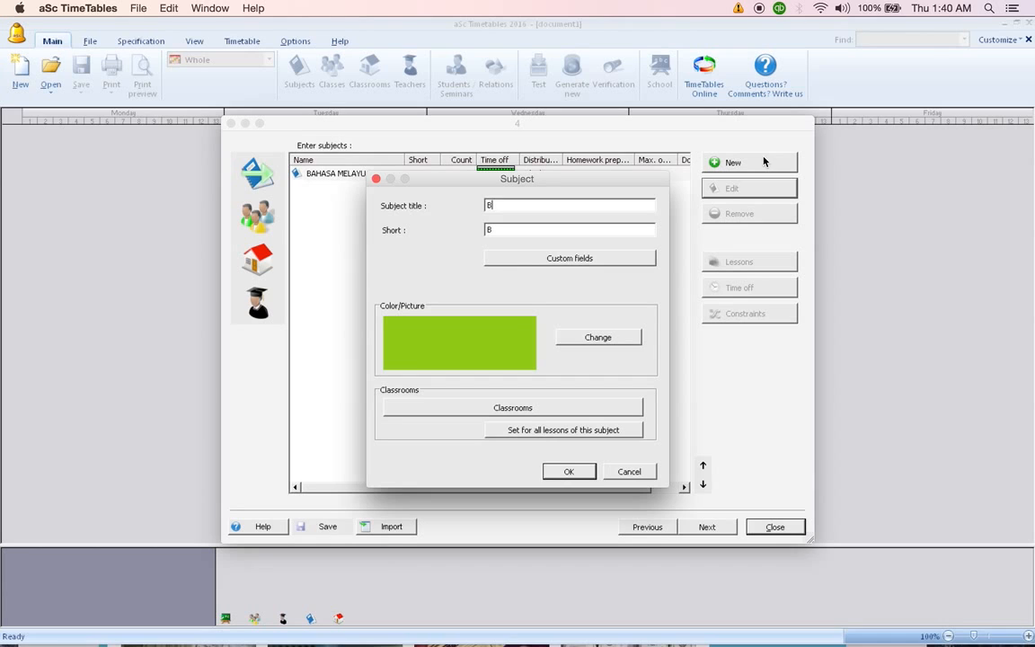
text(AHASA INGGERIS)
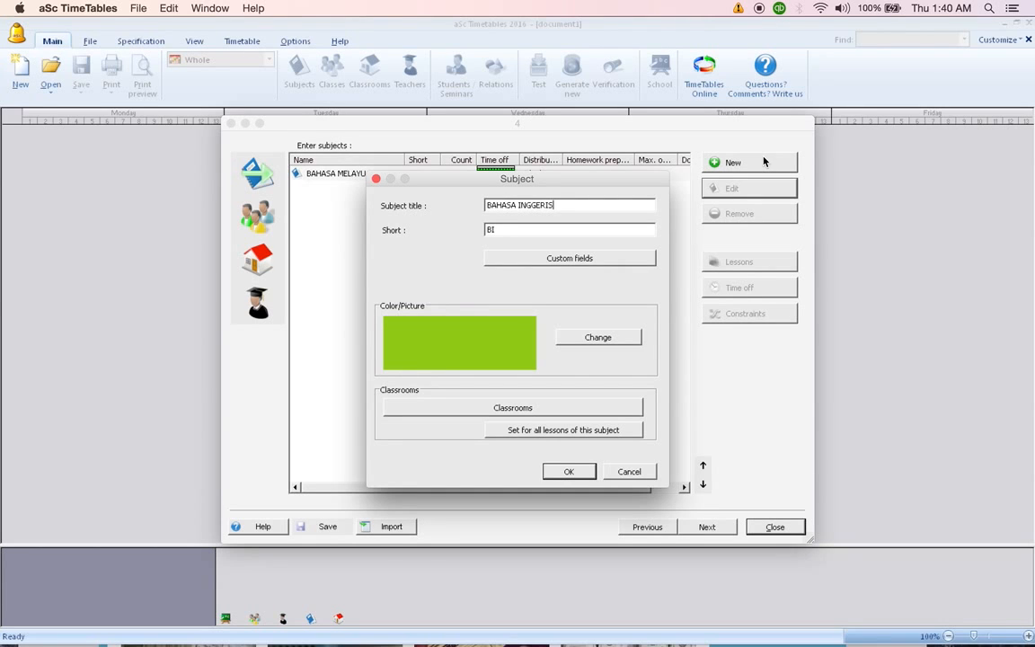
click(568, 472)
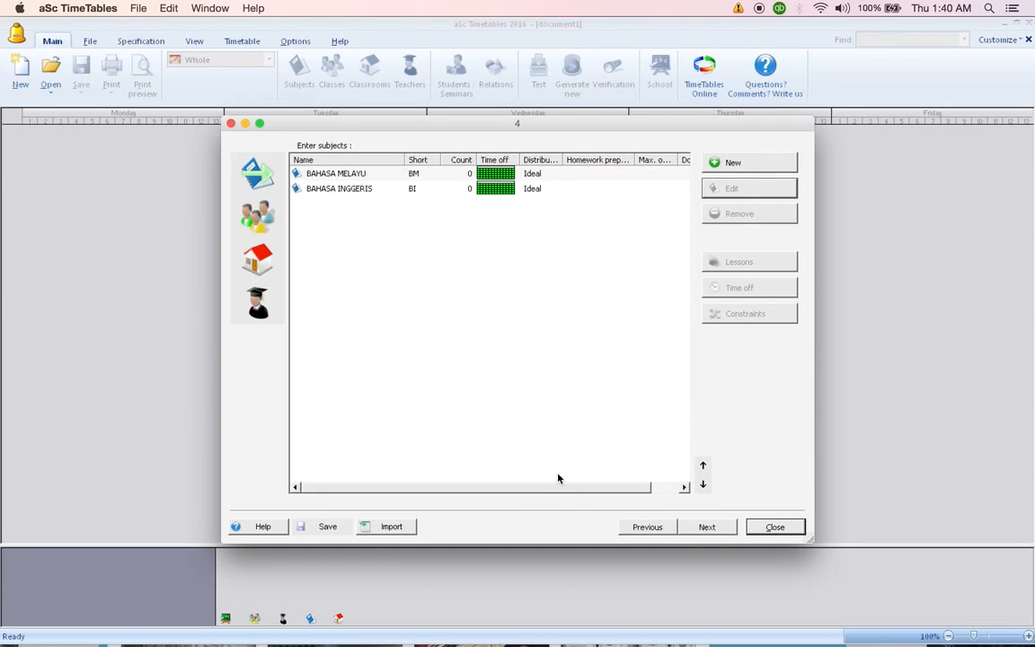
Add the subject MATEMATIK (MATHS) and continue to the classes step.
click(732, 163)
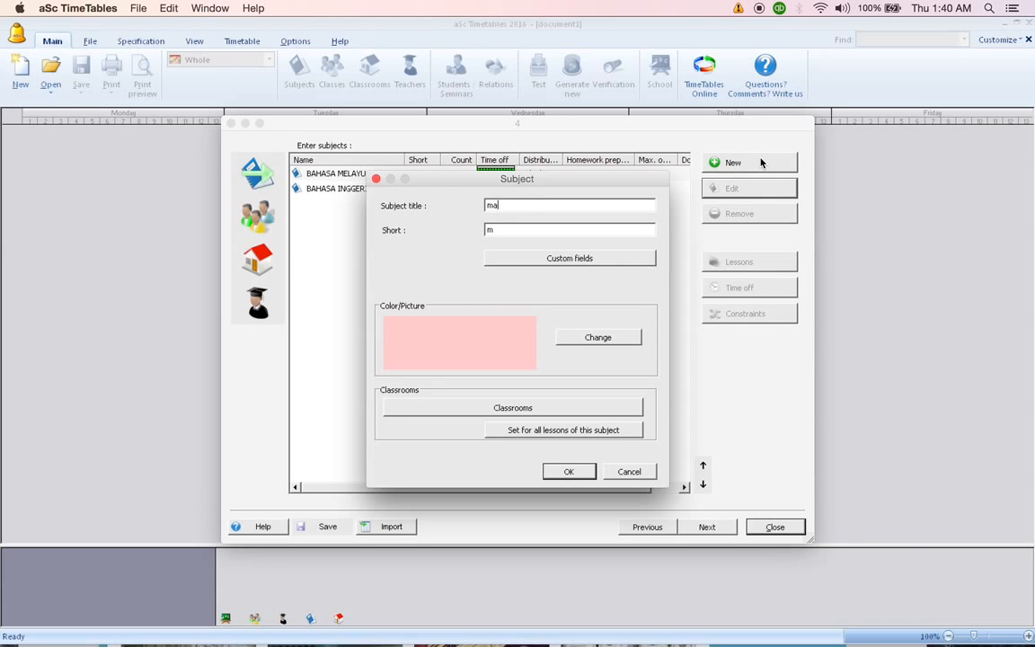
text(MATEMATIK)
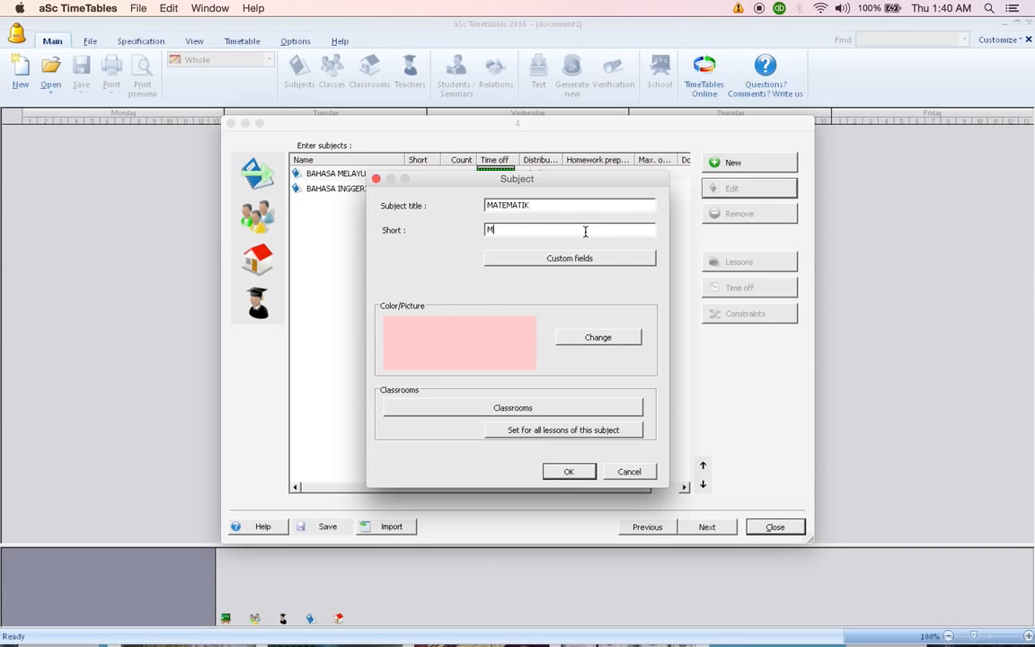
text(ATHS)
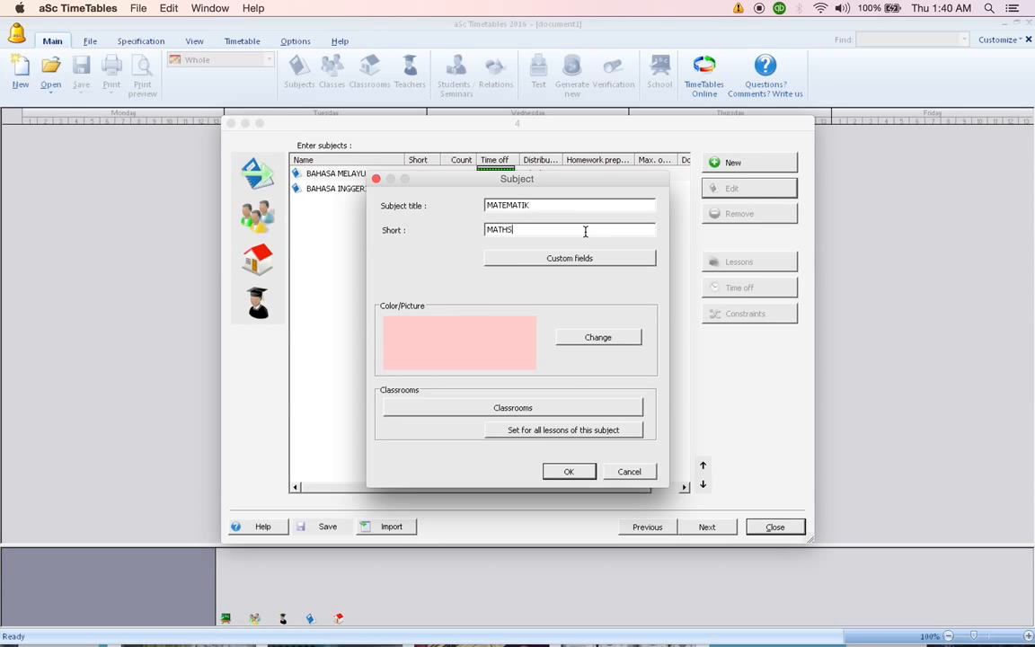
click(569, 470)
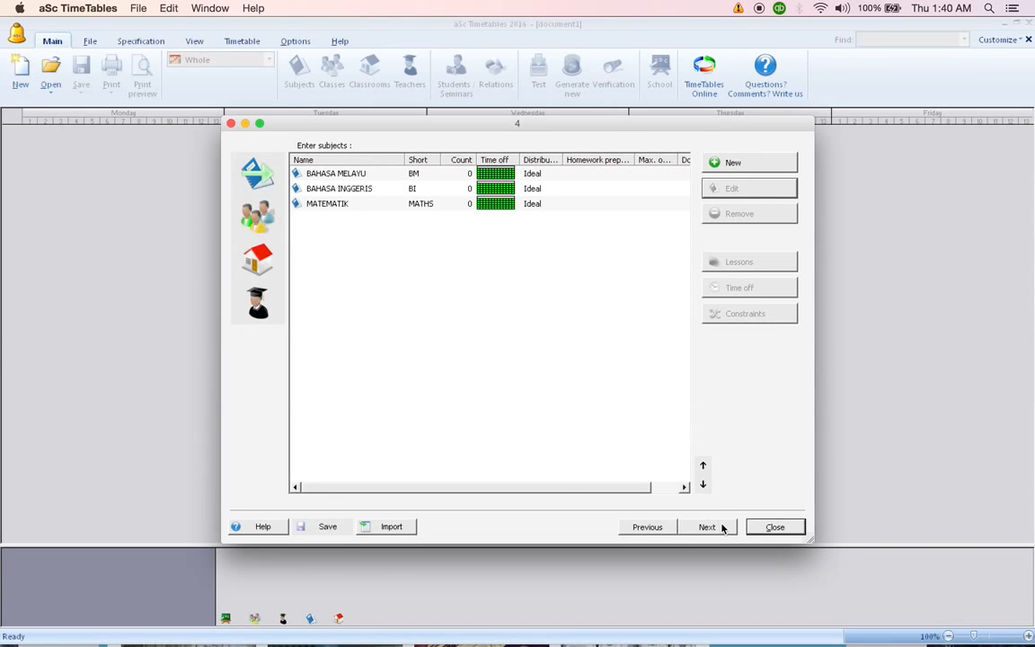
click(707, 527)
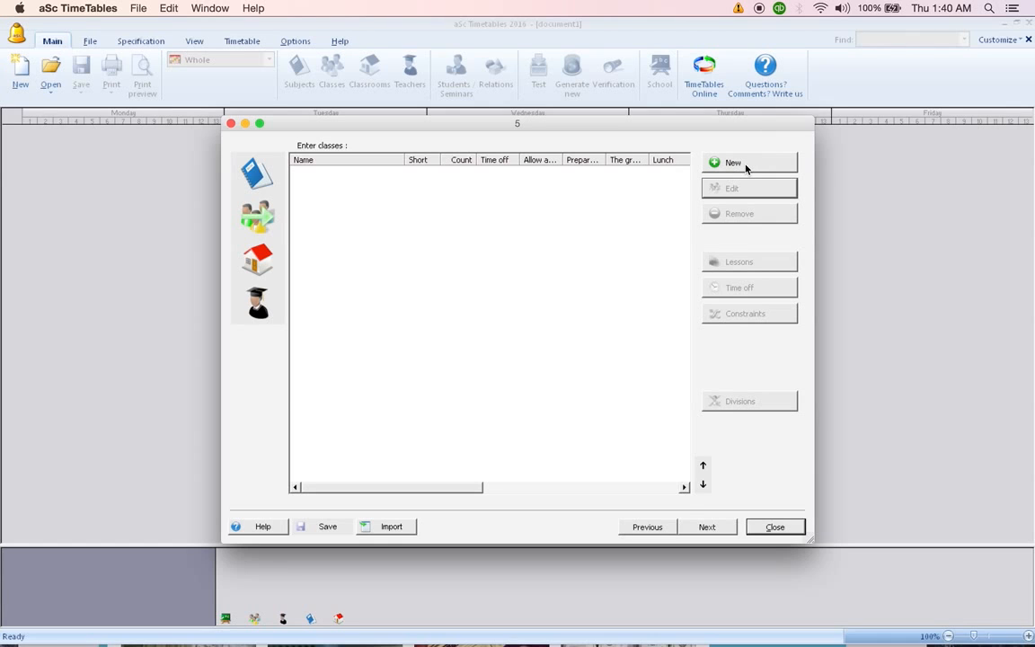
Add classes 1A1, 1A2 and 3A1, then continue to the classrooms step.
click(749, 162)
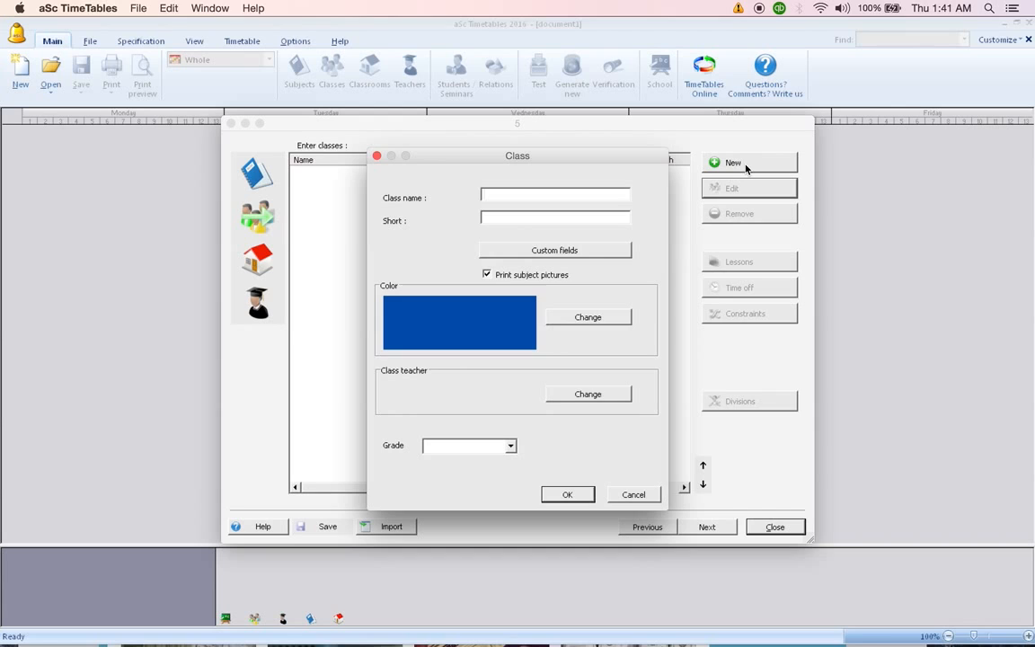
text(1a)
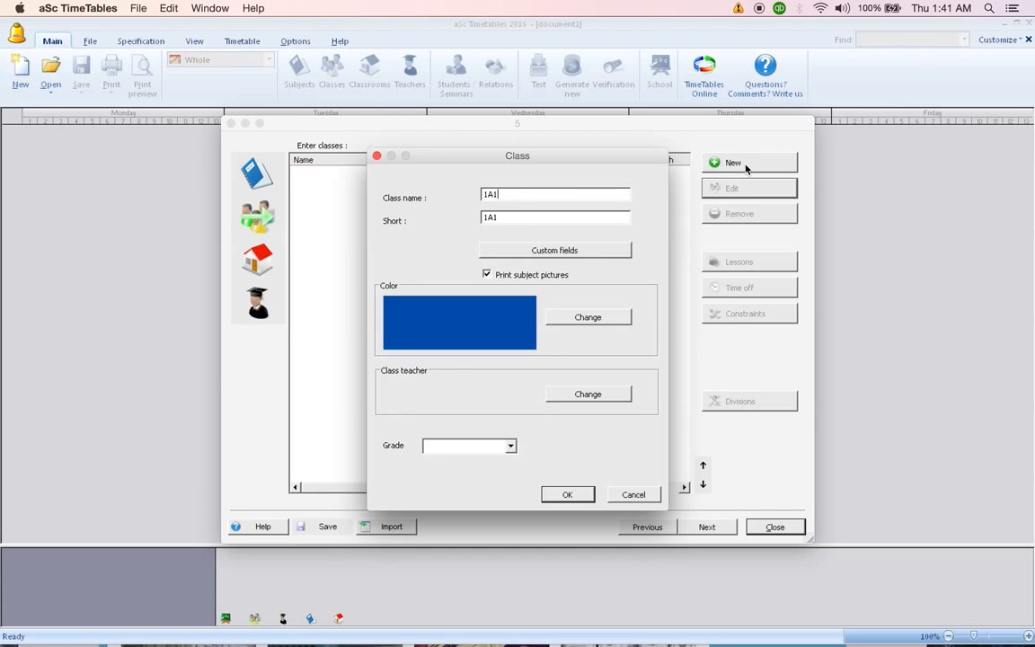
mouse_move(629, 415)
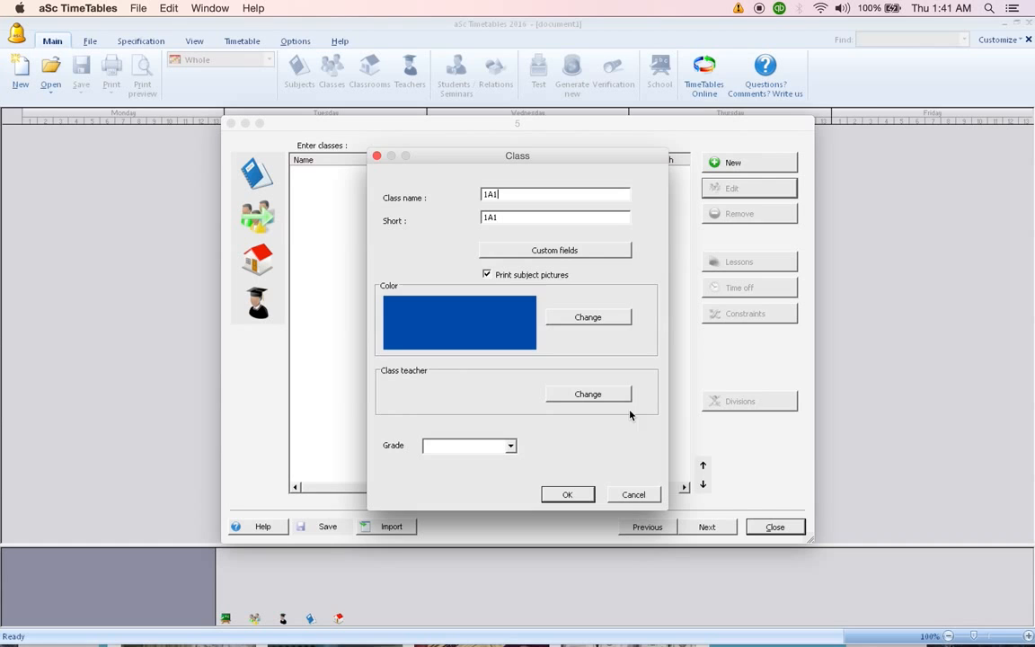
click(567, 494)
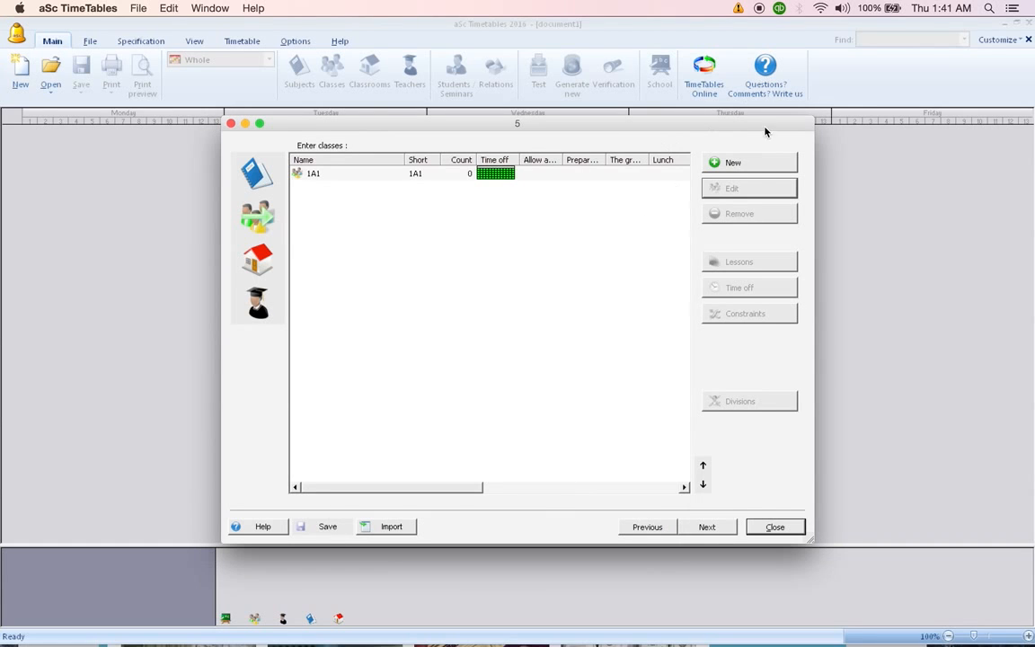
click(733, 162)
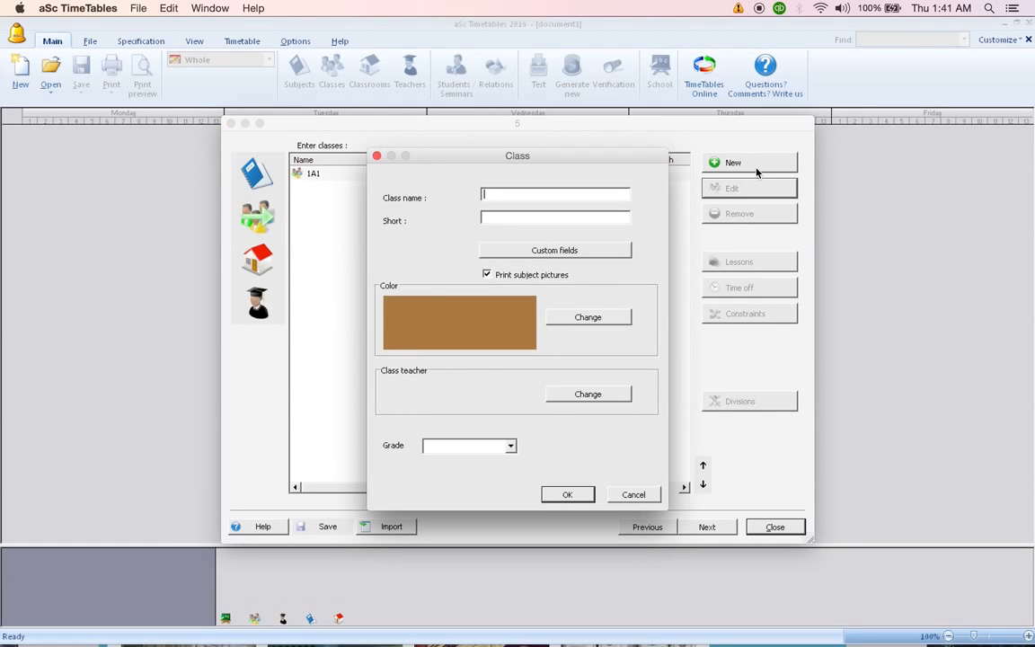
text(1A2)
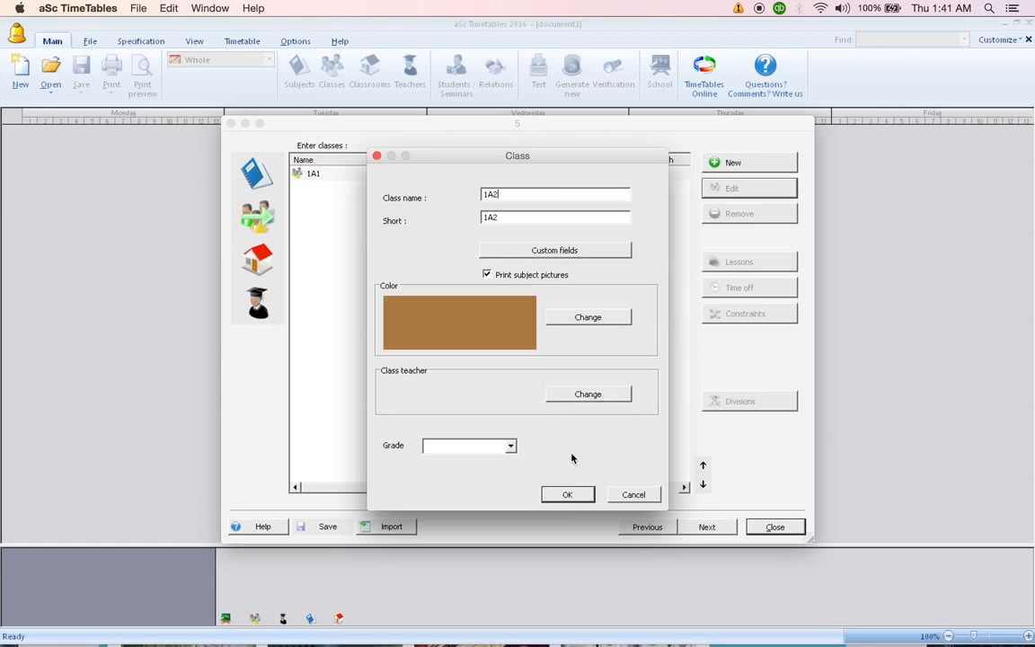
click(567, 494)
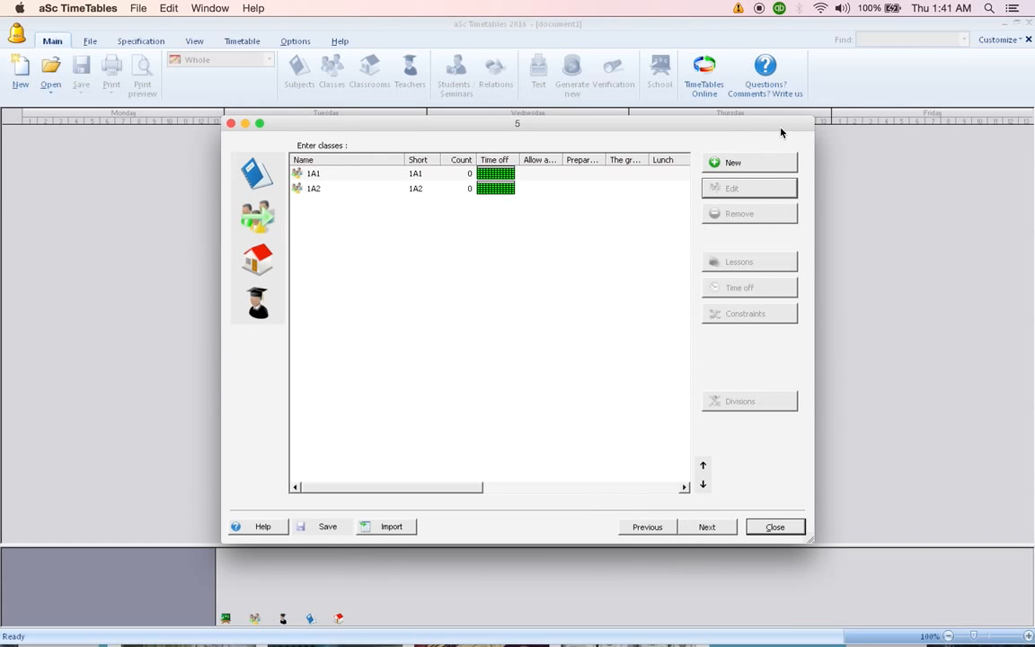
click(749, 163)
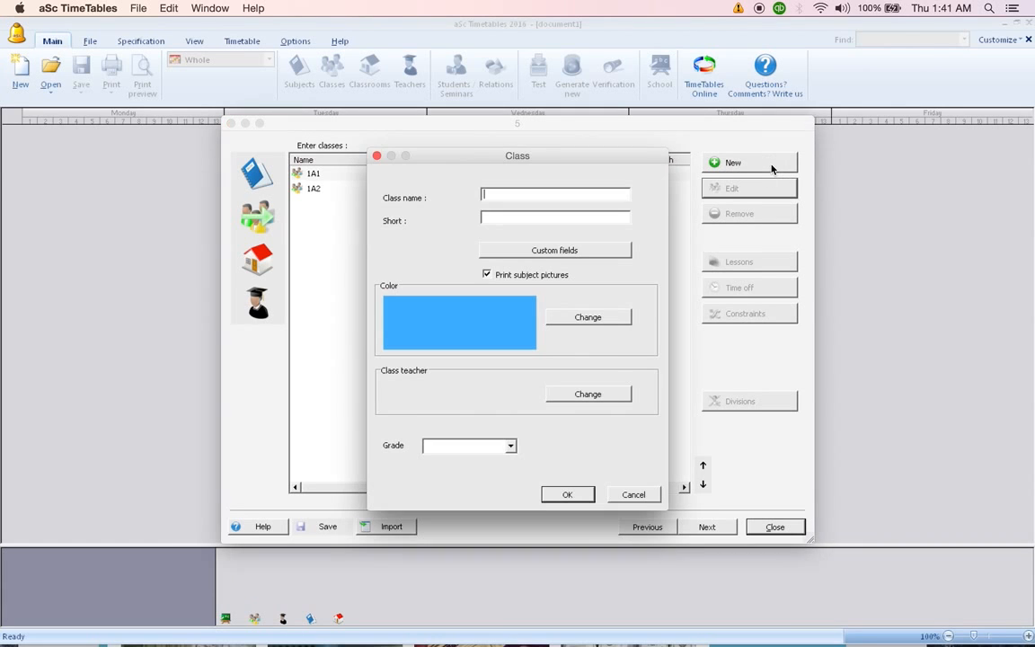
text(3a)
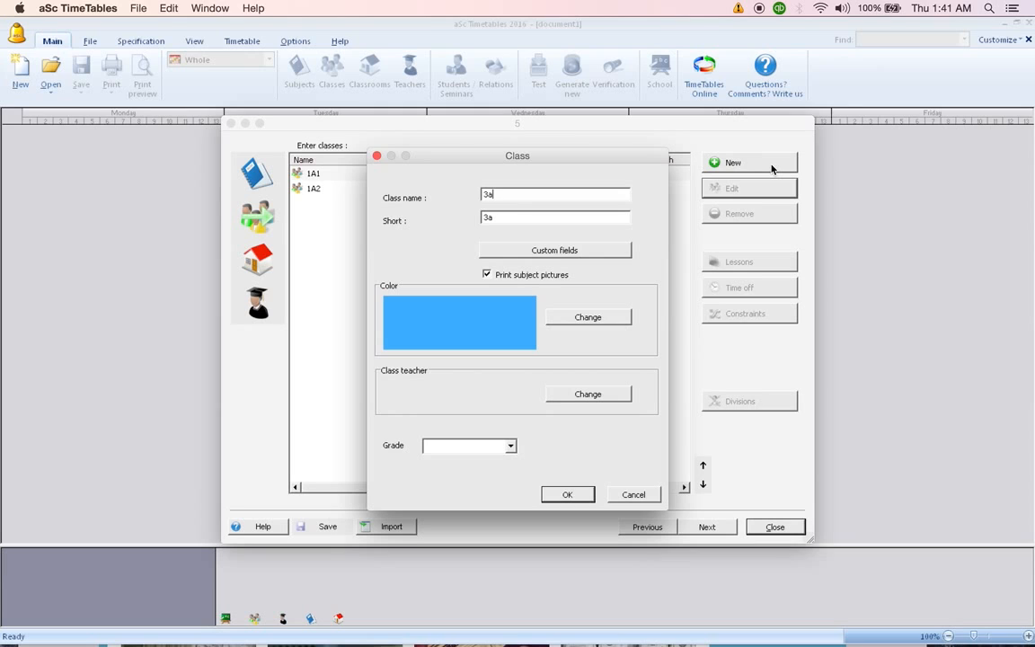
text(A)
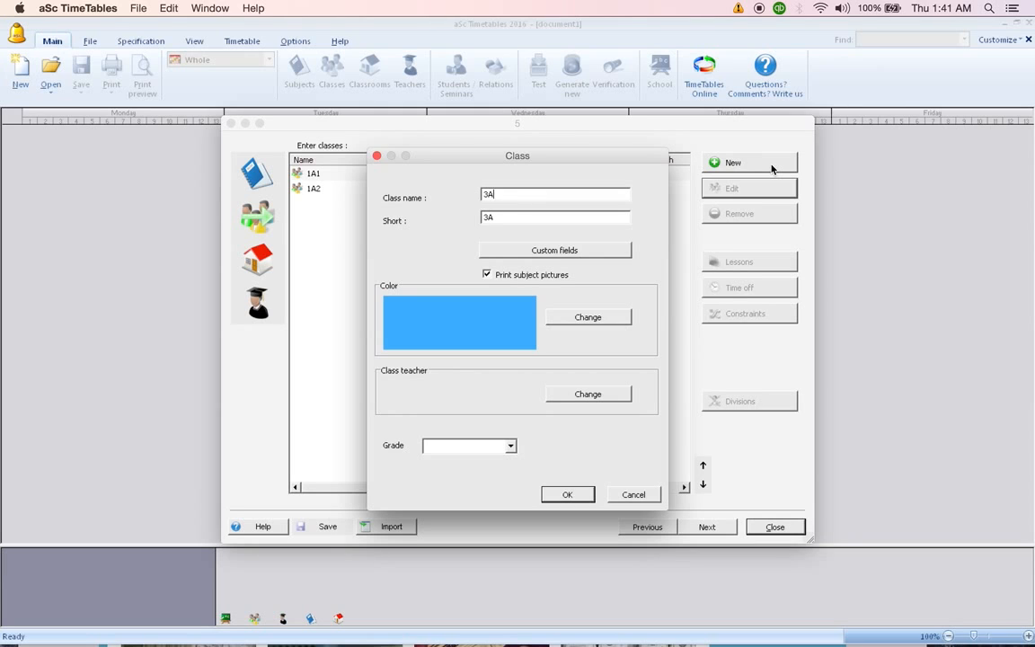
text(1)
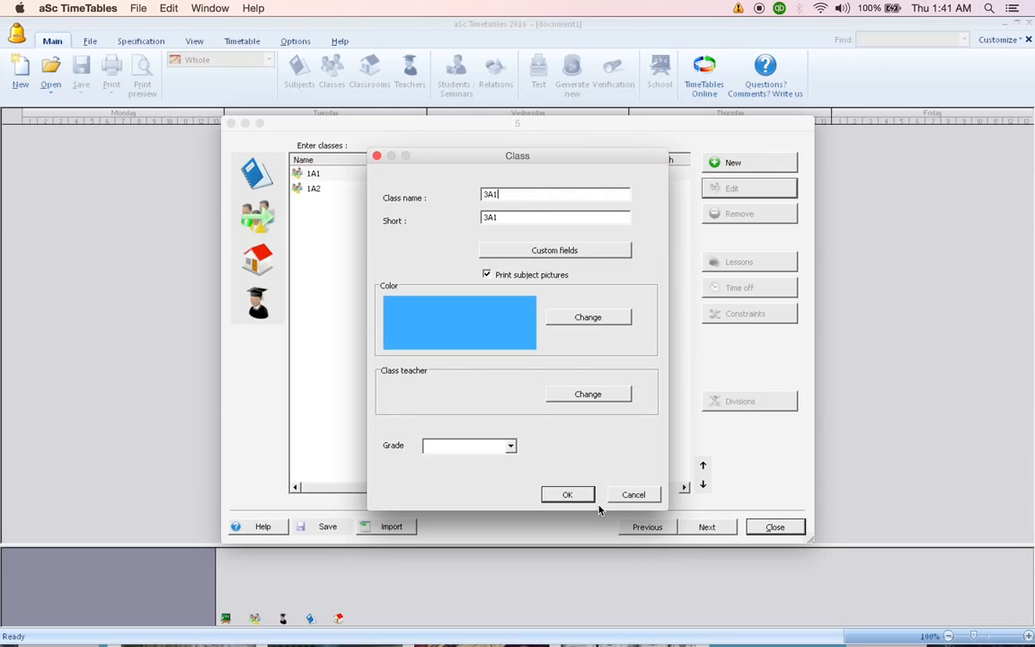
click(566, 494)
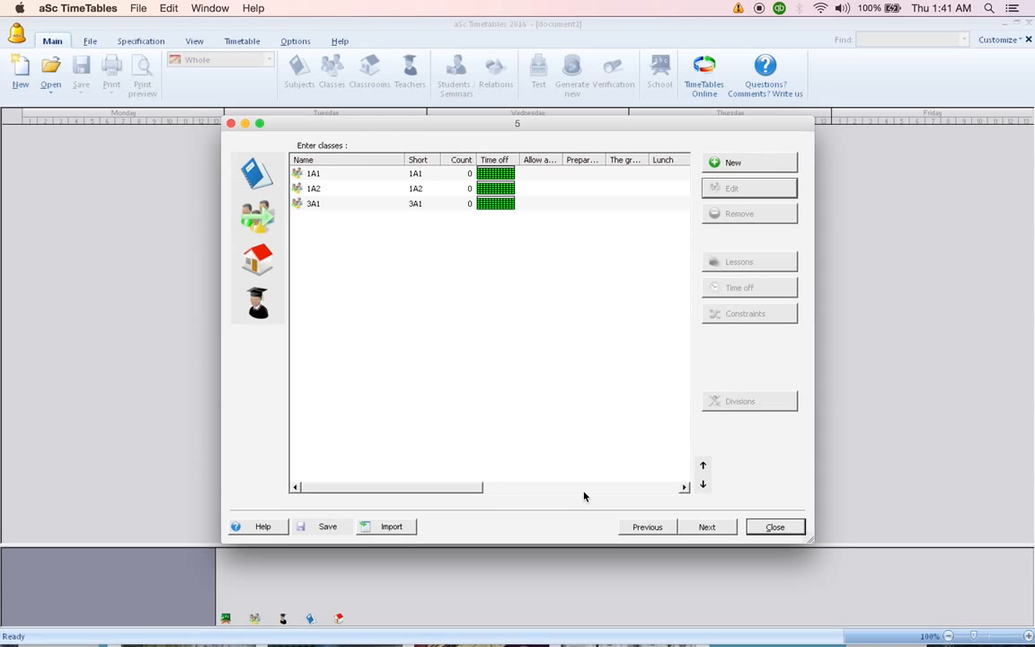
click(707, 526)
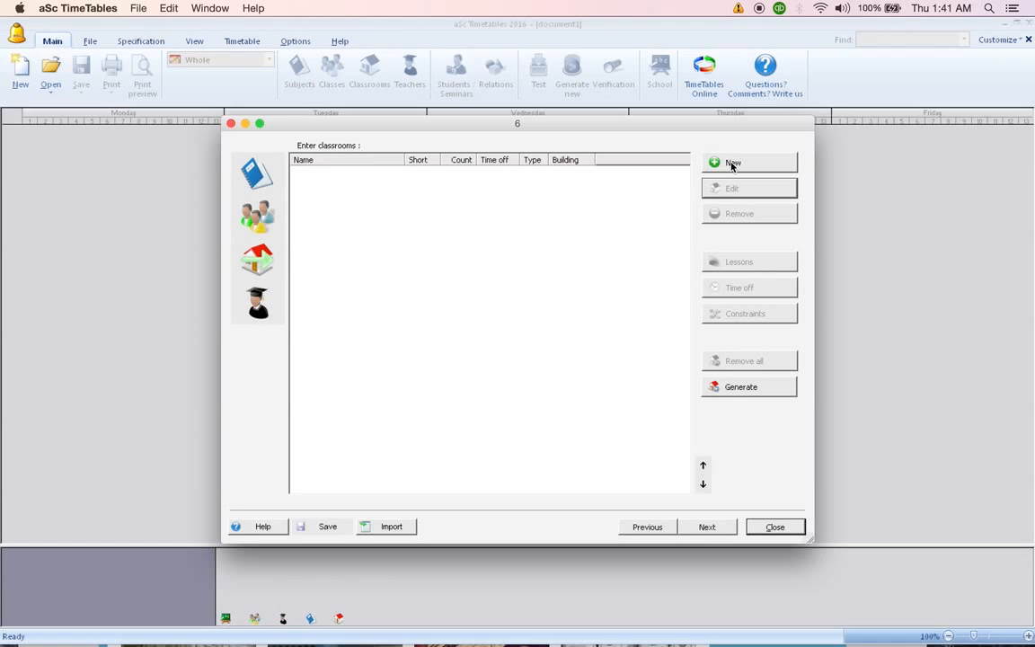
Add the classroom MAKMAL FIZIK in Block A.
click(733, 163)
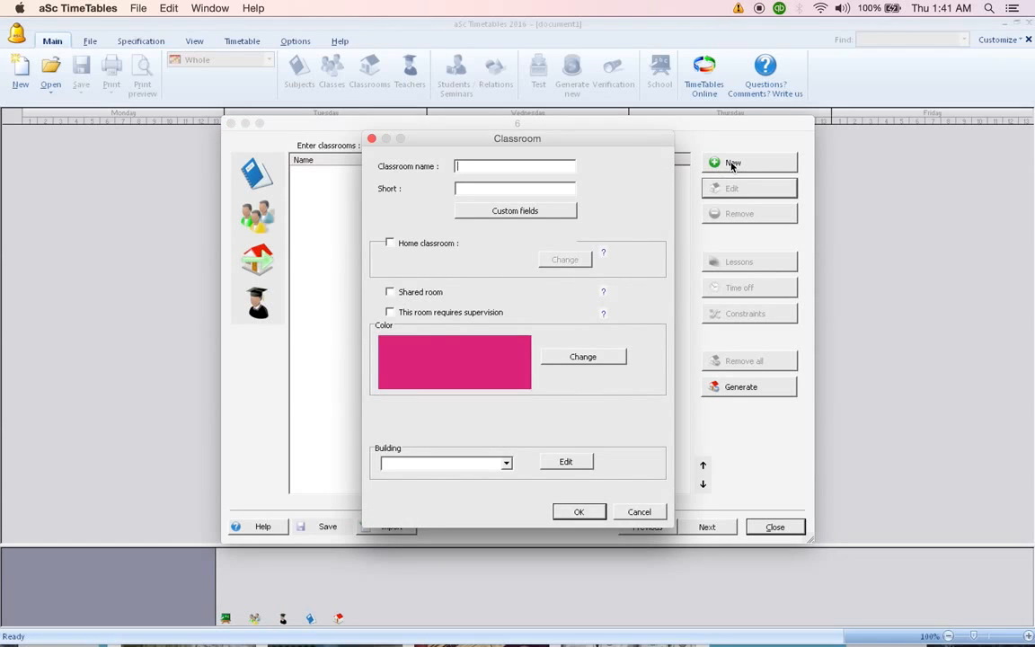
text(MAKMAL FIZIK)
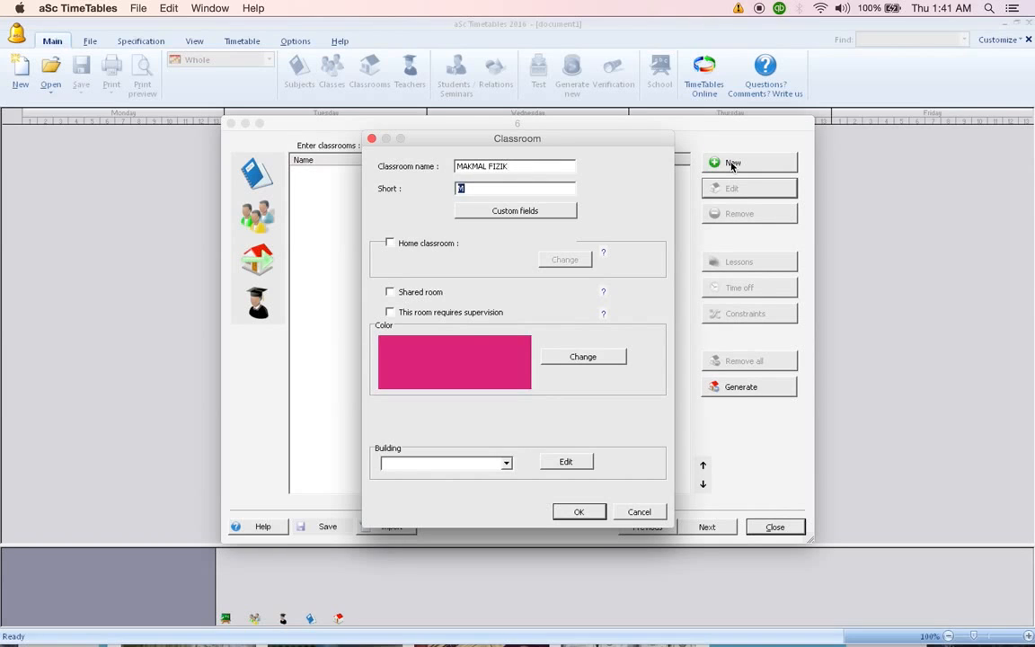
text(MKML)
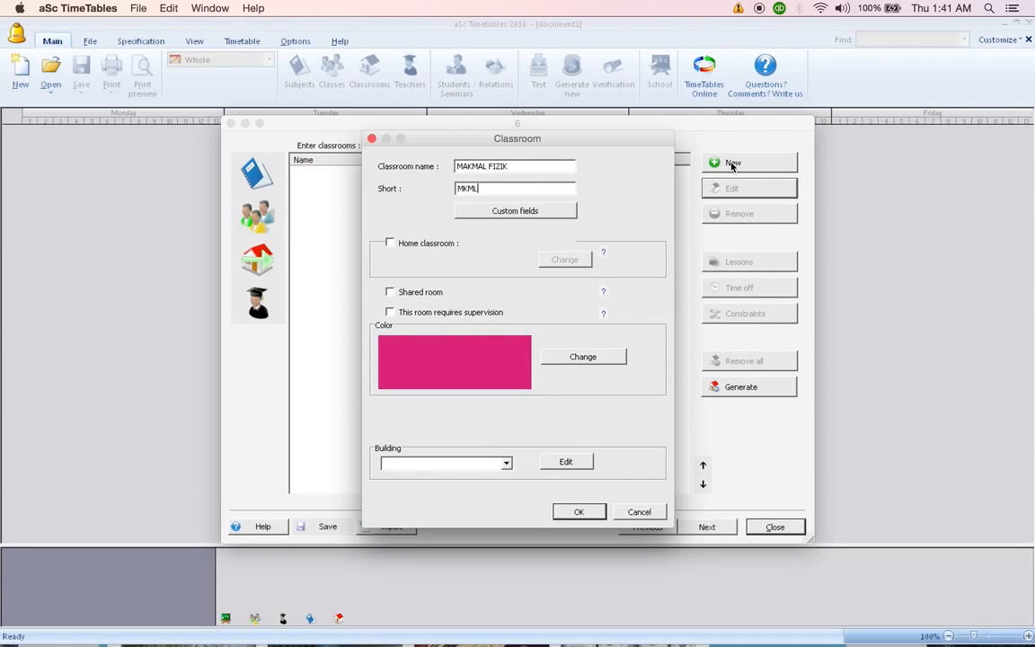
text(FIZ)
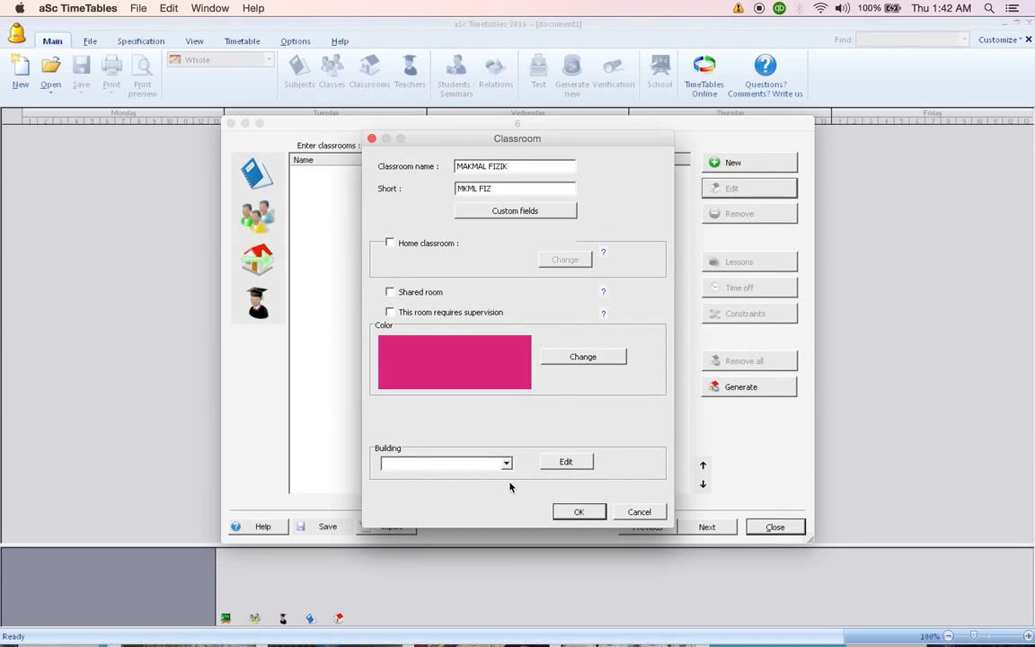
mouse_move(510, 467)
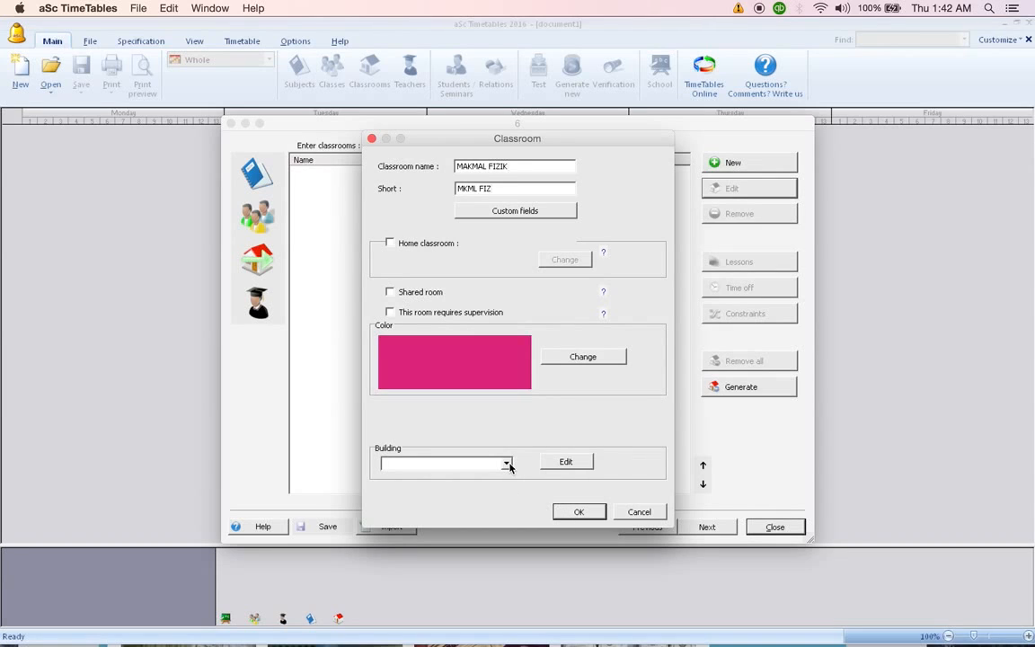
click(507, 463)
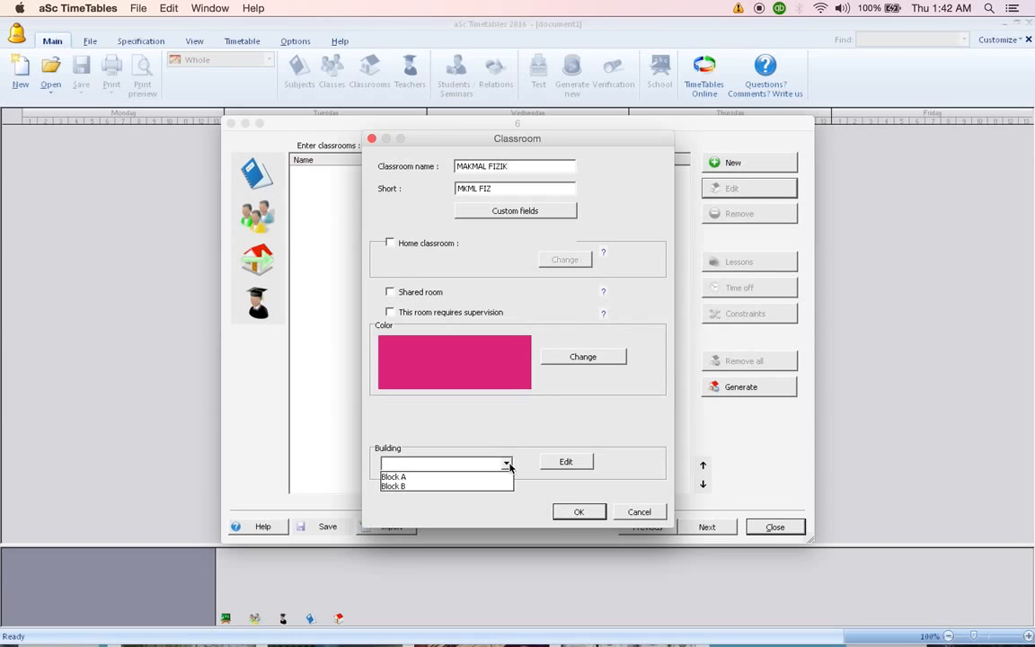
click(394, 476)
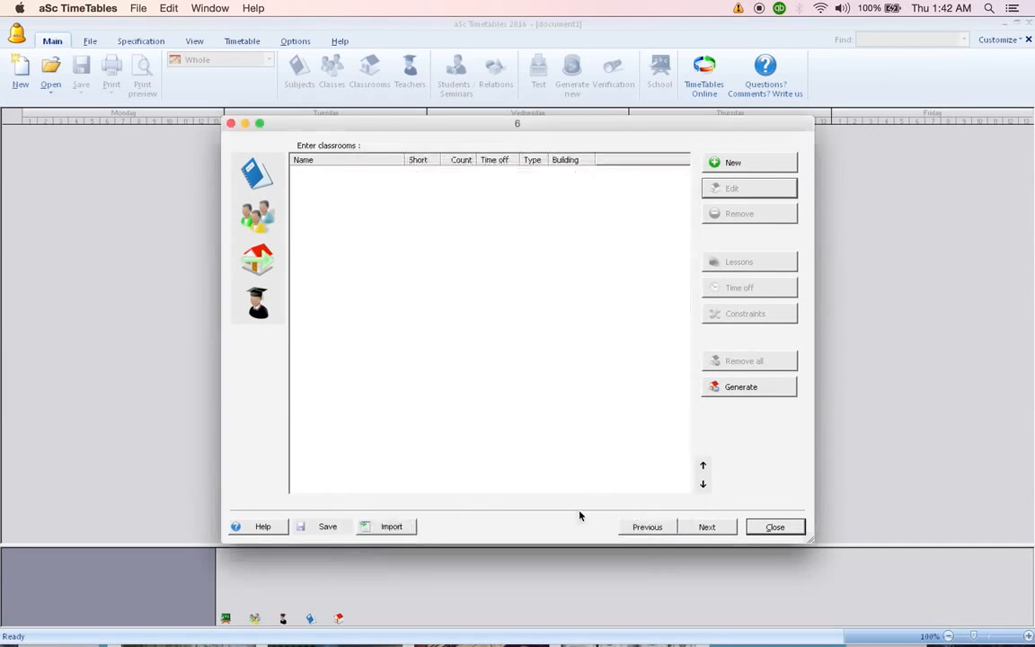
click(733, 162)
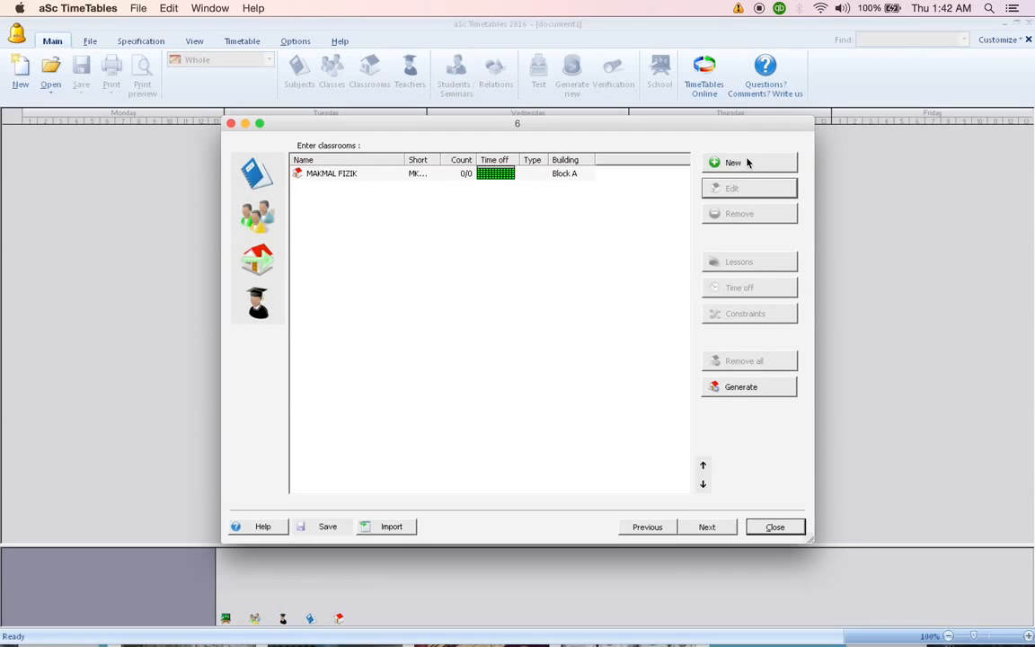
Add the classroom PADANG (PDG) and return to the classroom list.
click(733, 162)
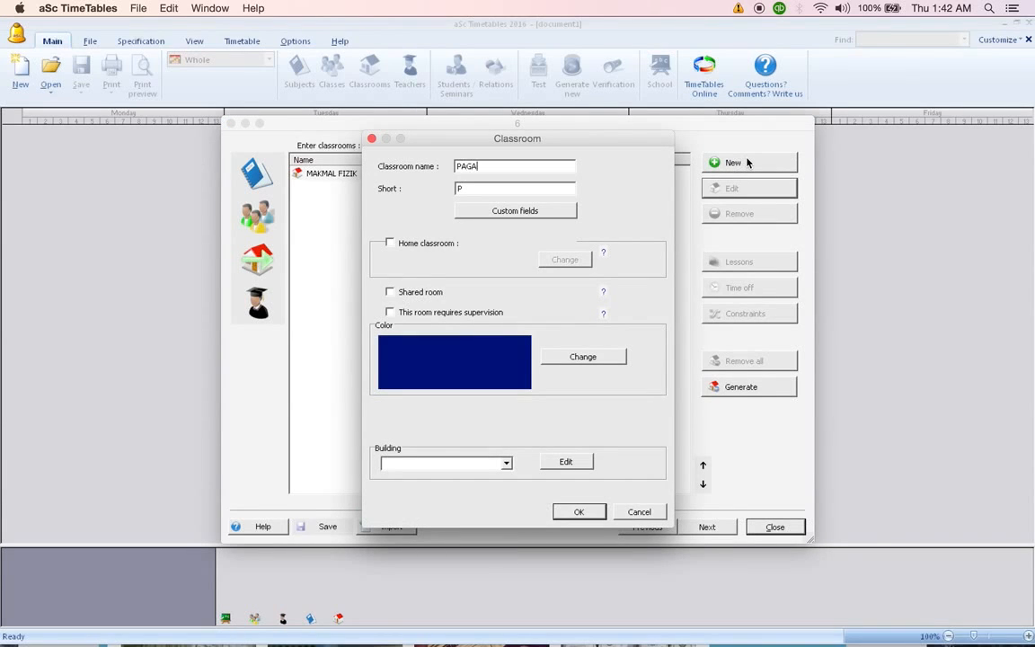
text(DANG)
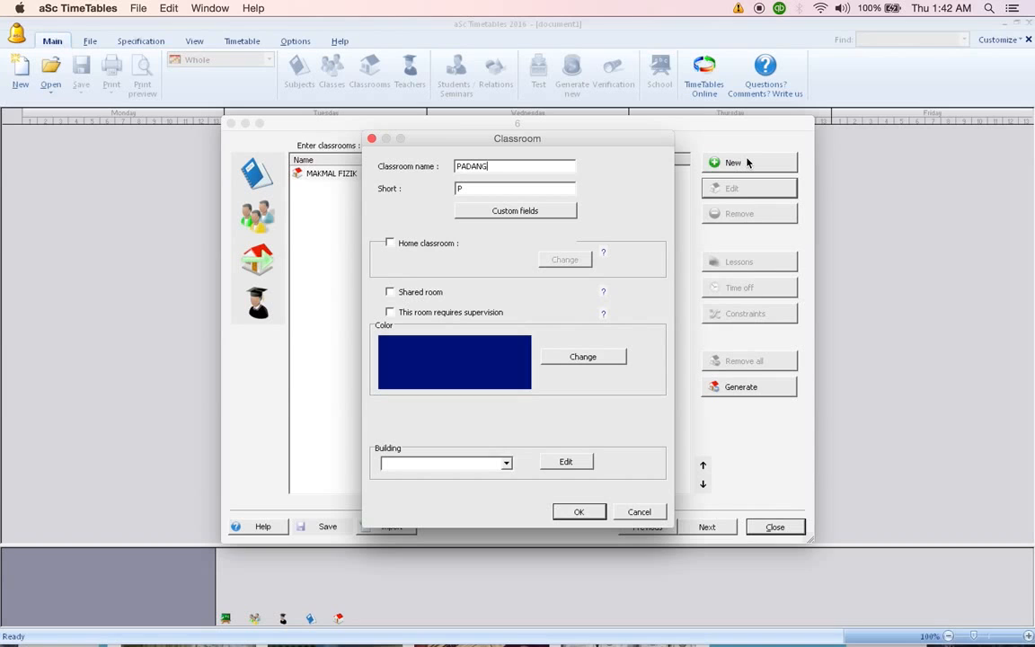
text(D)
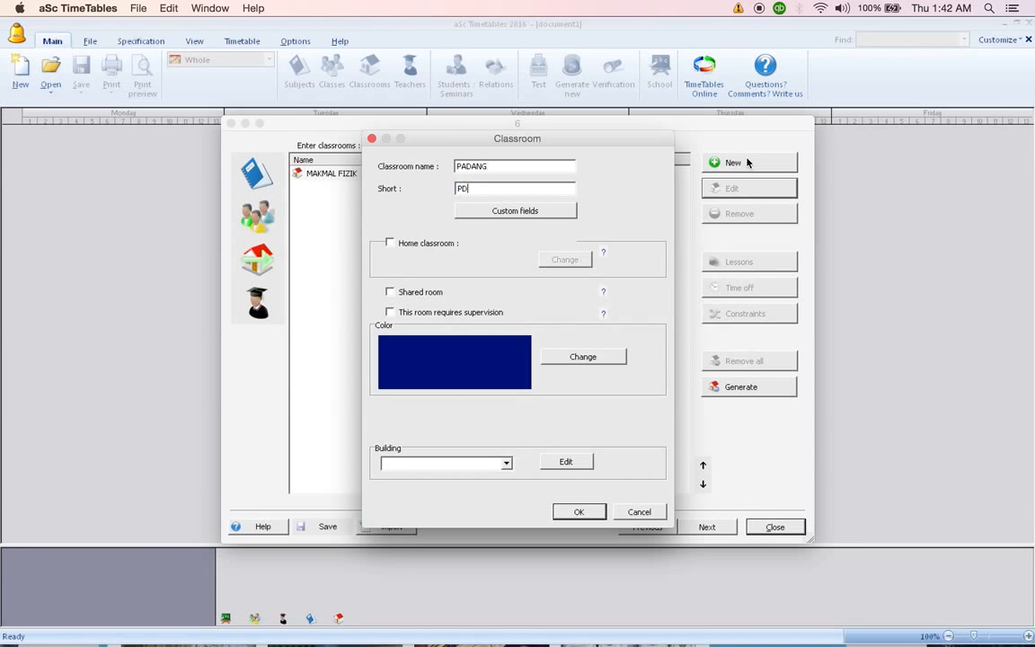
click(579, 512)
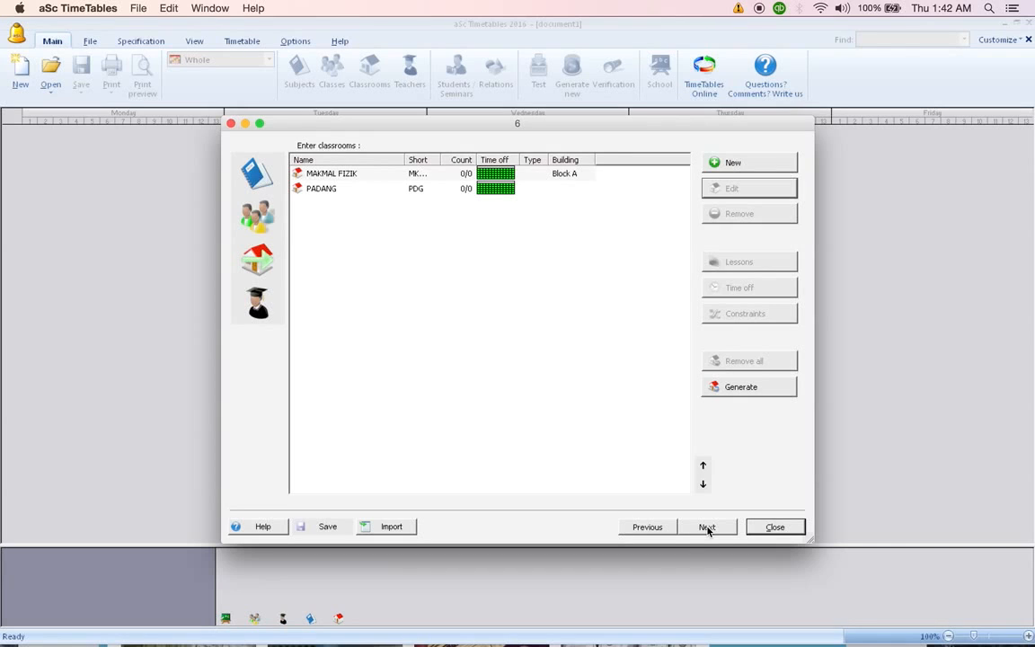
mouse_move(734, 399)
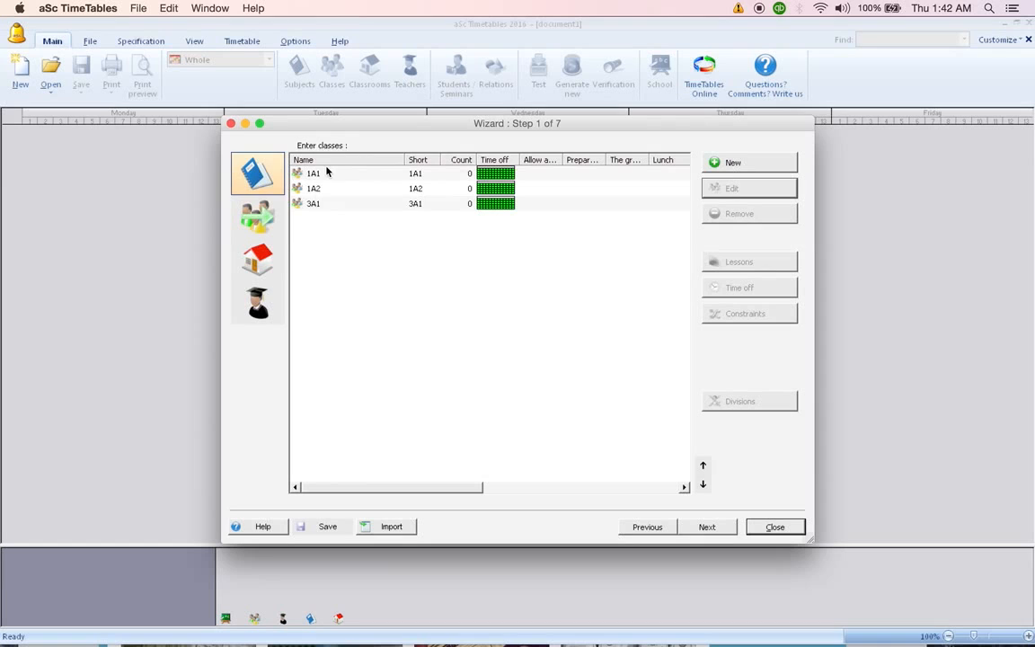
click(258, 216)
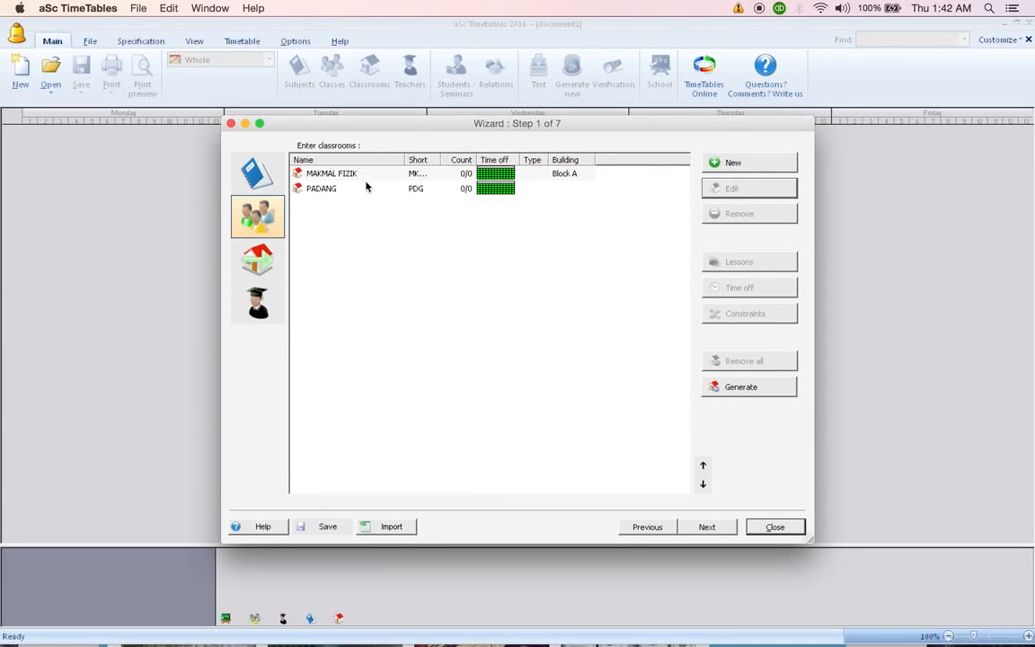
Generate home classrooms for 1A1, 1A2 and 3A1, then start a new teacher entry.
click(740, 386)
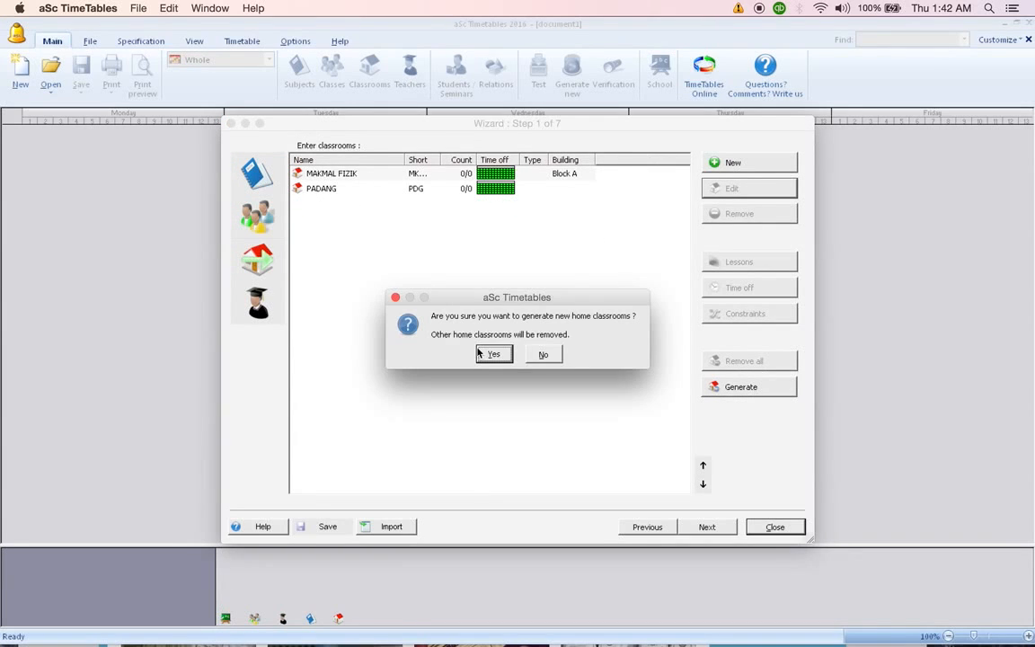
click(494, 354)
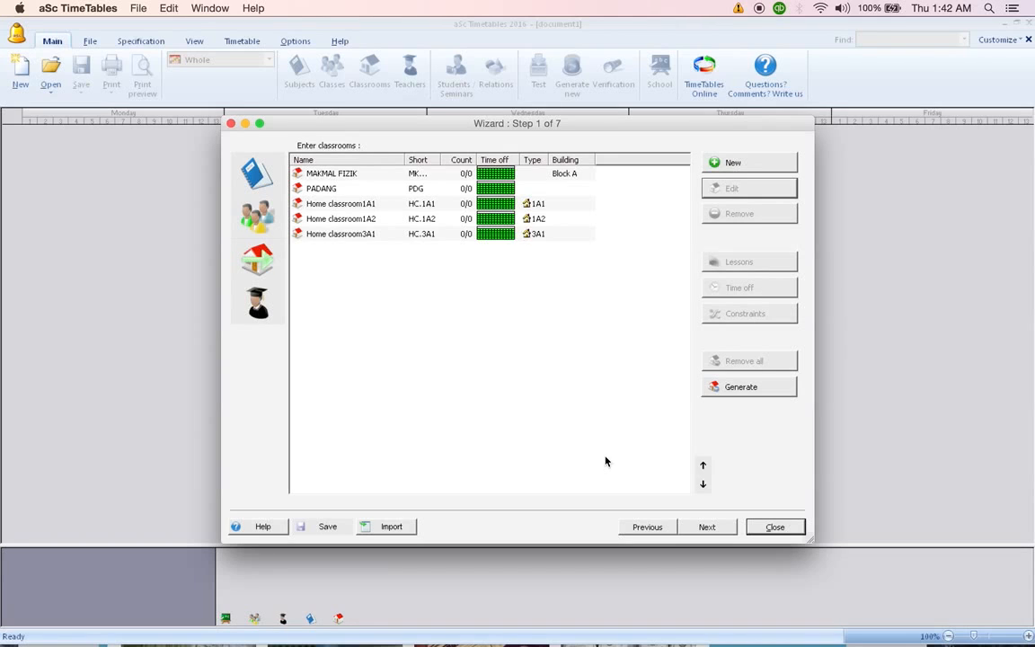
mouse_move(719, 530)
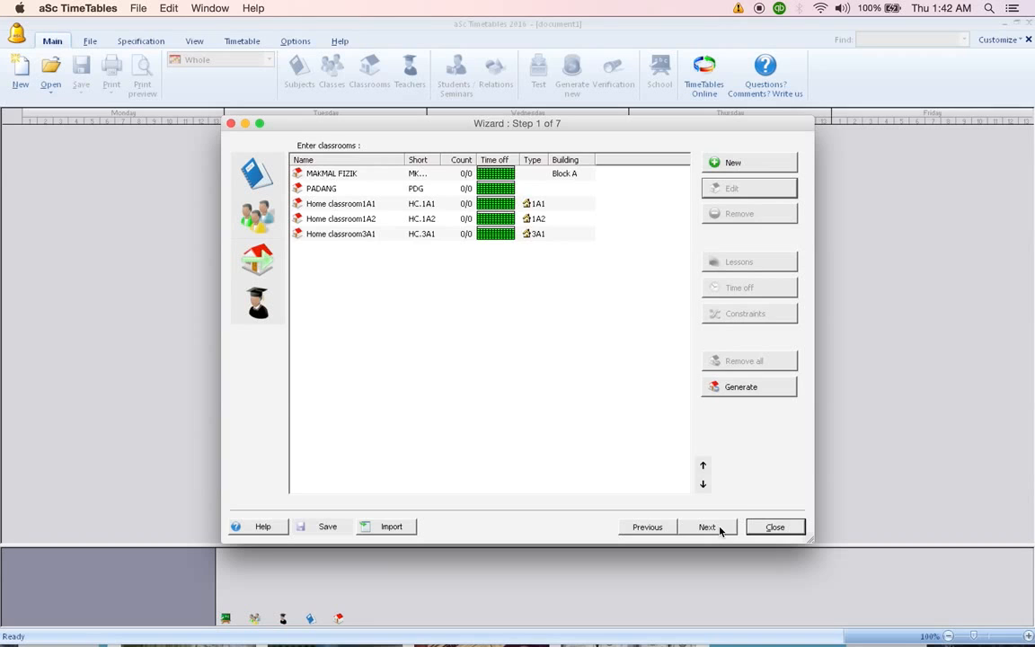
click(707, 527)
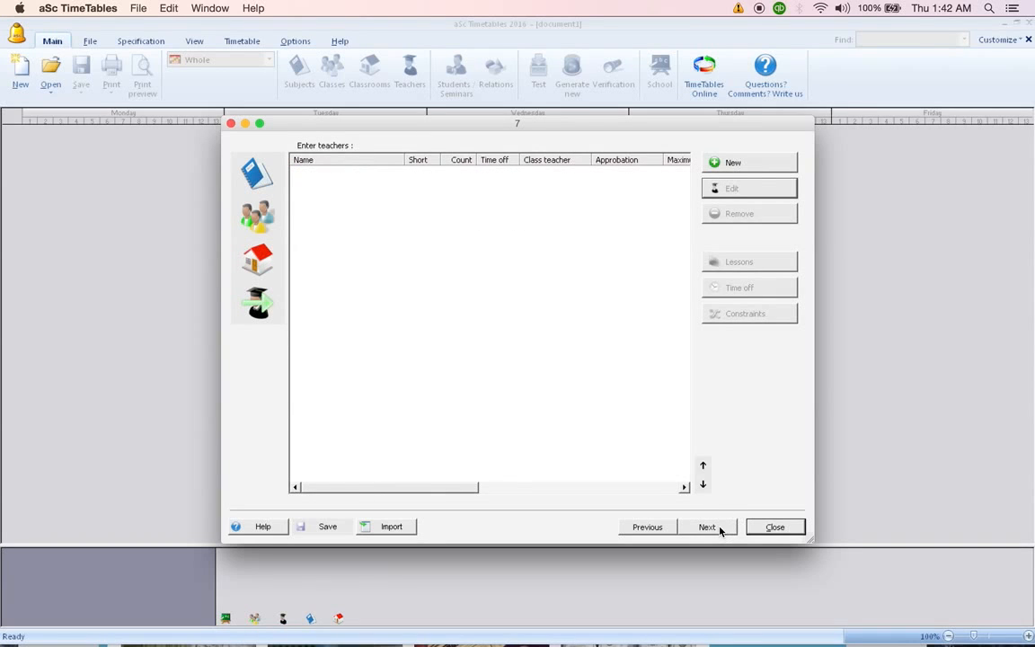
click(732, 162)
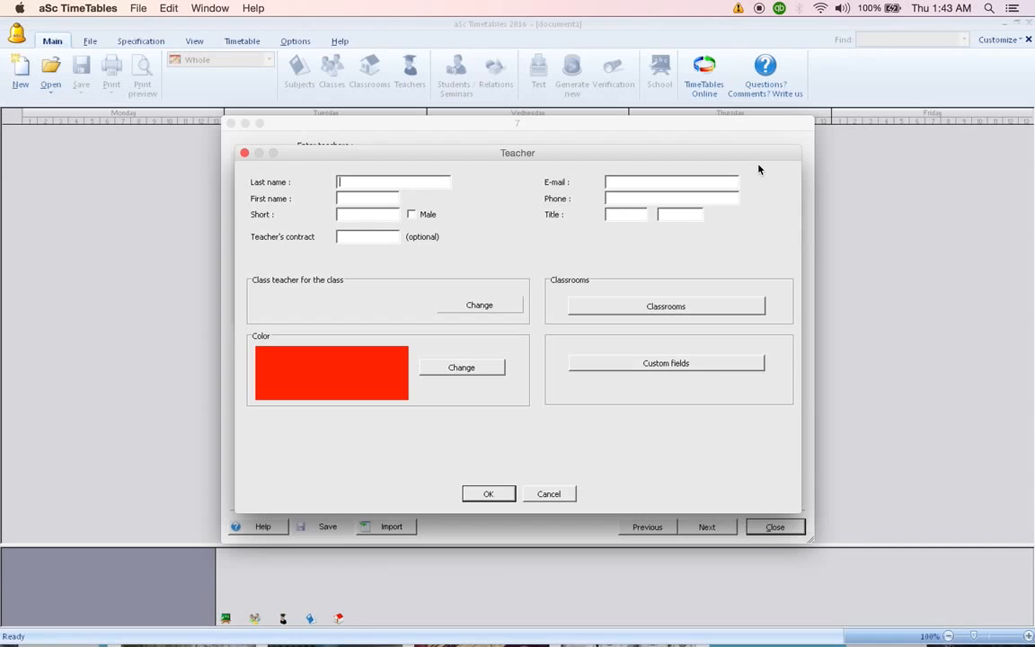
text(ch)
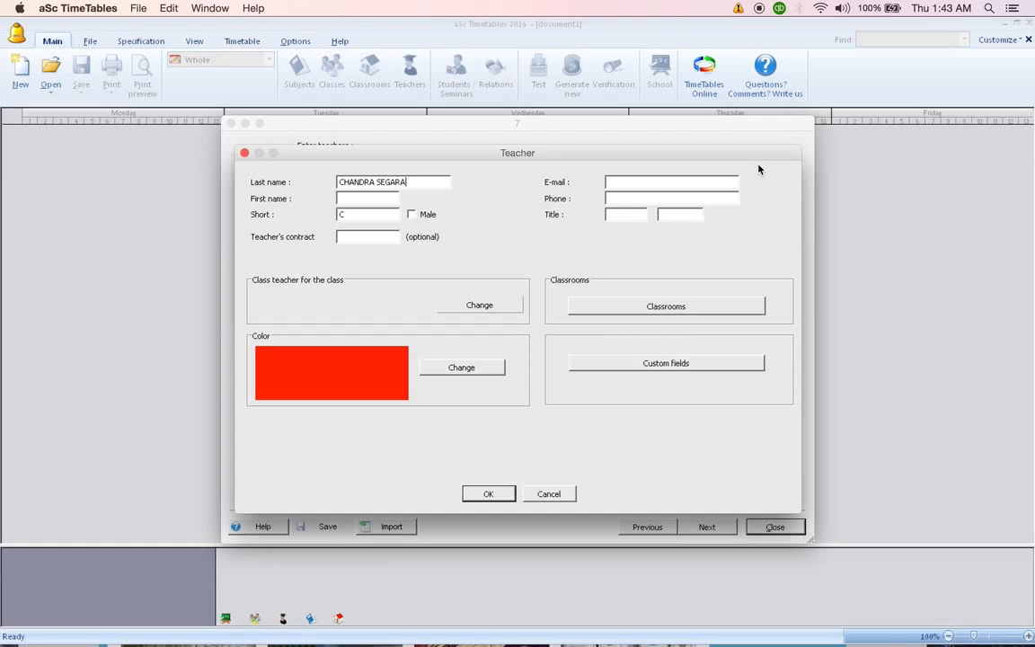
text(S)
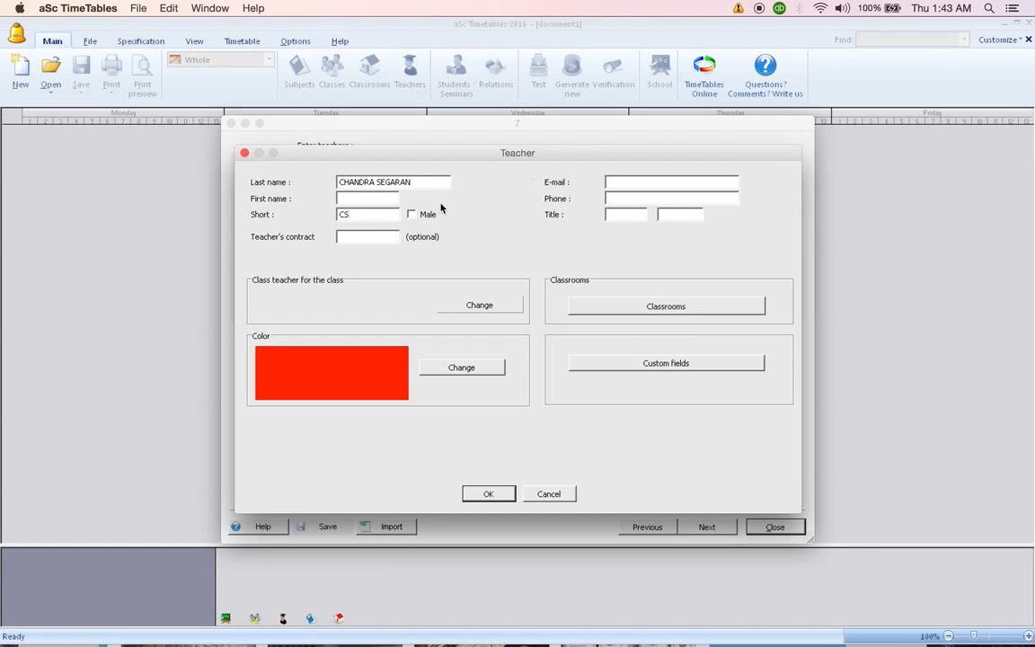
click(412, 214)
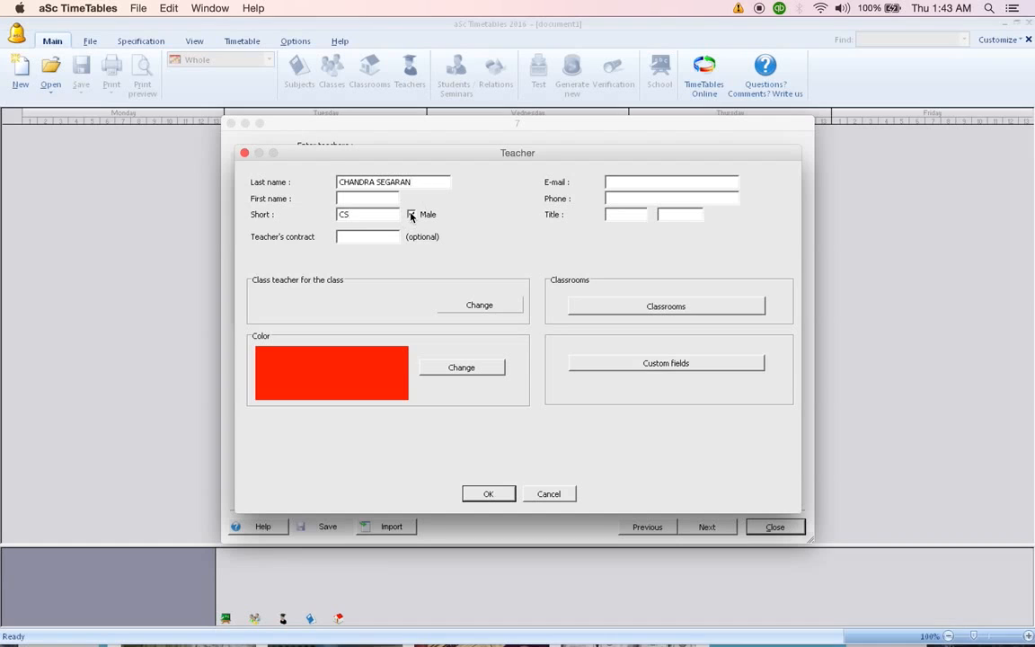
click(411, 214)
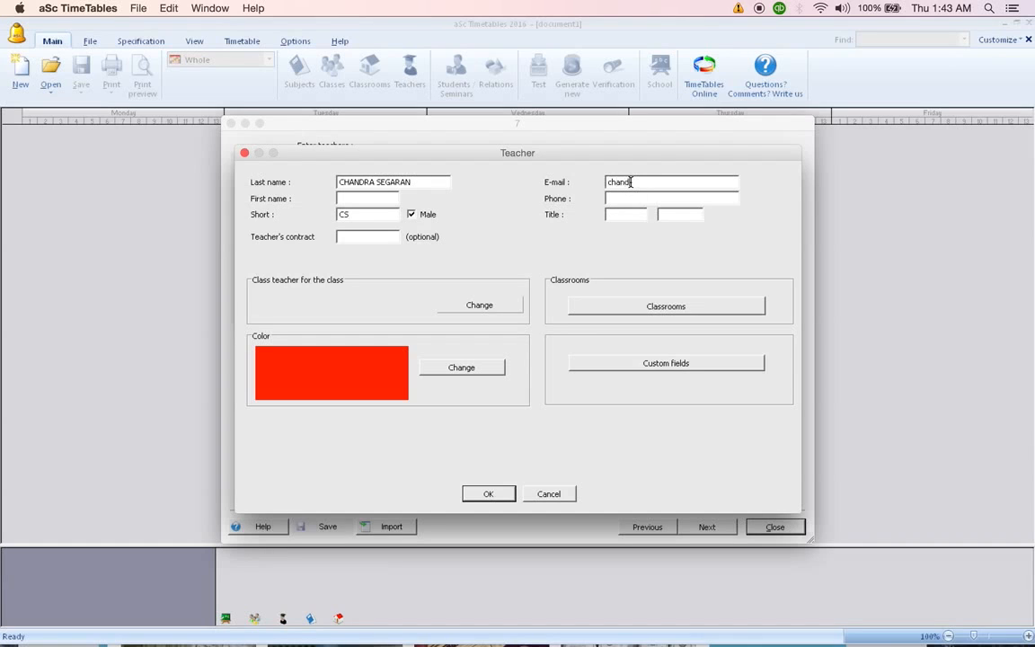
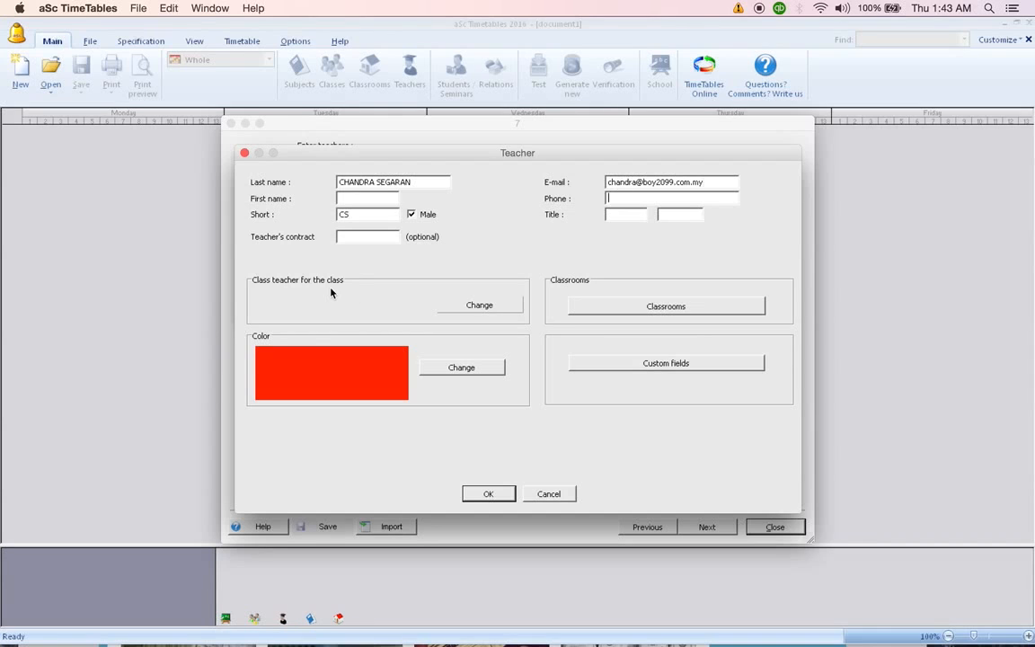
mouse_move(326, 287)
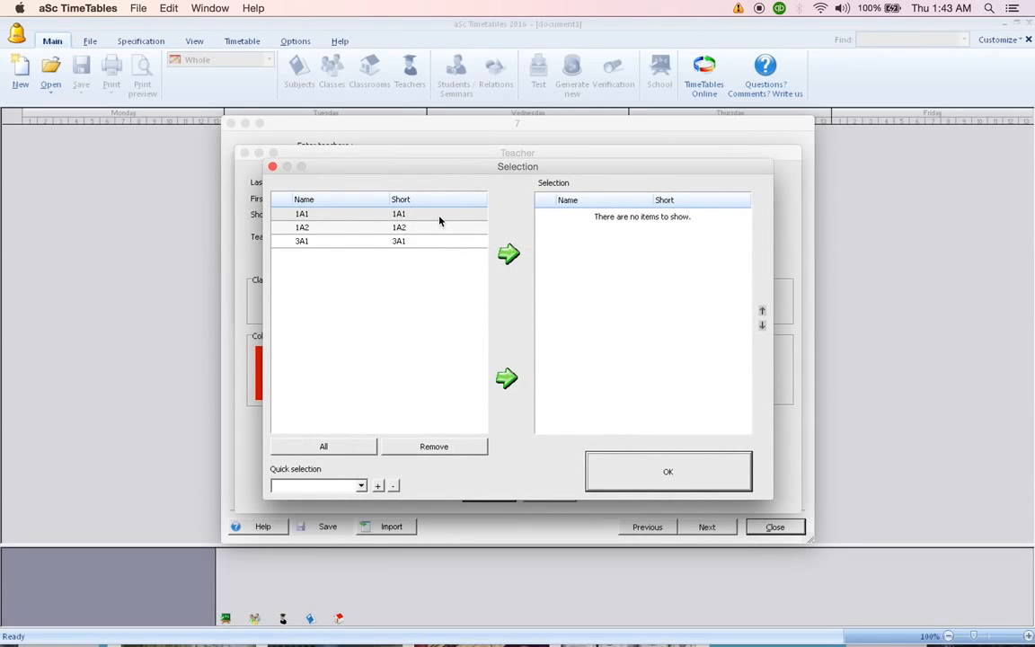
Make teacher CS class teacher of 1A1 and save his details.
click(509, 253)
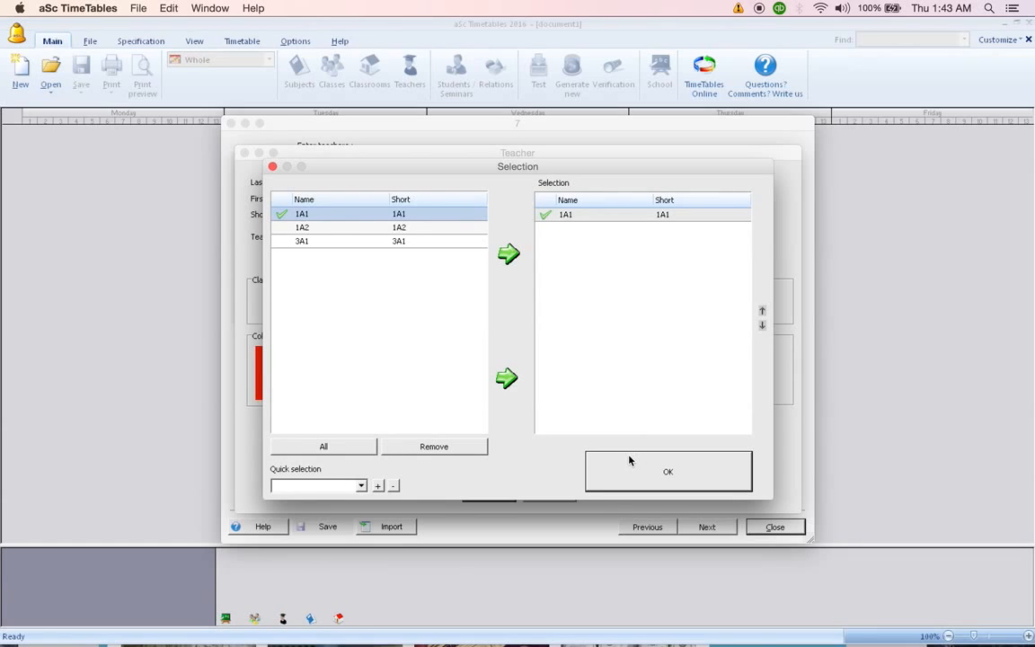
click(667, 471)
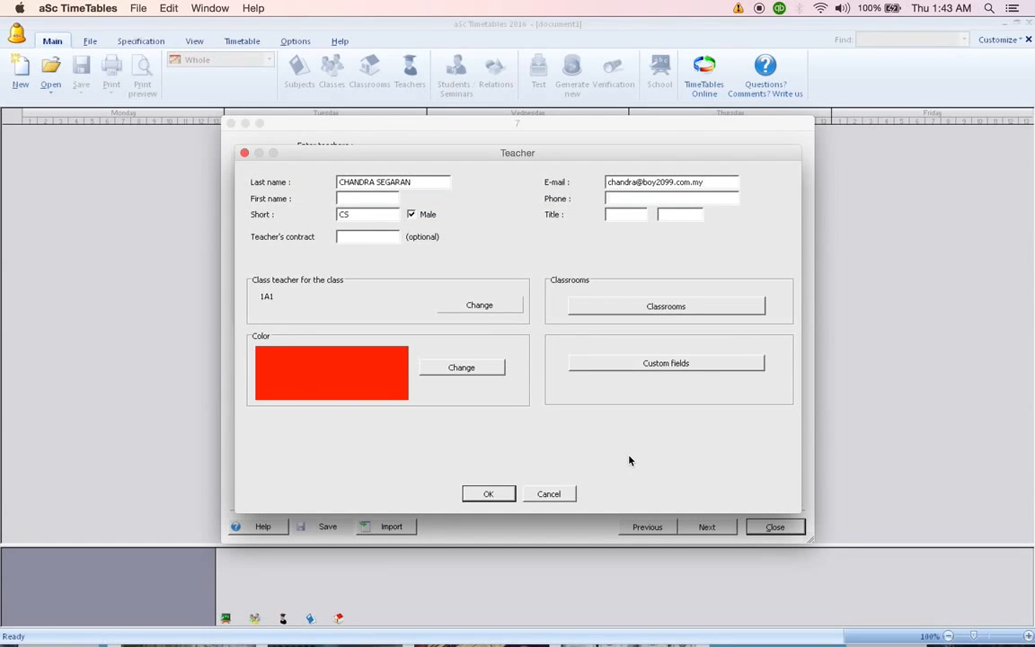
mouse_move(653, 313)
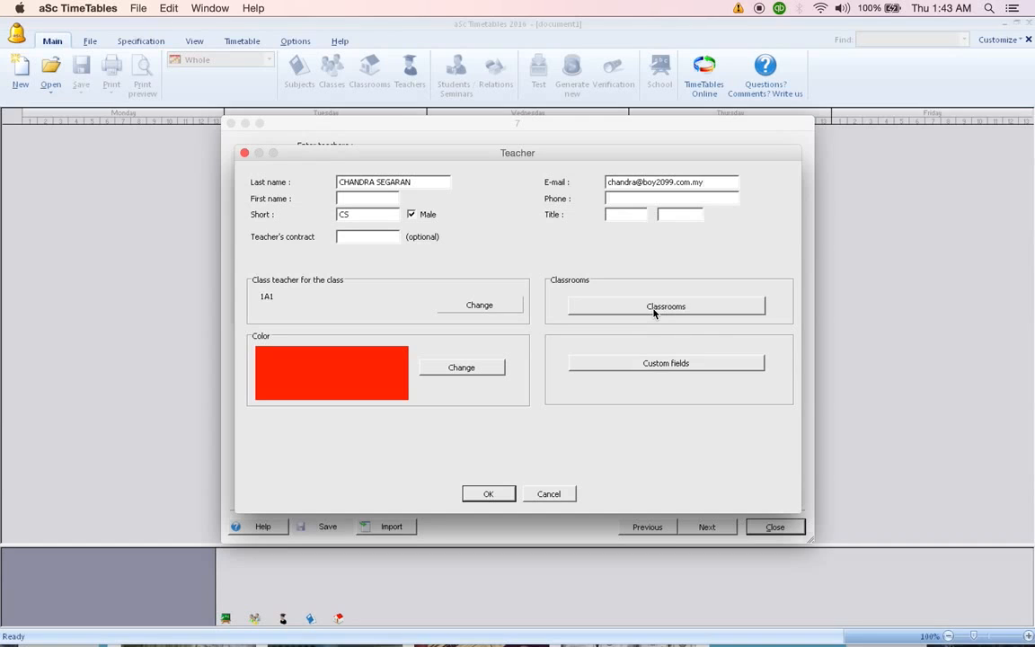
mouse_move(468, 350)
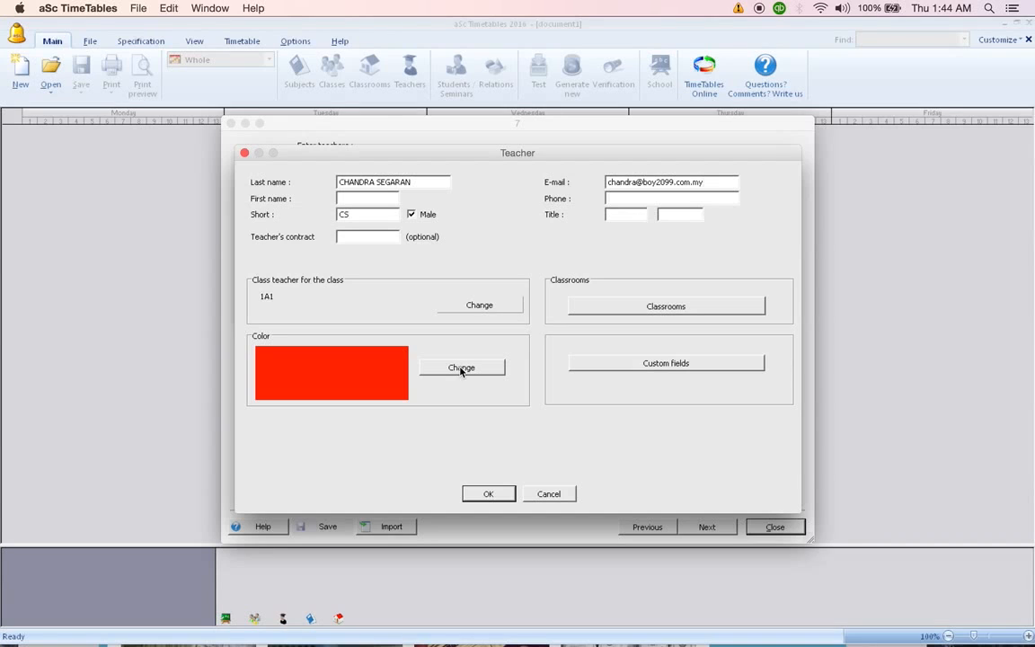
mouse_move(503, 499)
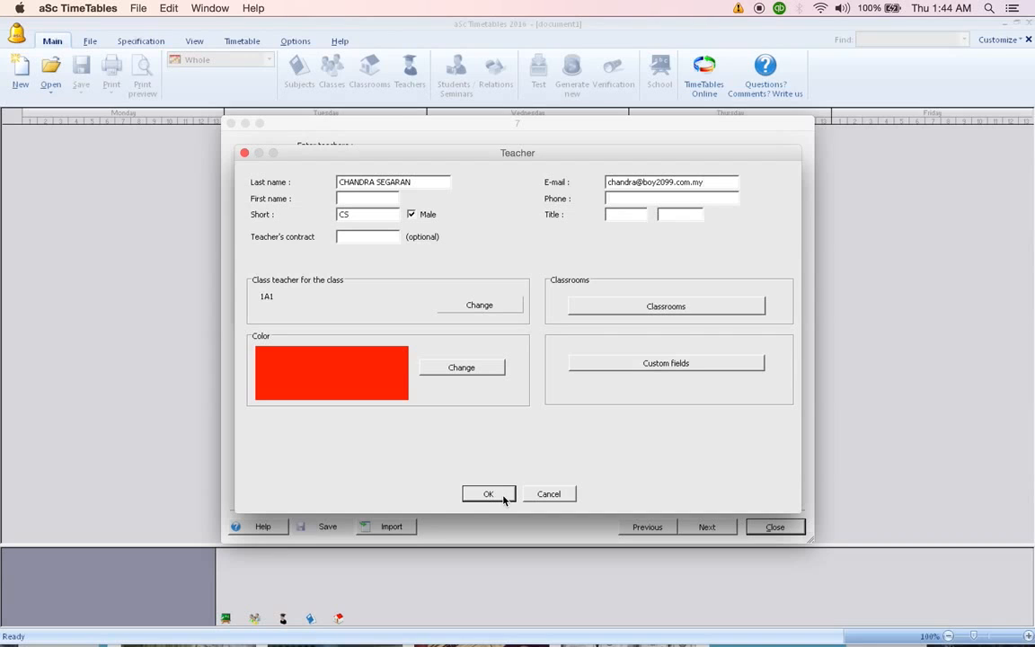
click(488, 493)
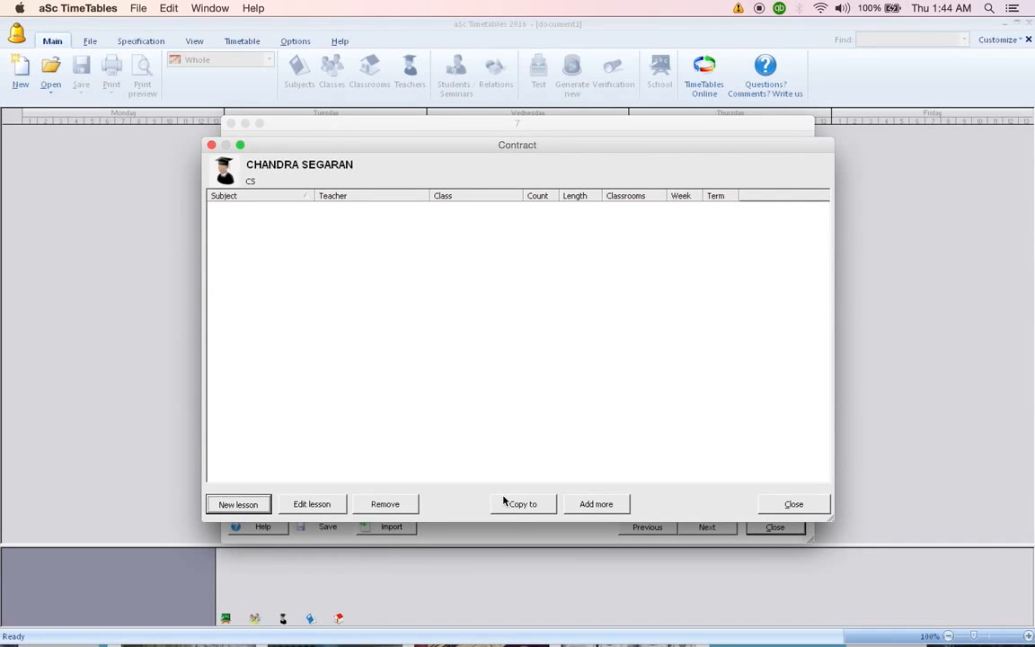
Add a BAHASA INGGERIS lesson for 1A2, 3 double periods weekly, then close the contract.
click(238, 504)
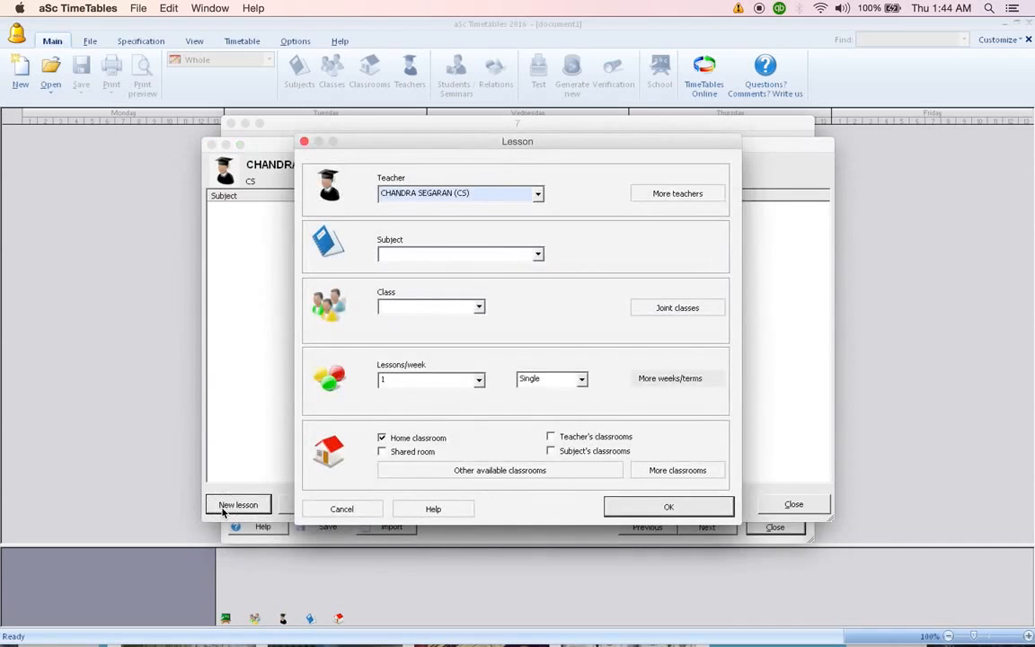
click(537, 254)
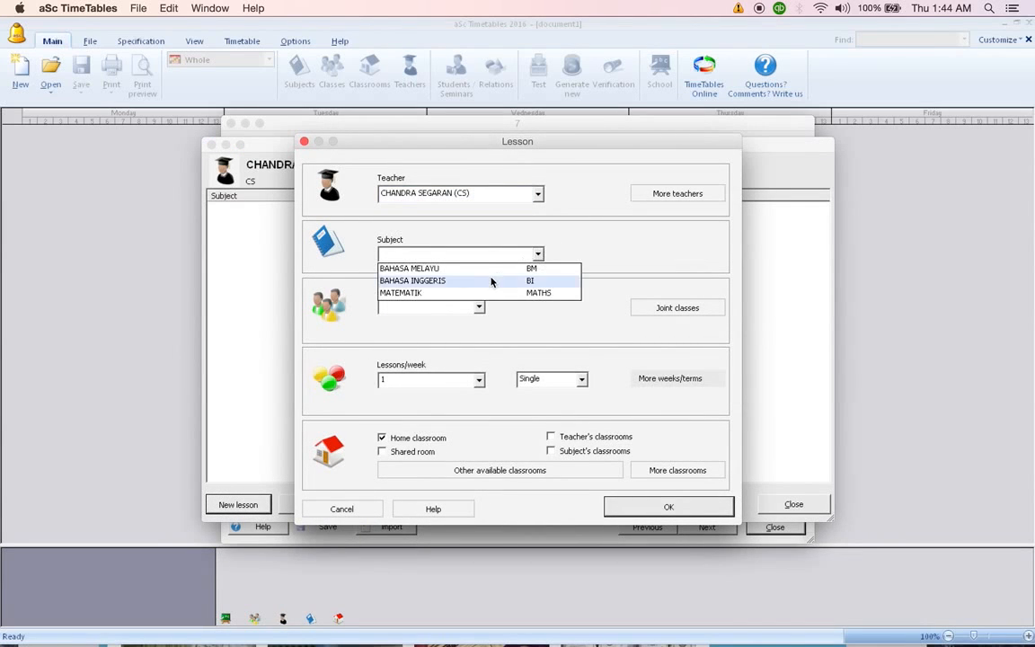
click(412, 281)
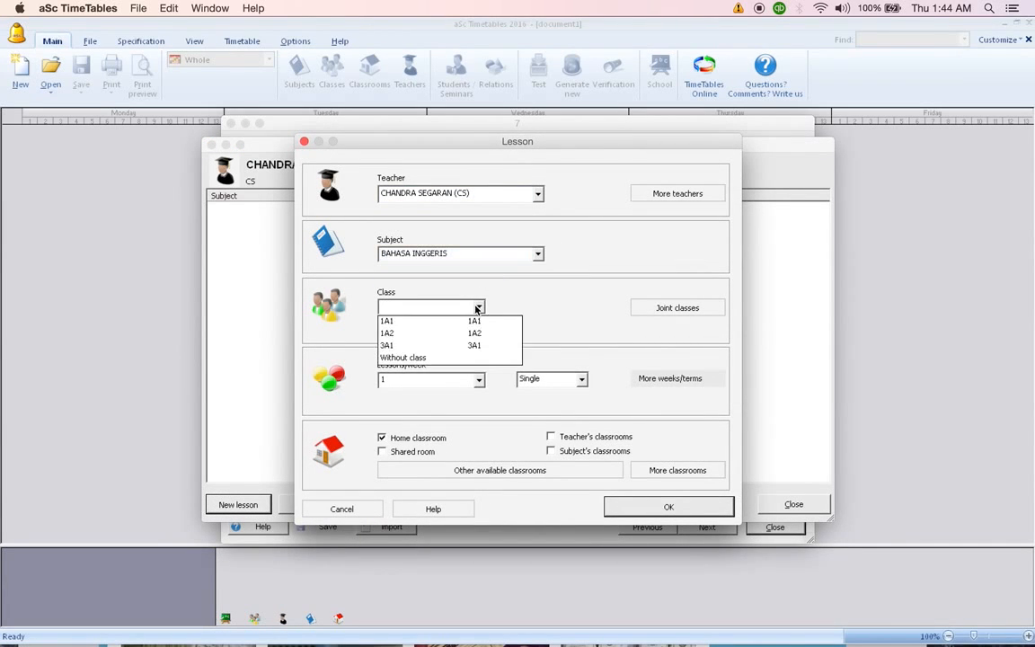
click(386, 332)
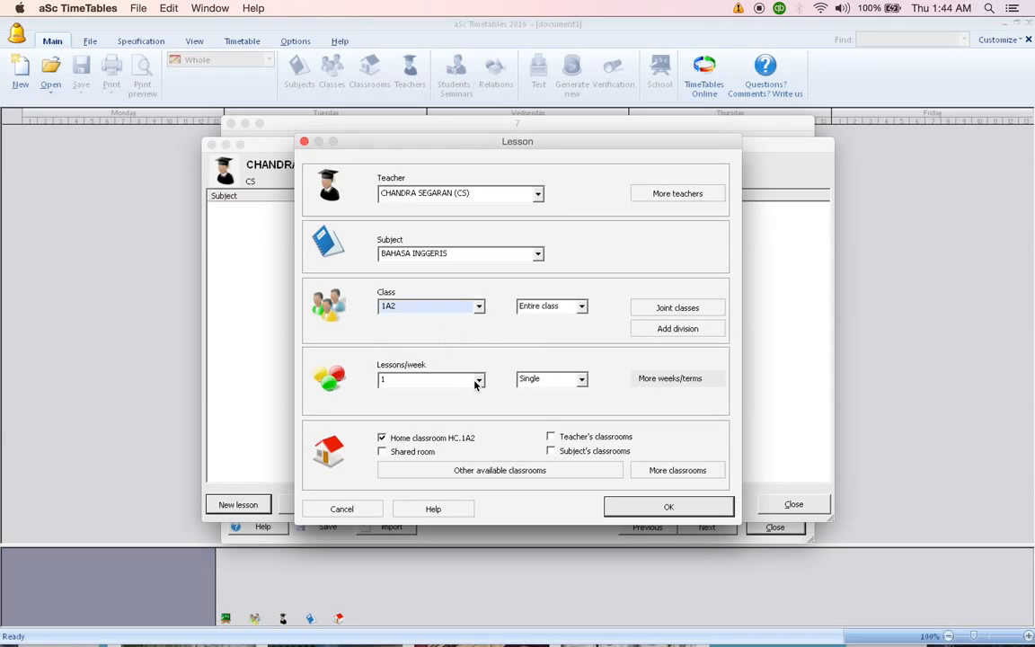
click(480, 379)
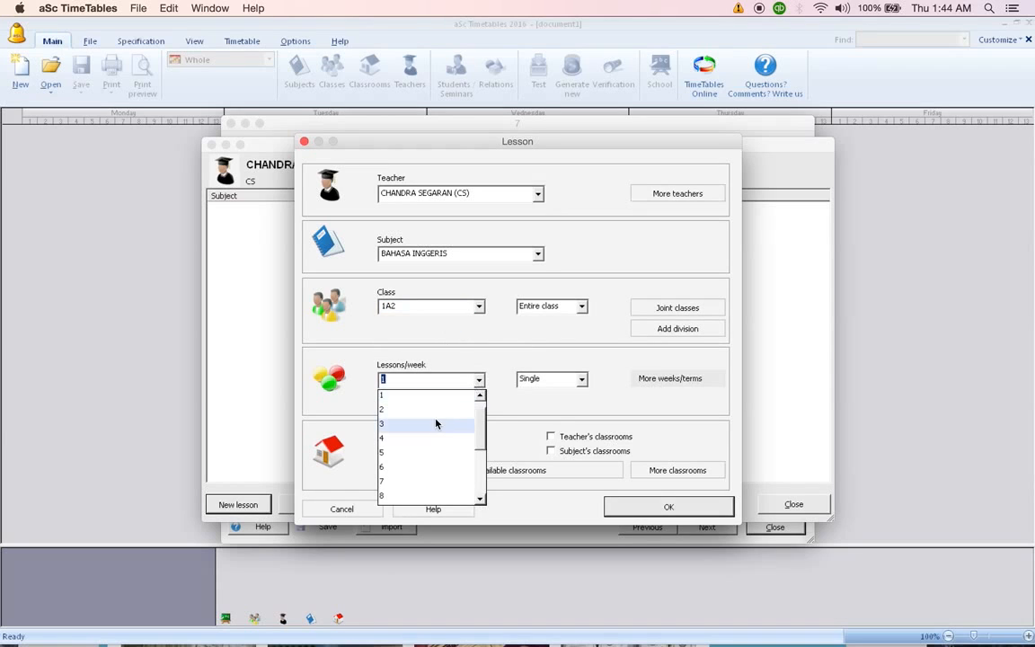
click(582, 378)
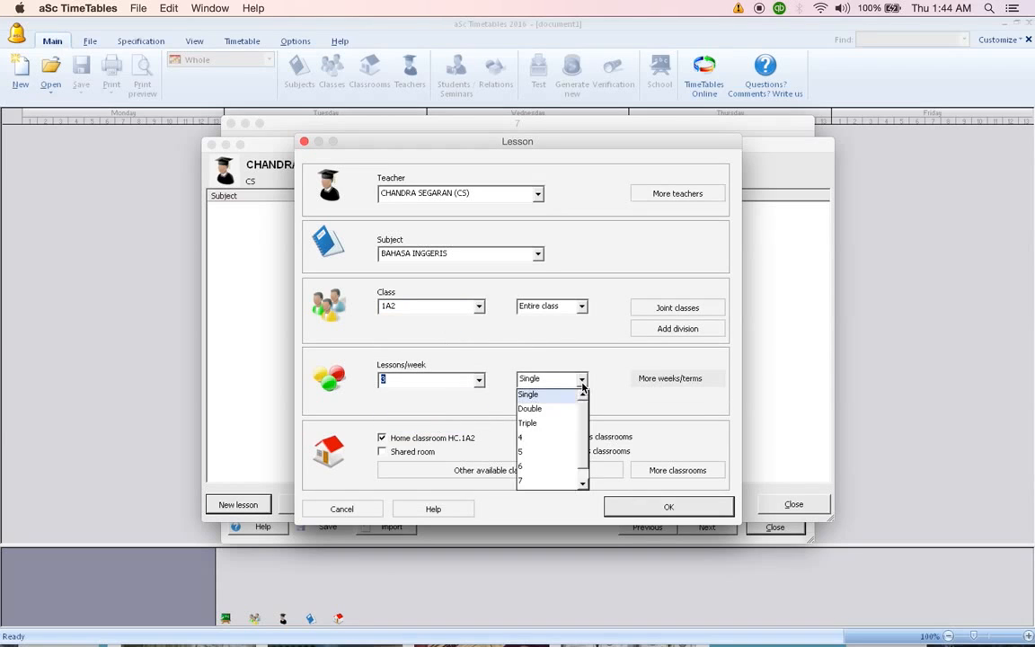
click(529, 407)
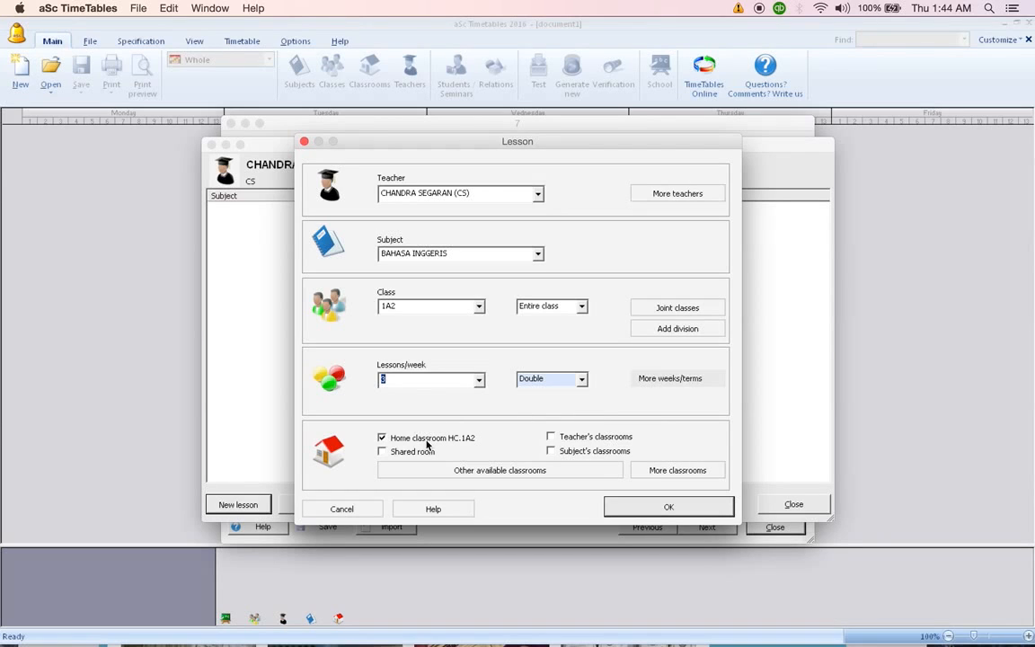
mouse_move(651, 515)
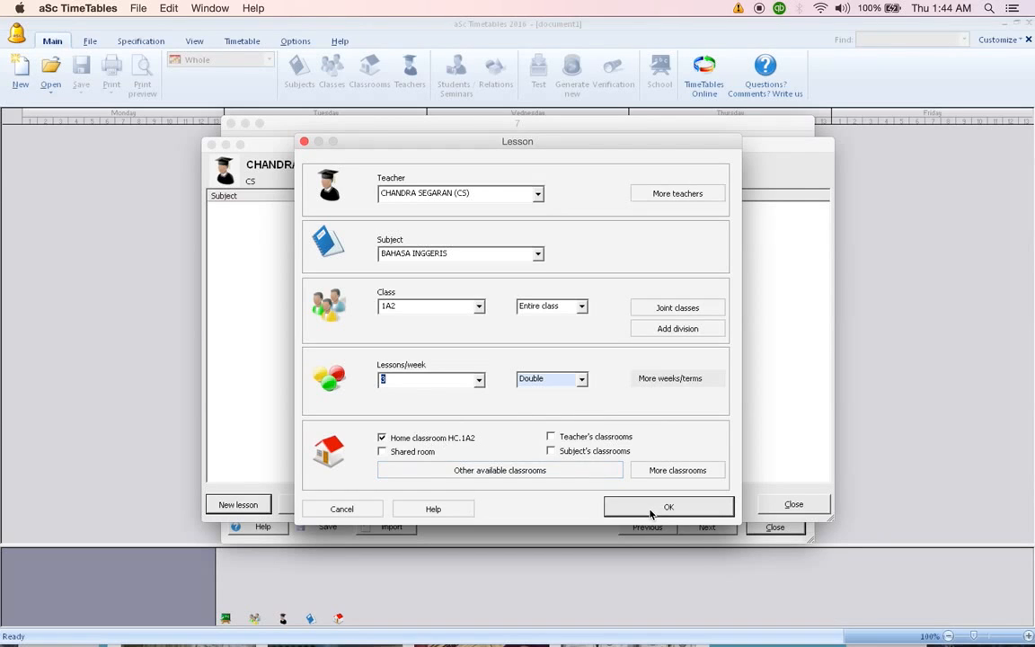
click(668, 507)
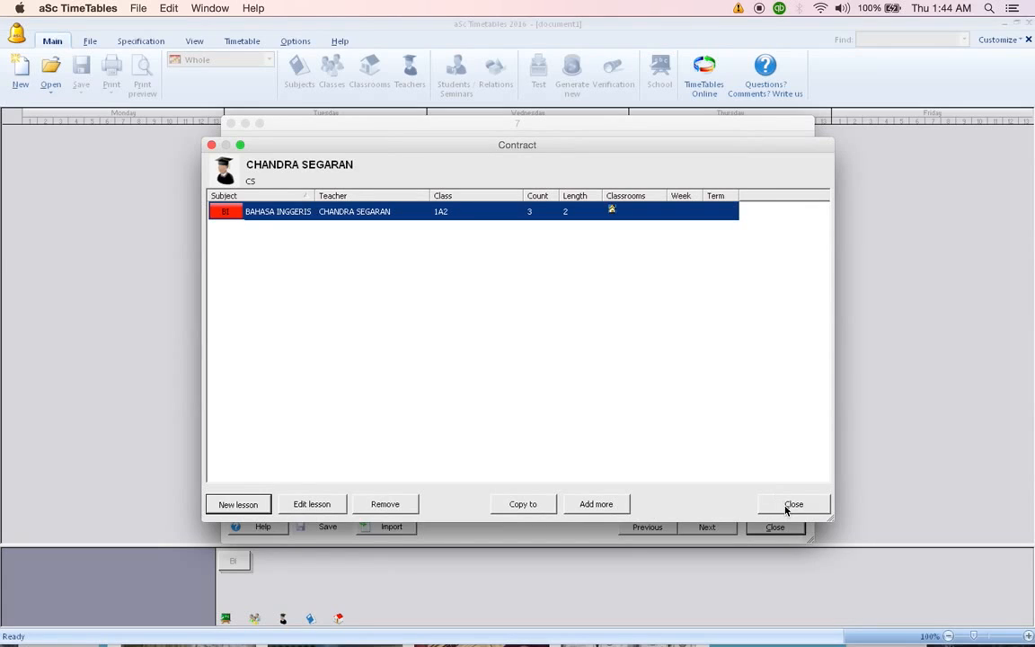
mouse_move(616, 441)
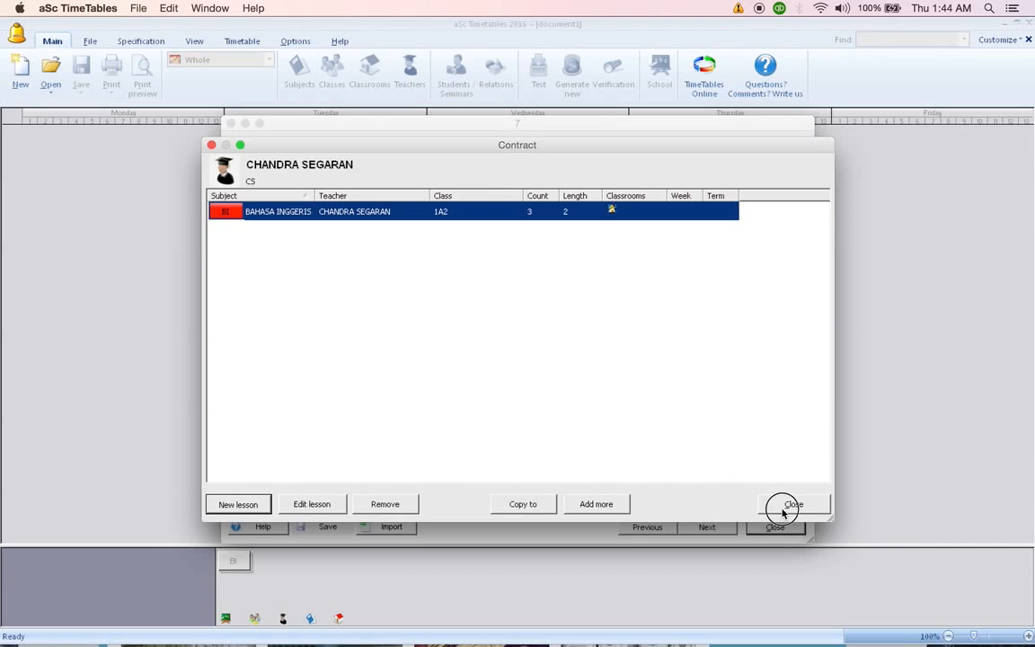
click(792, 504)
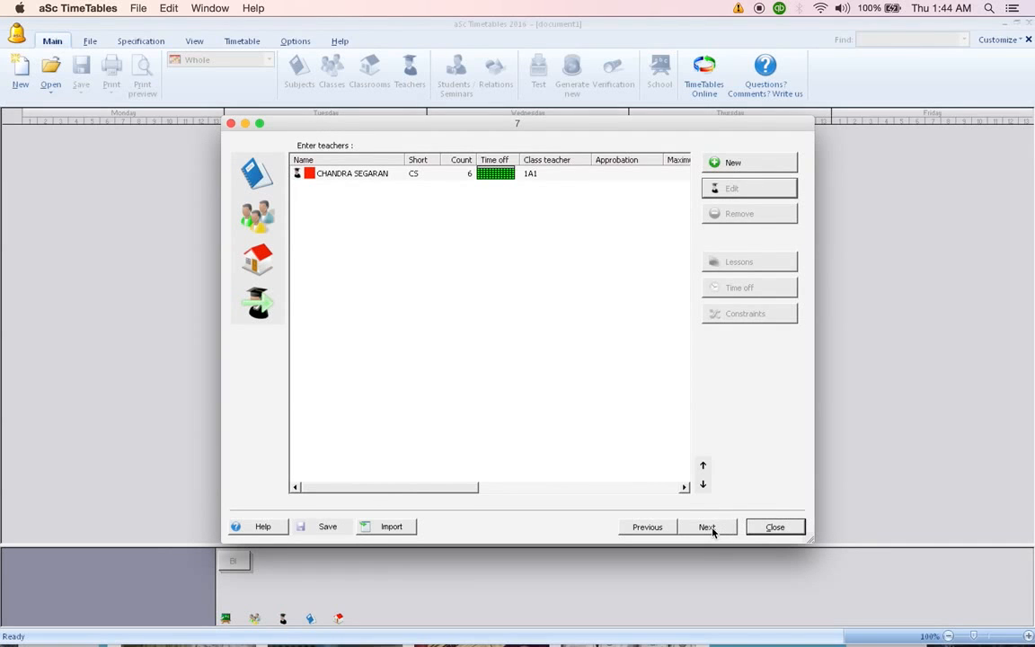
Reach the wizard's final page and open the timetable generation options.
click(707, 526)
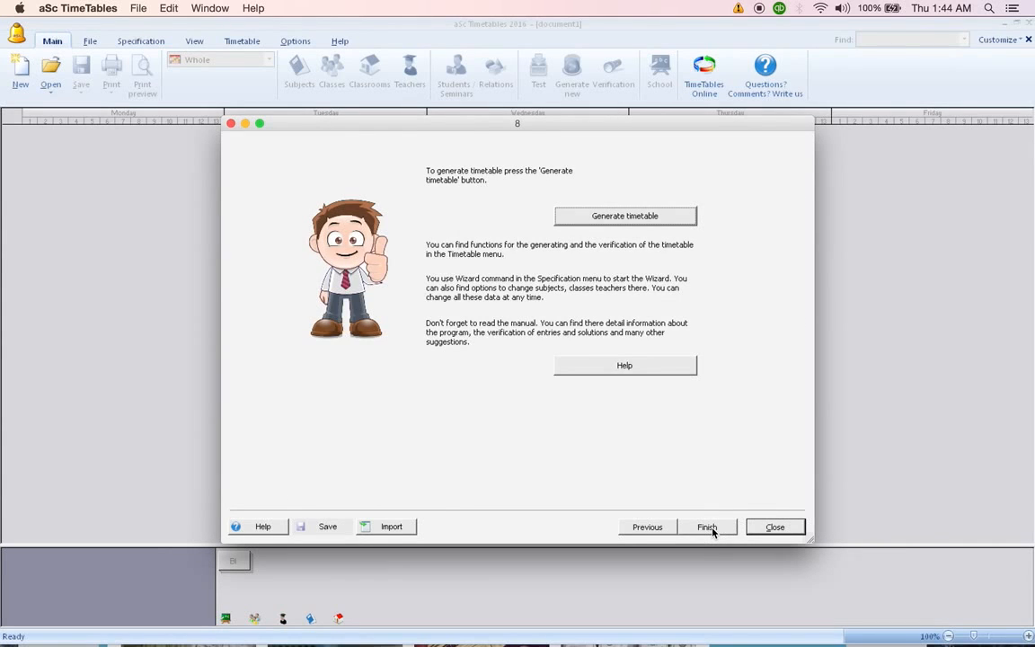
mouse_move(656, 234)
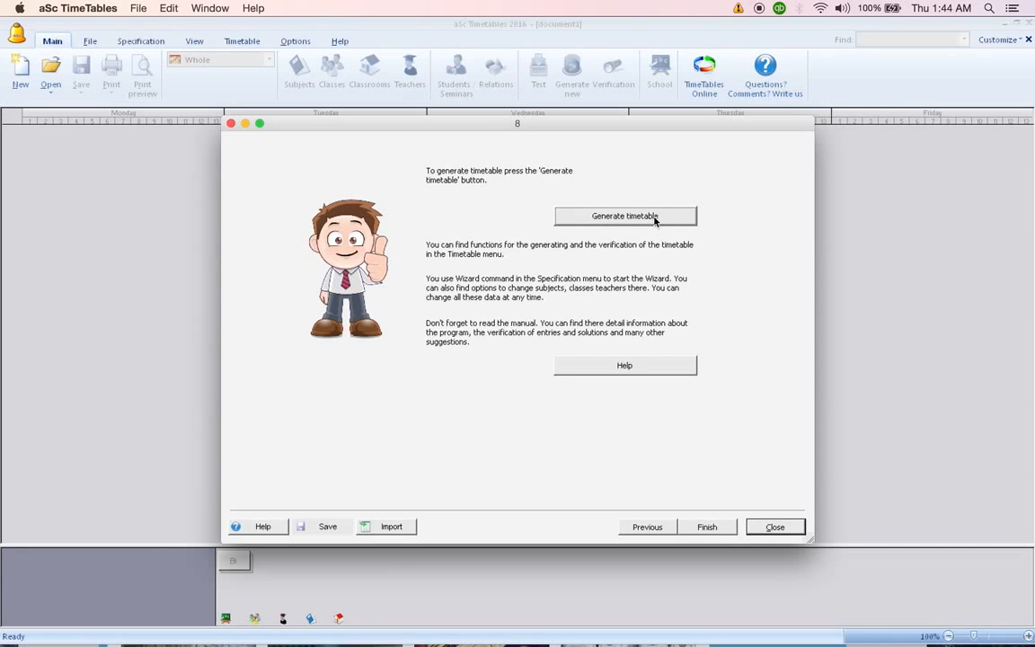
click(625, 215)
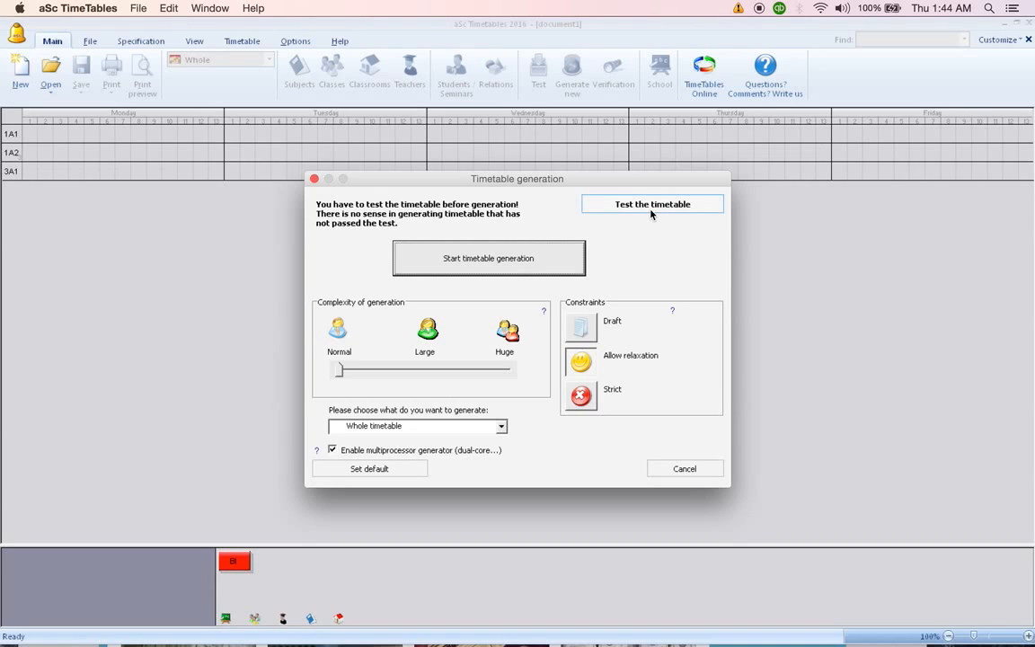
Run the timetable test and dismiss its passing results.
click(652, 204)
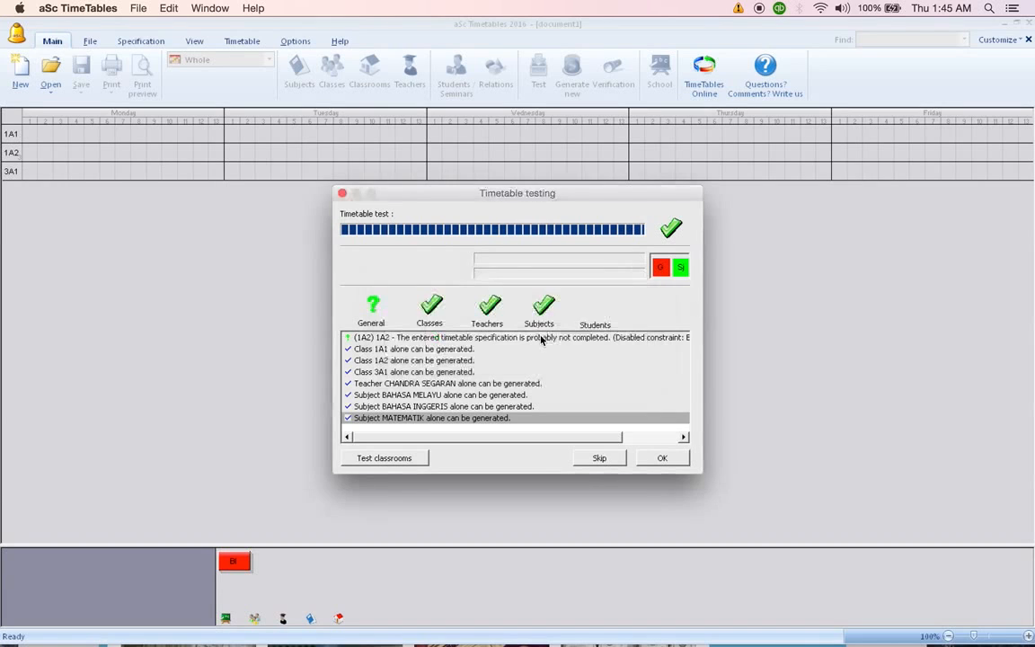
click(662, 458)
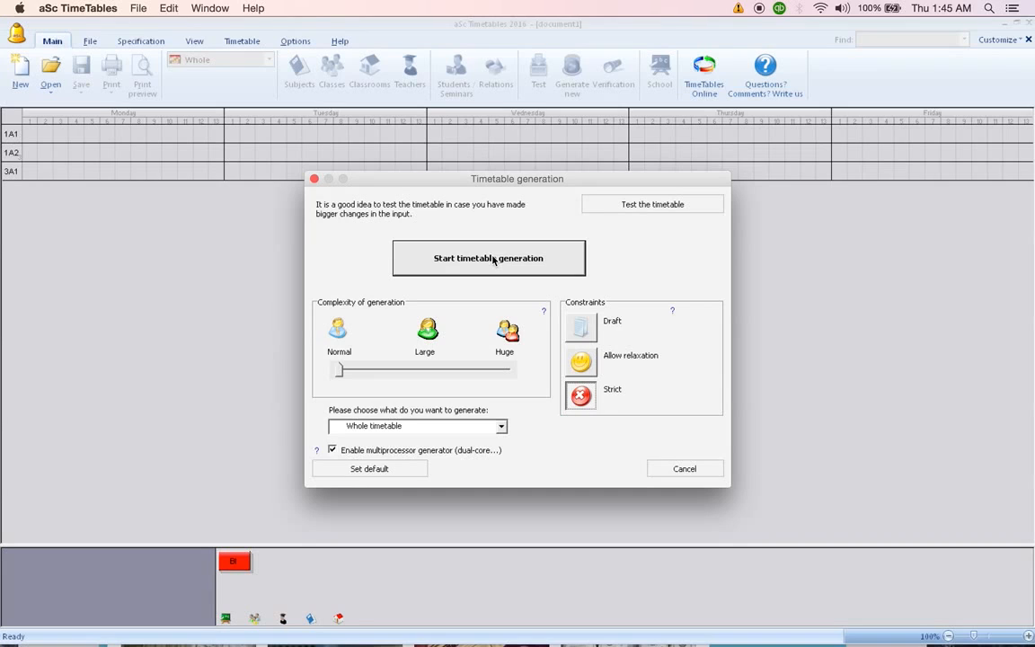
Generate the timetable, acknowledging the incomplete specification warning and completion summary.
click(488, 257)
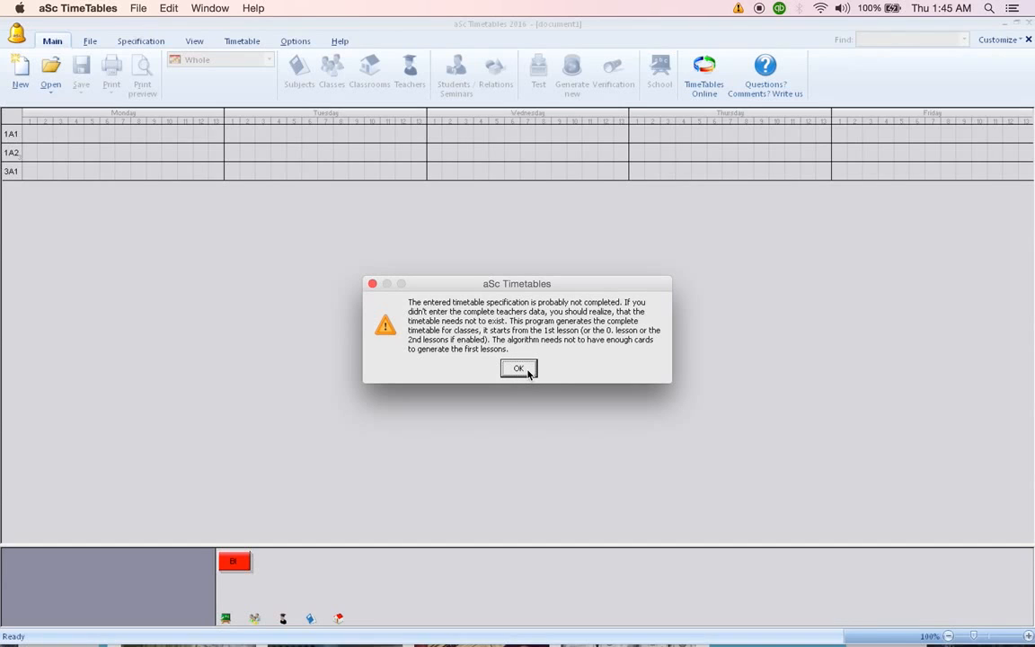
click(519, 368)
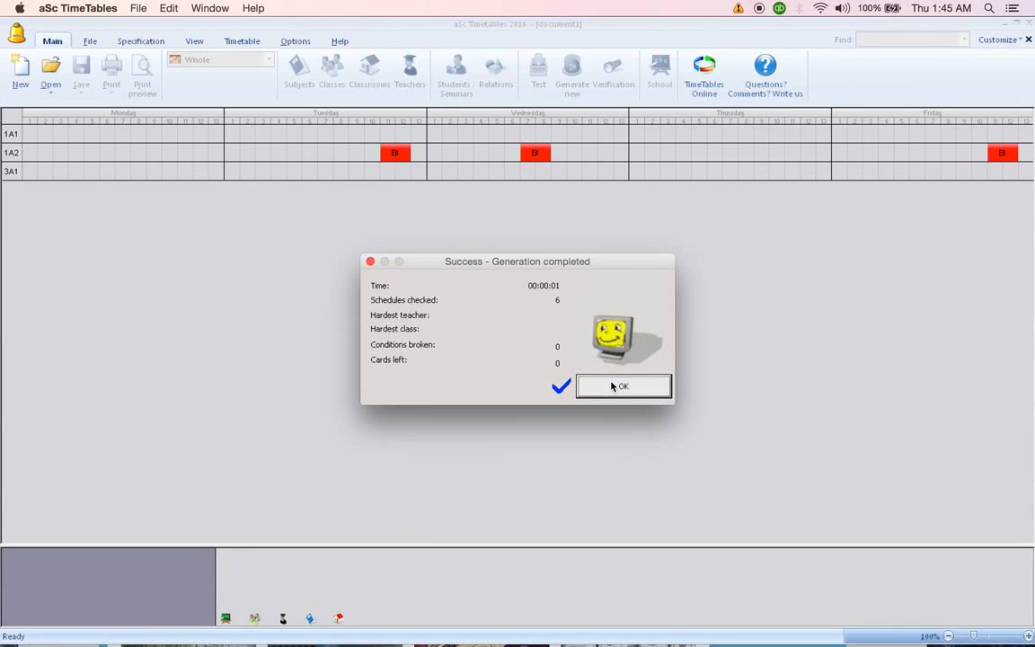
click(623, 386)
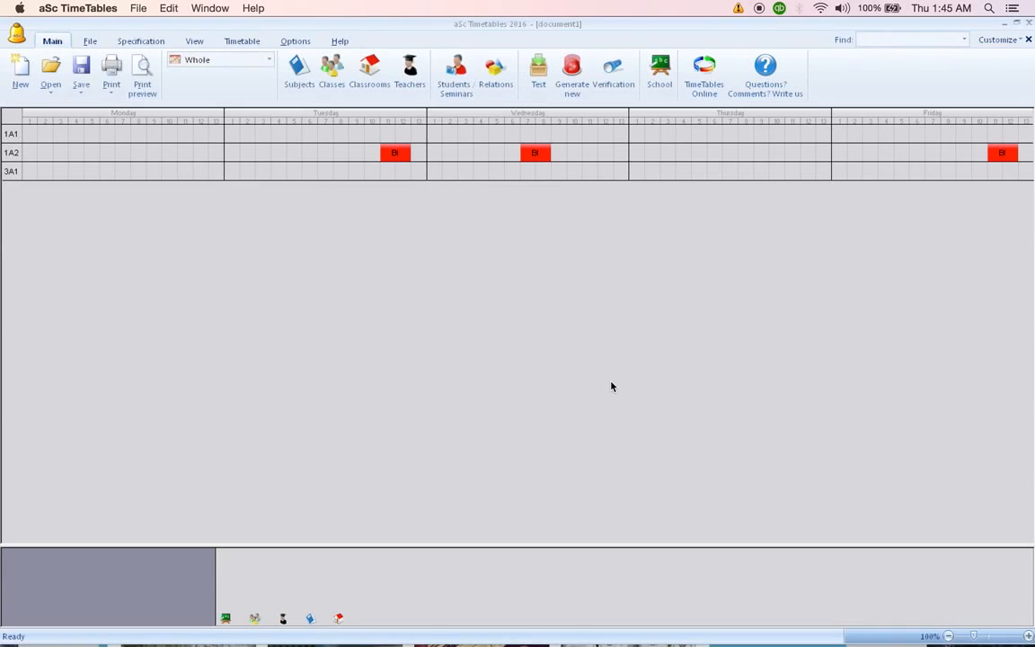